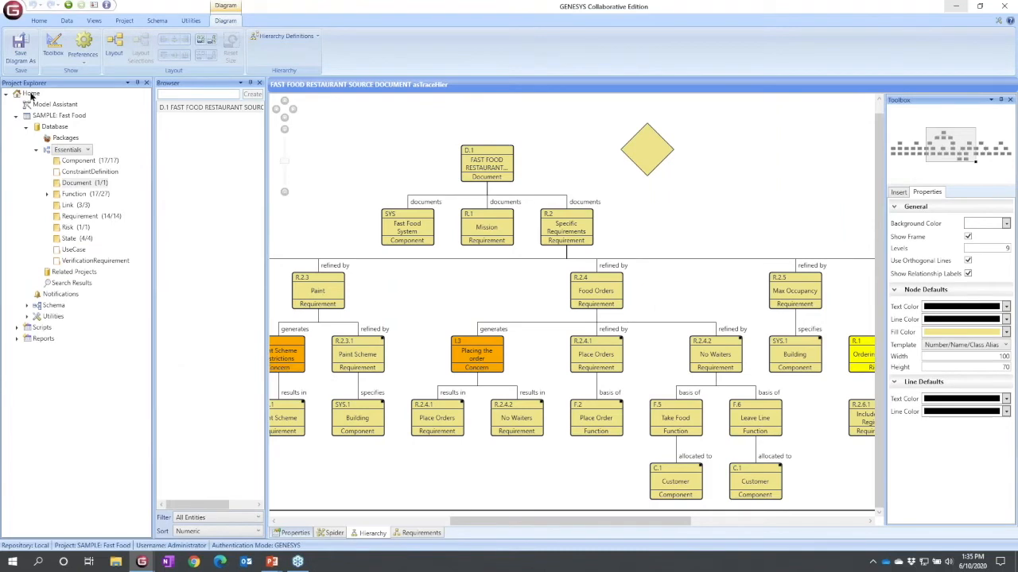
# Return to the GENESYS Home start page from the Fast Food hierarchy diagram
pyautogui.click(39, 20)
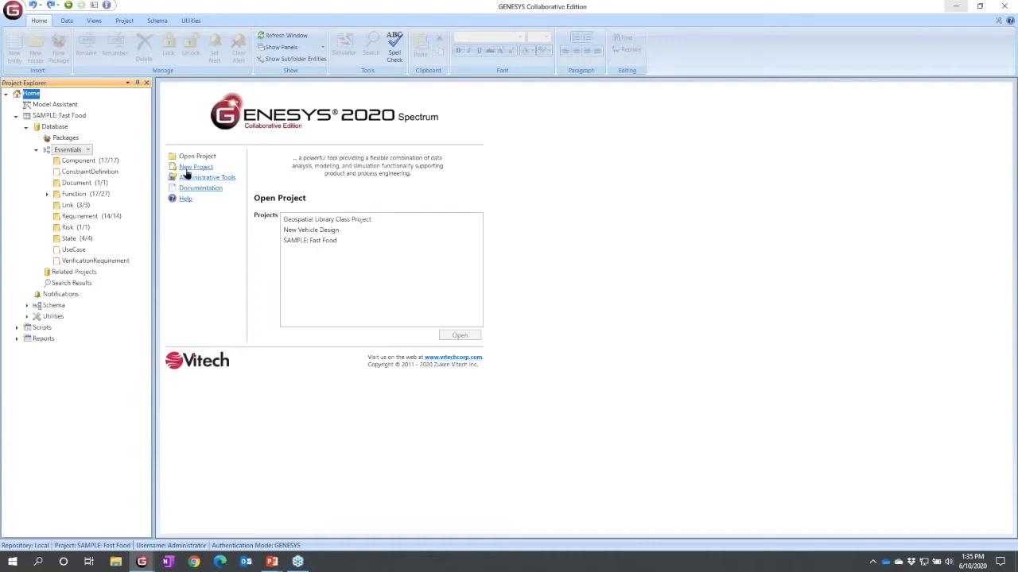
# Fill in a new project named Coffee Maker using Base Schema 2020
pyautogui.click(195, 167)
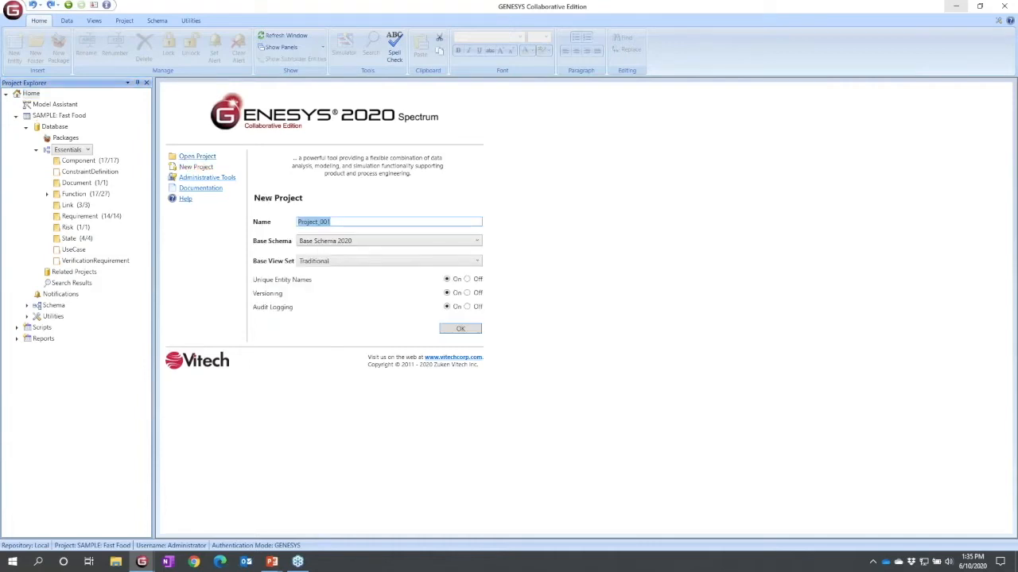
pyautogui.write('Coffee')
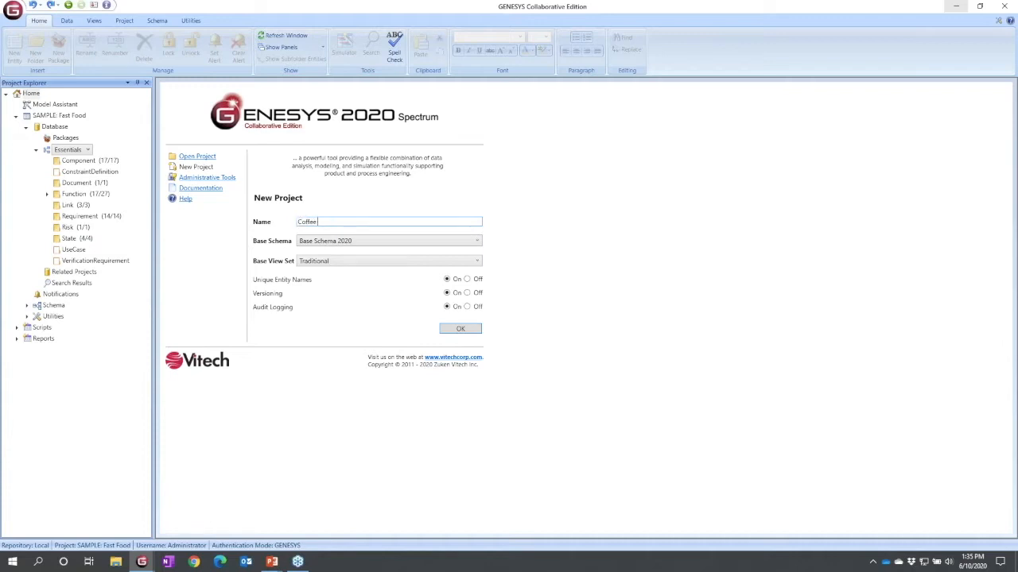
pyautogui.write('Maker')
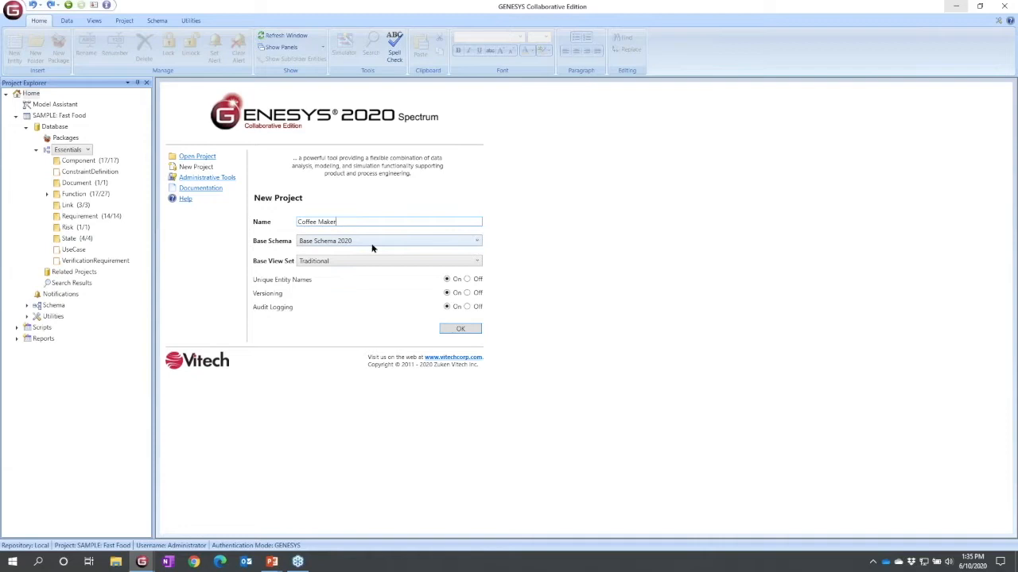
pyautogui.click(475, 241)
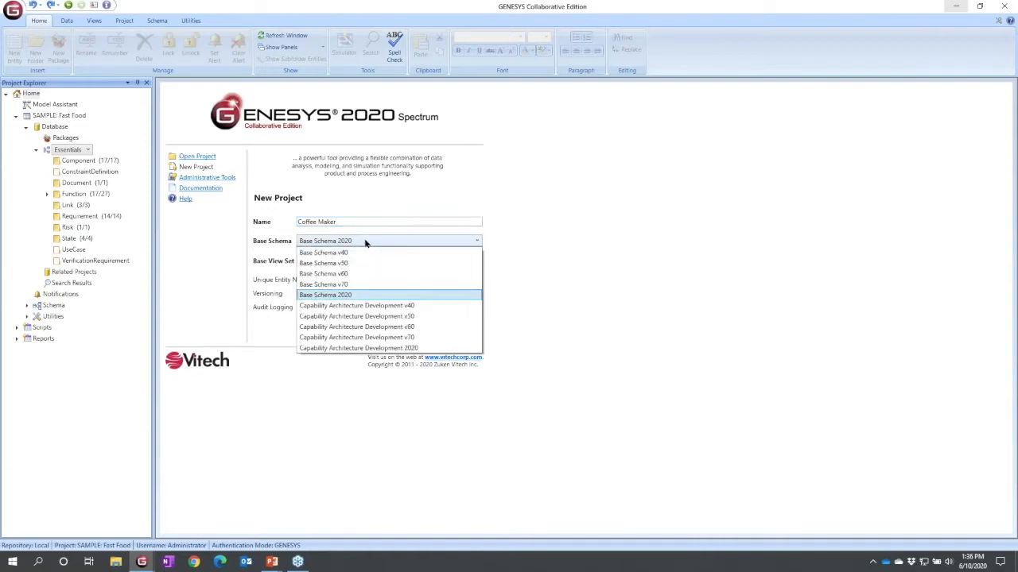
pyautogui.moveTo(324, 284)
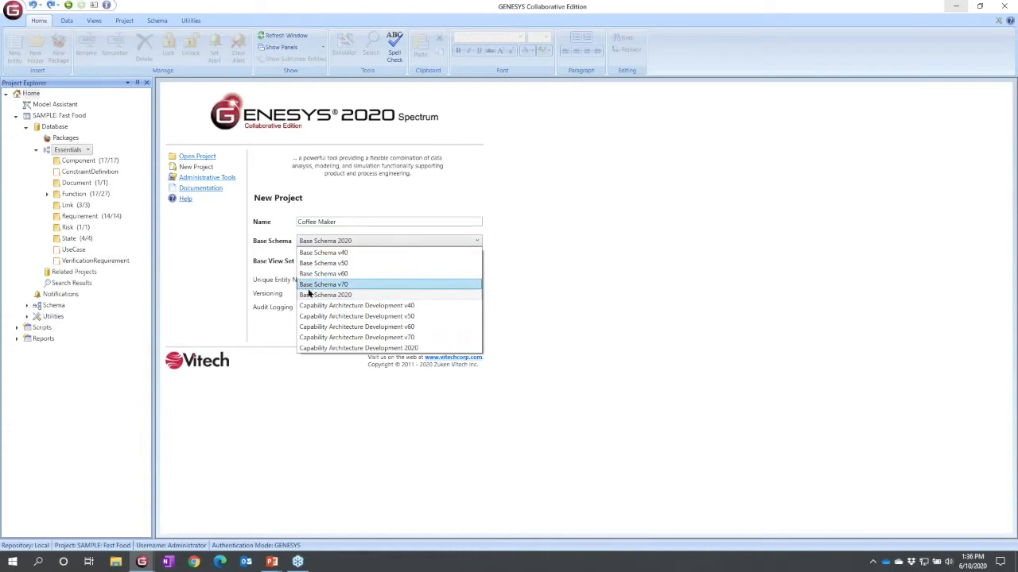
pyautogui.moveTo(357, 317)
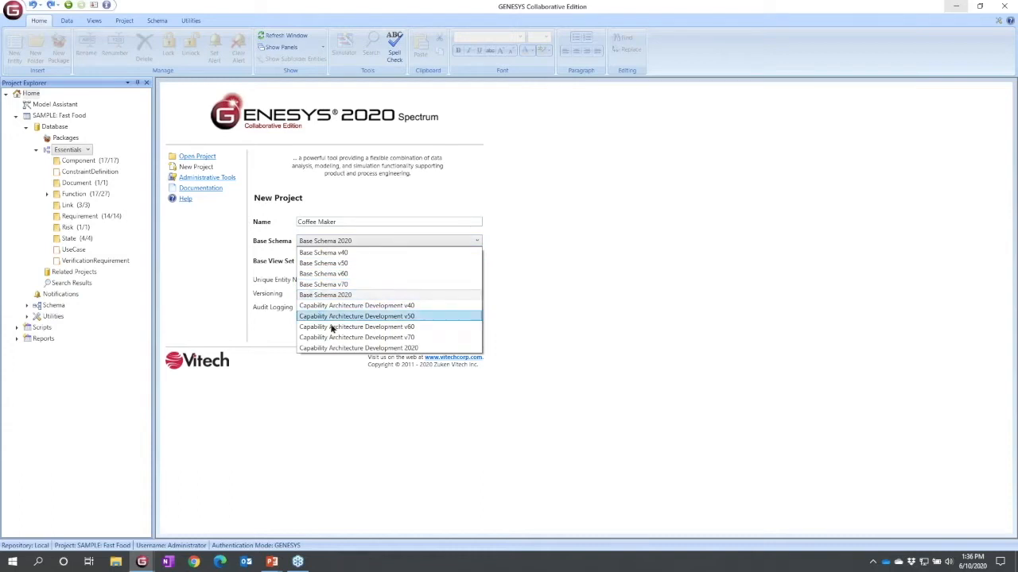
pyautogui.moveTo(382, 348)
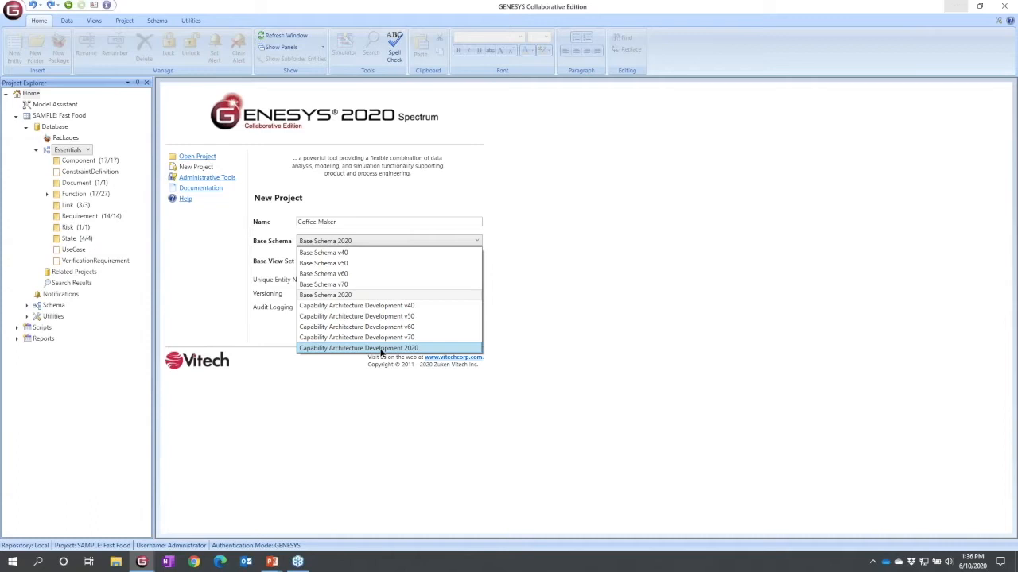
pyautogui.moveTo(382, 337)
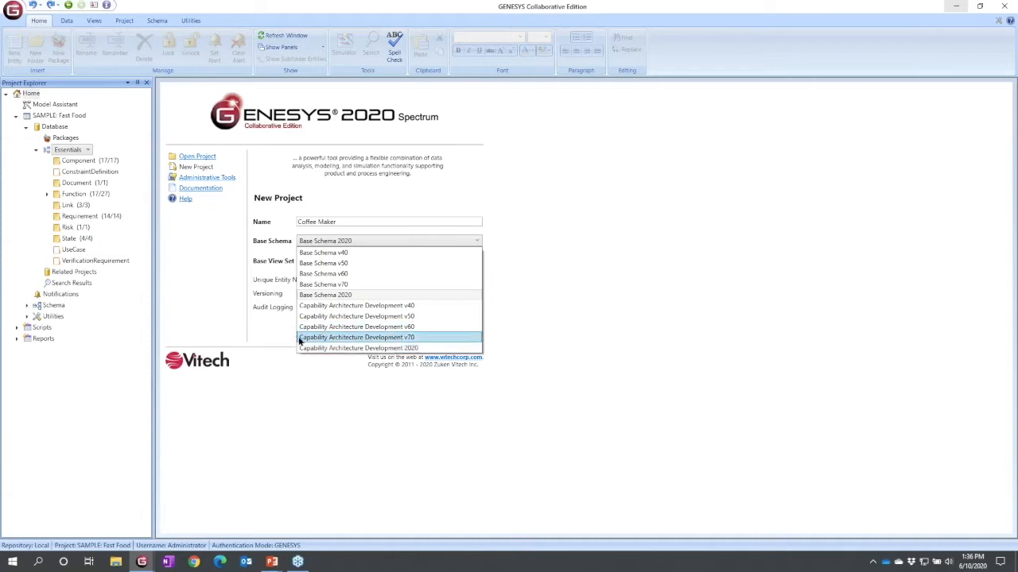
pyautogui.moveTo(380, 348)
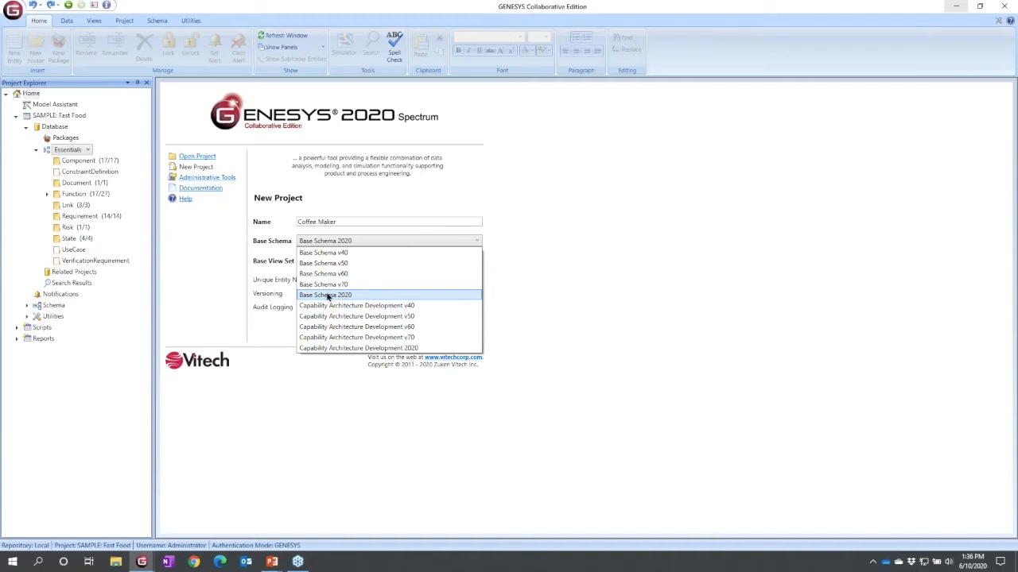
pyautogui.click(324, 295)
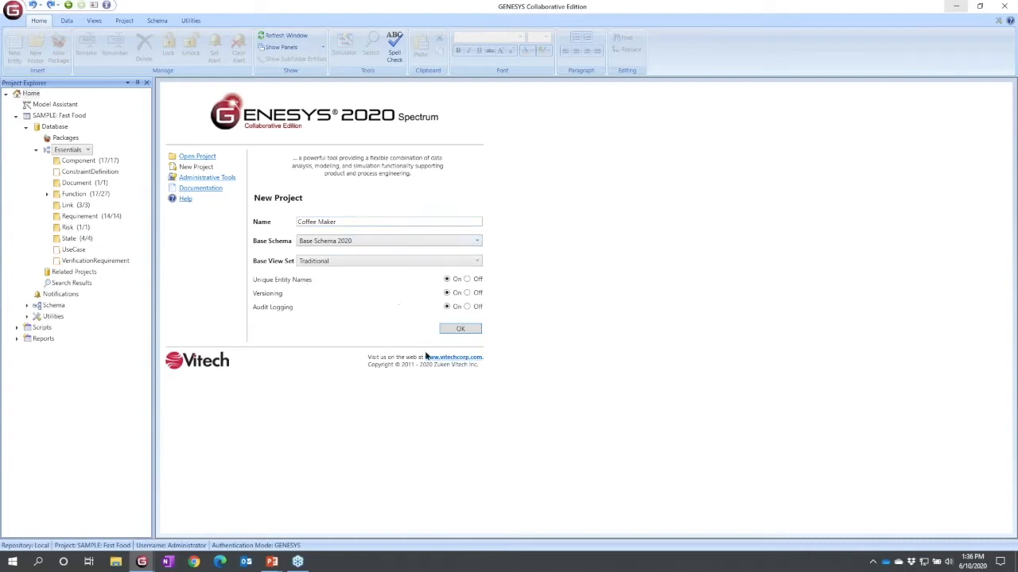
pyautogui.click(460, 328)
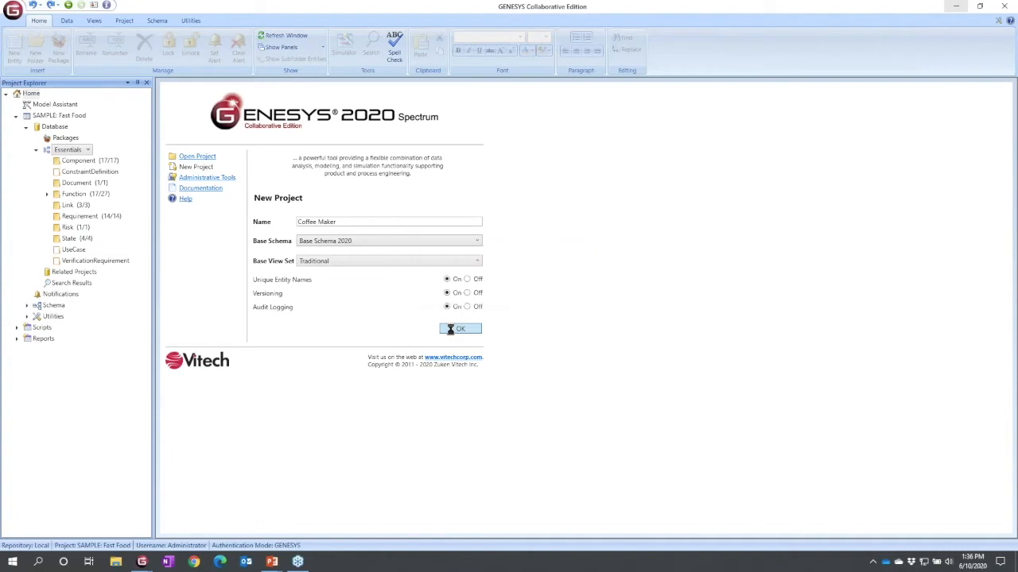
# Create the Coffee Maker project and maximize its project properties window
pyautogui.click(460, 328)
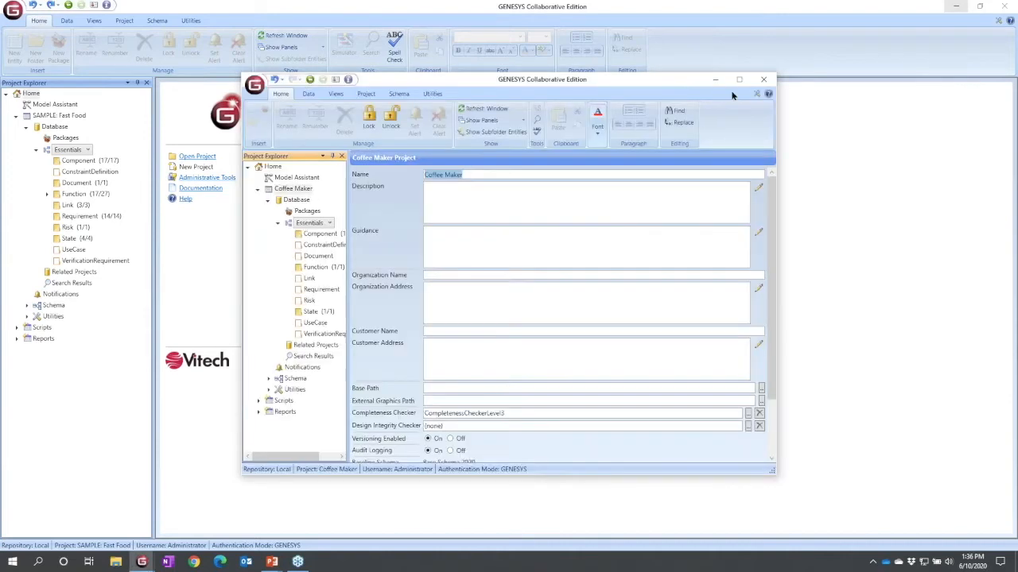
pyautogui.click(738, 79)
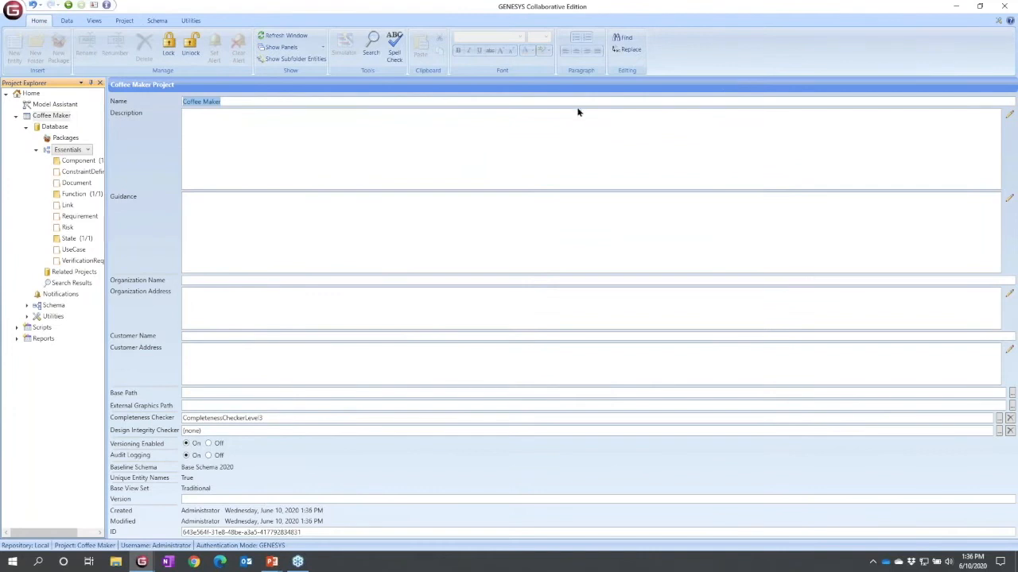
pyautogui.moveTo(108, 240)
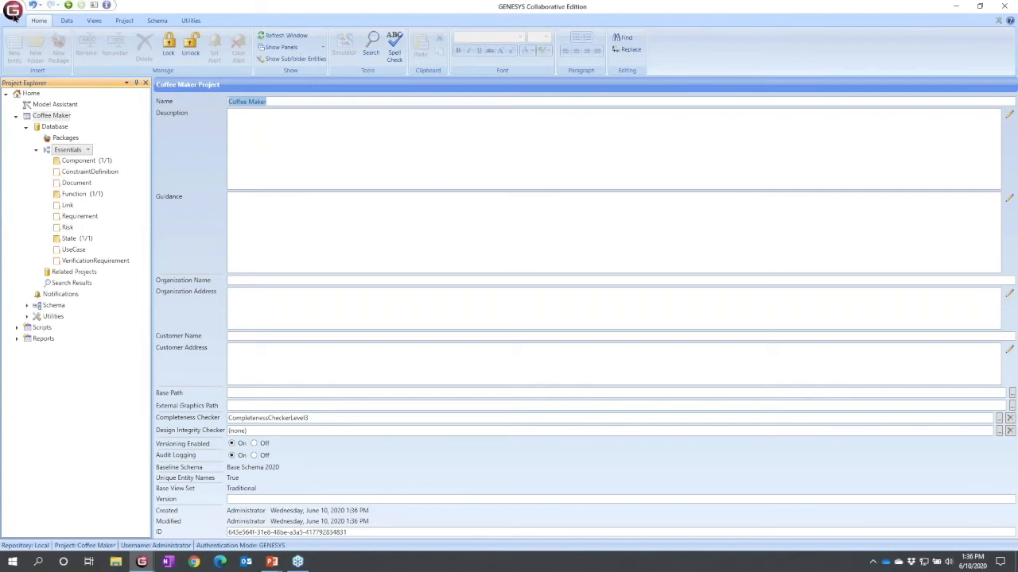
pyautogui.click(13, 10)
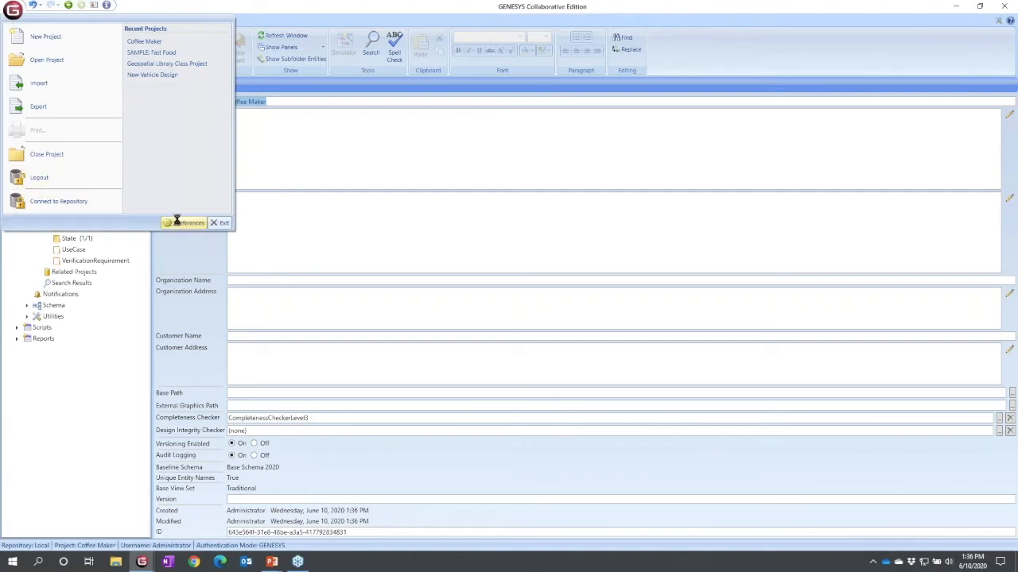
pyautogui.click(189, 222)
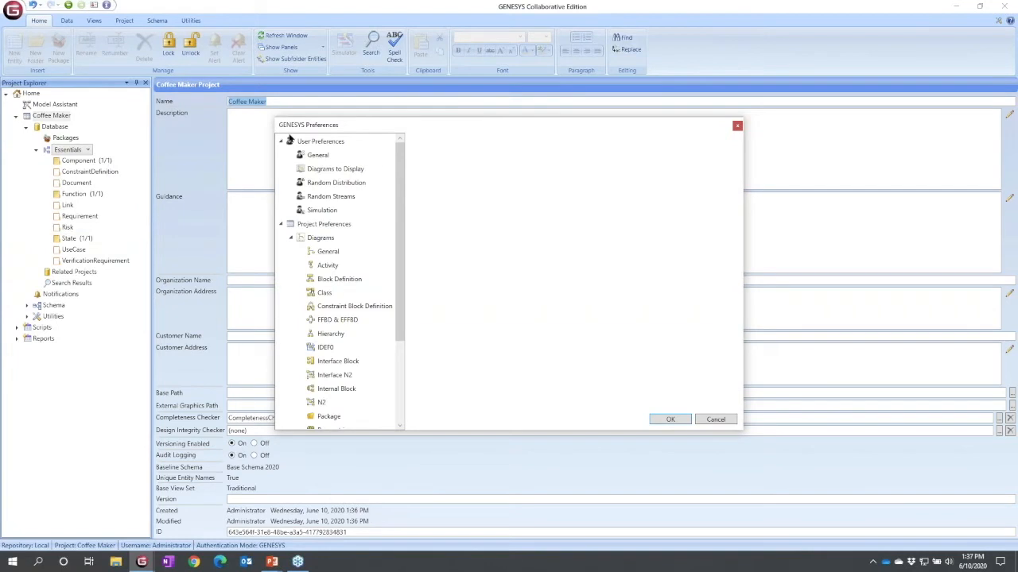
pyautogui.moveTo(345, 211)
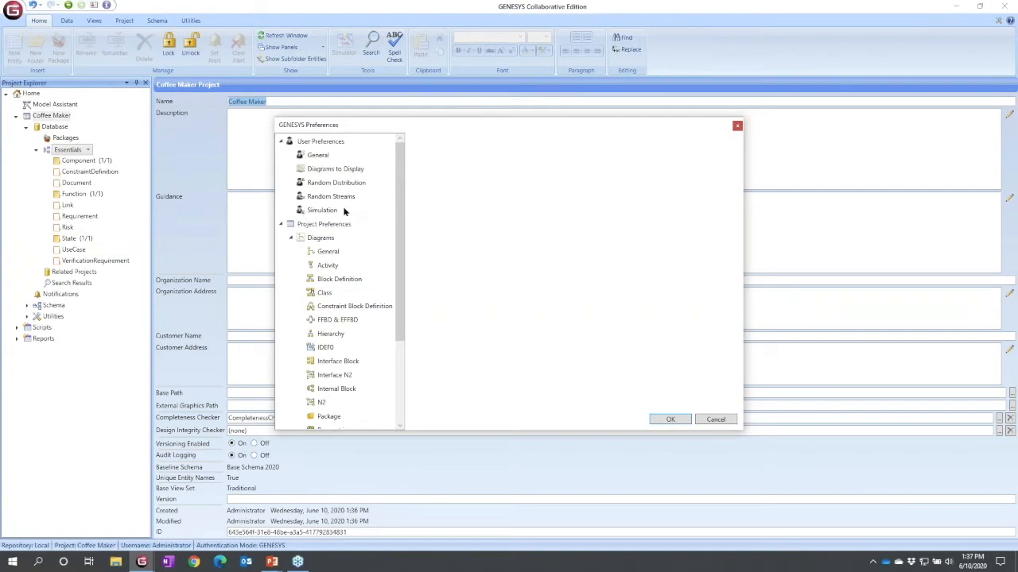
pyautogui.moveTo(319, 165)
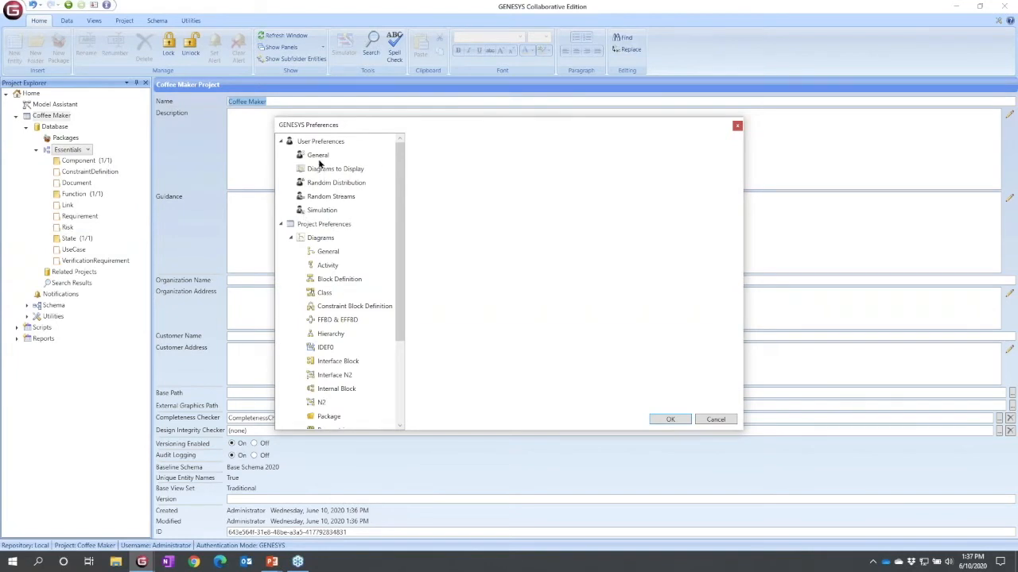
pyautogui.click(318, 154)
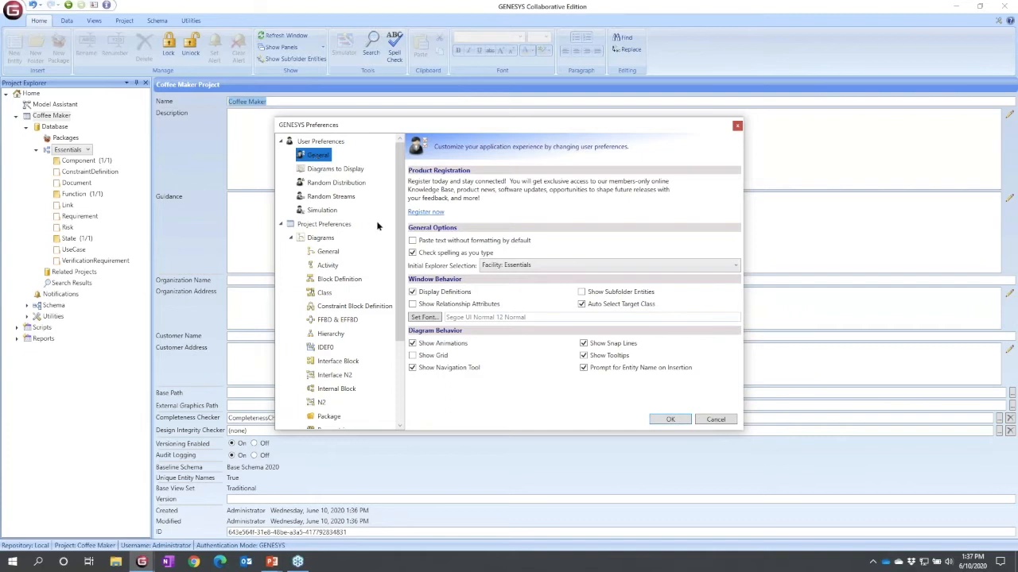
pyautogui.moveTo(327, 178)
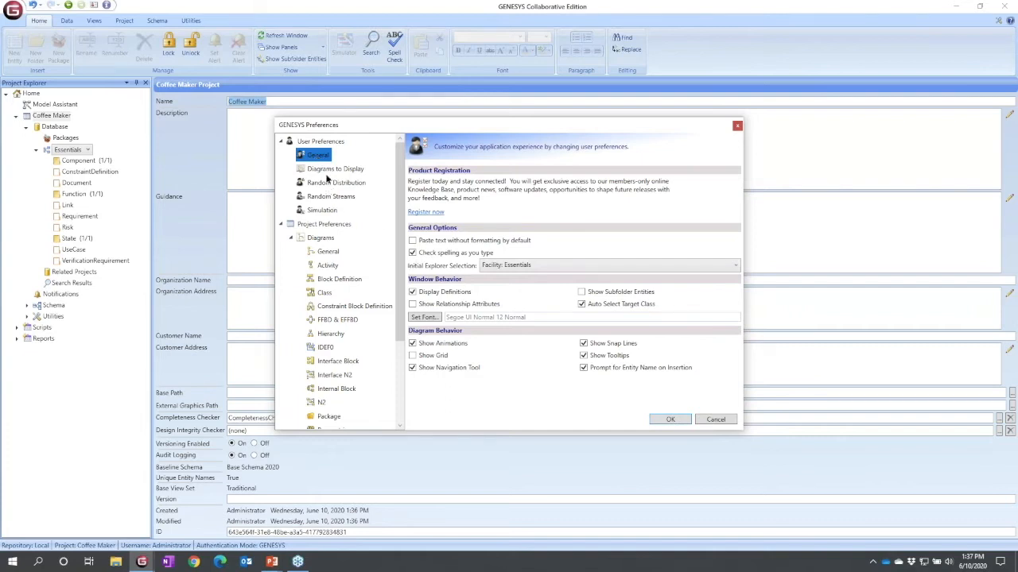
pyautogui.click(334, 168)
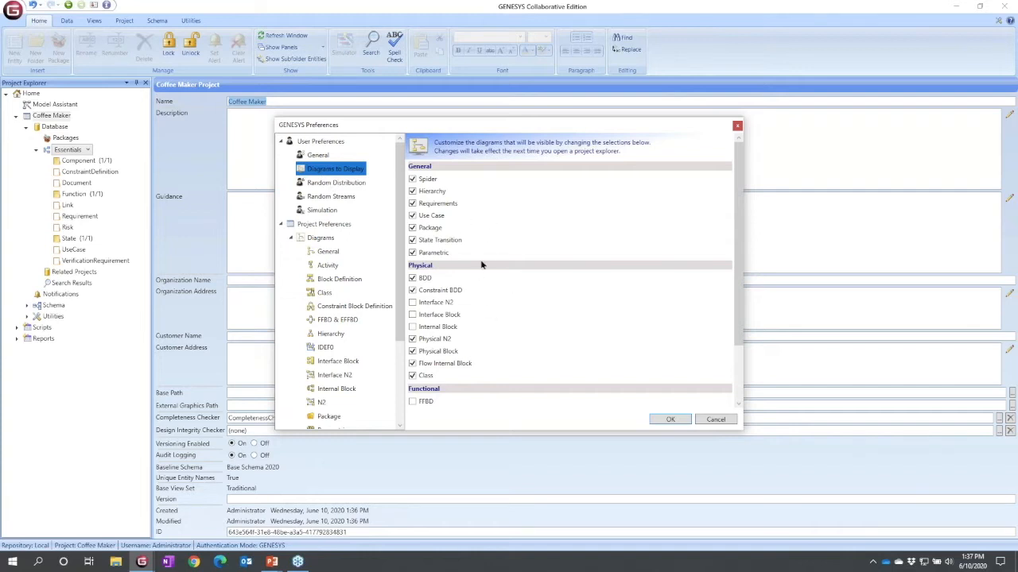
pyautogui.moveTo(451, 336)
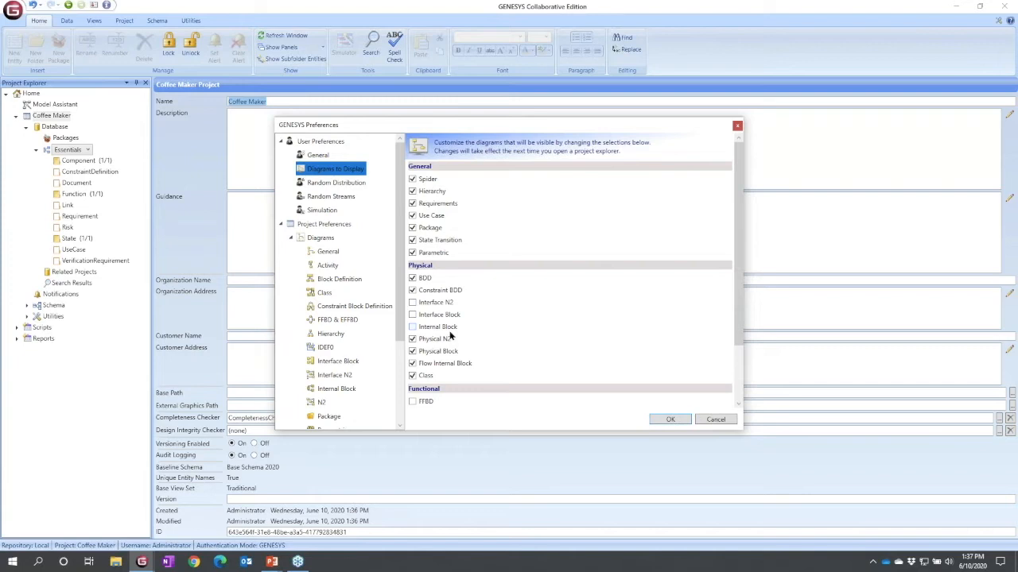
pyautogui.moveTo(302, 328)
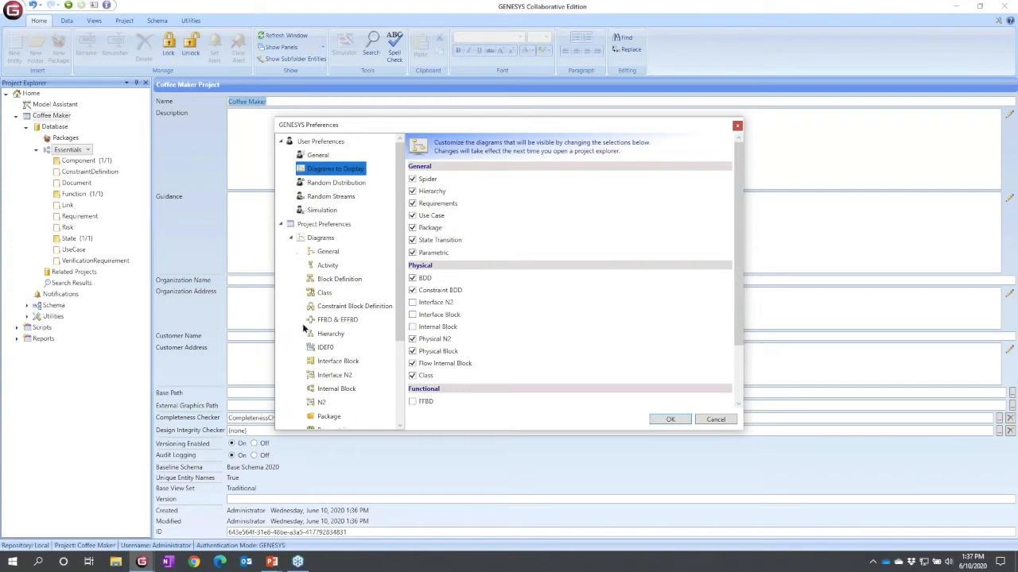
pyautogui.moveTo(325, 268)
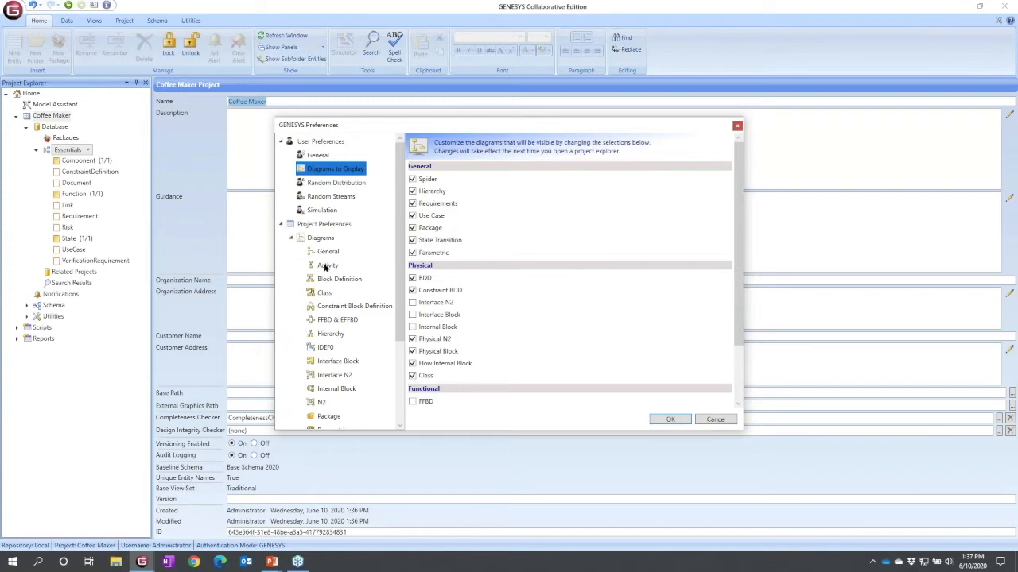
pyautogui.click(327, 265)
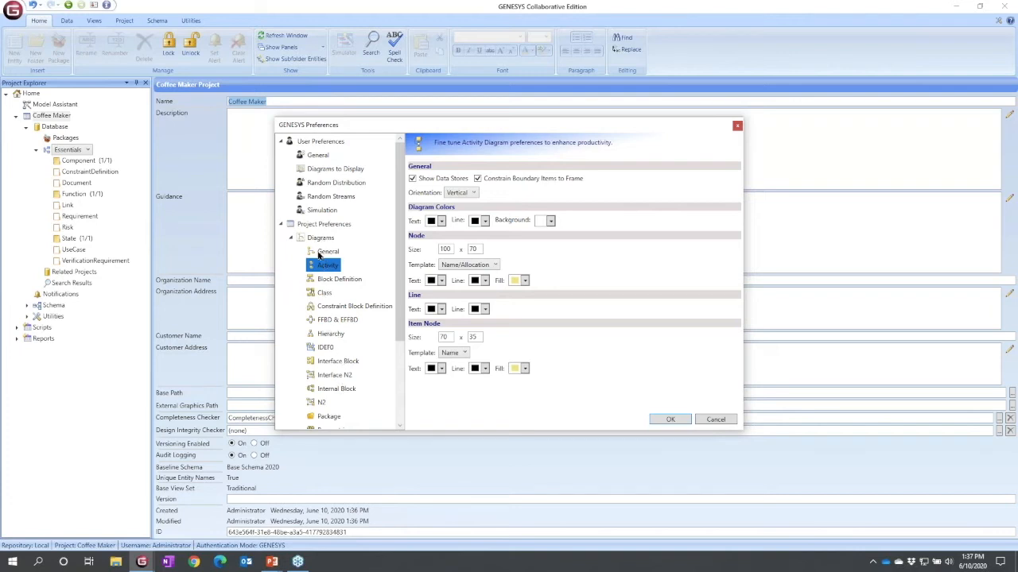
pyautogui.click(328, 250)
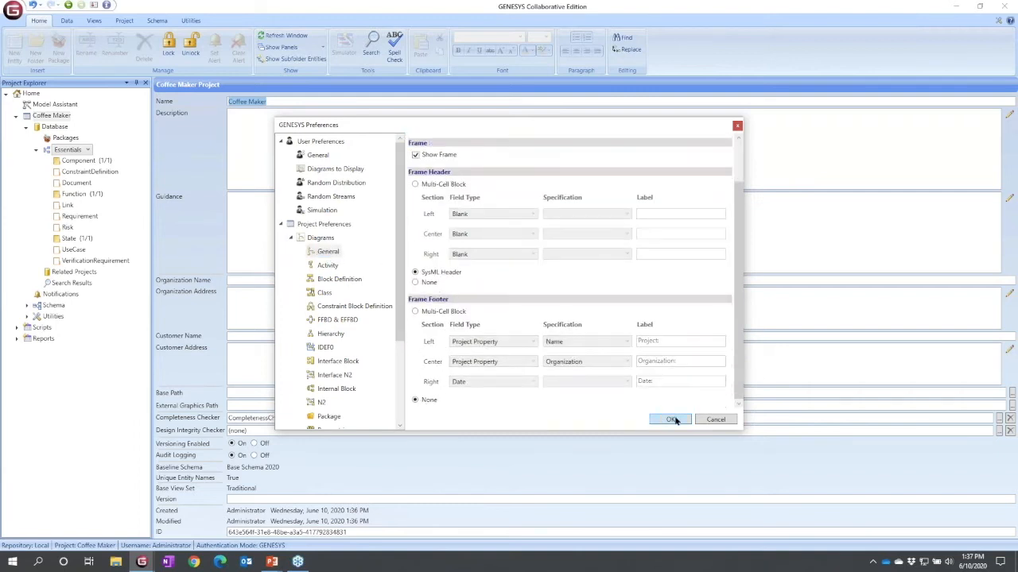
pyautogui.click(671, 419)
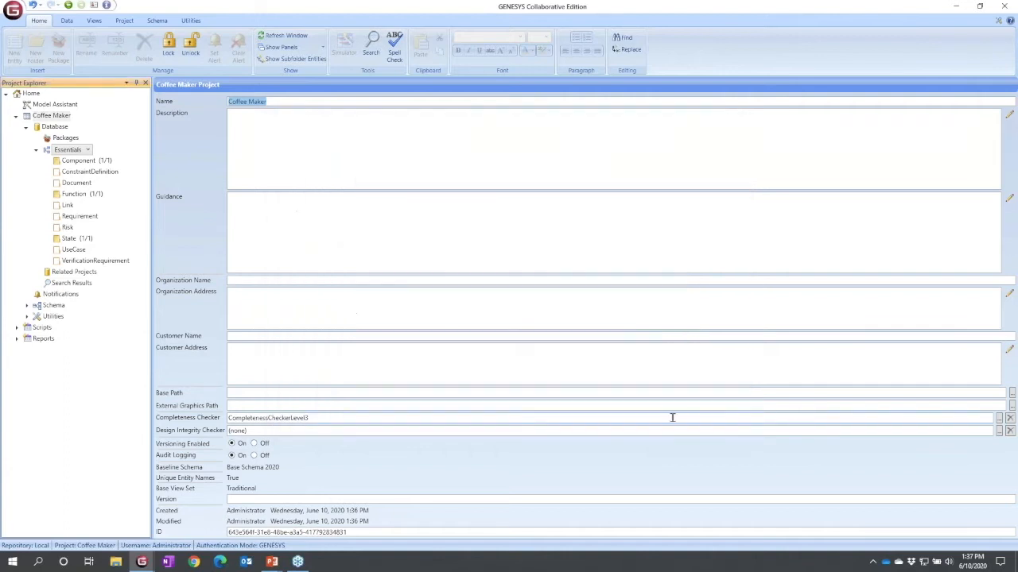
pyautogui.moveTo(88, 135)
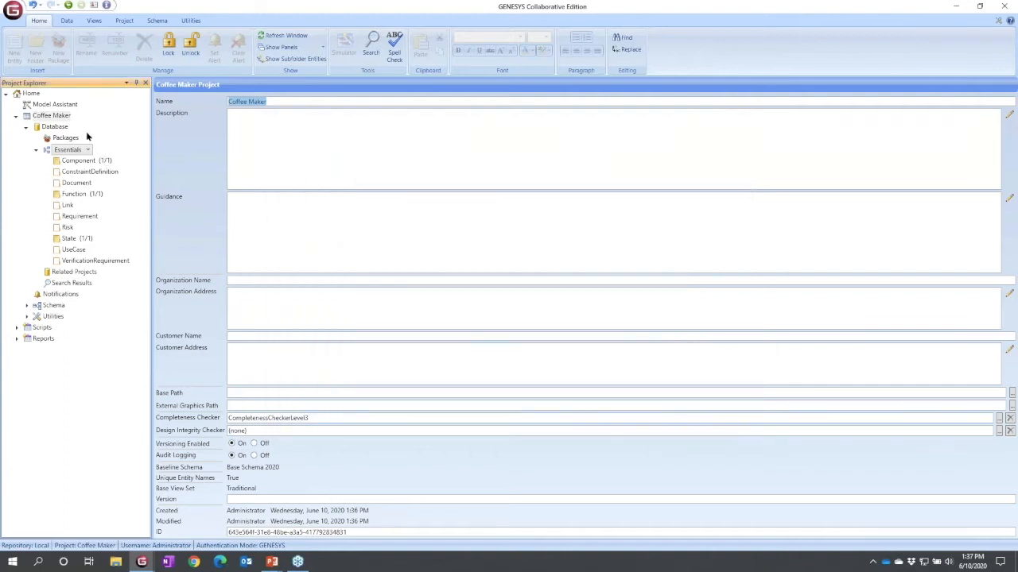
pyautogui.moveTo(64, 284)
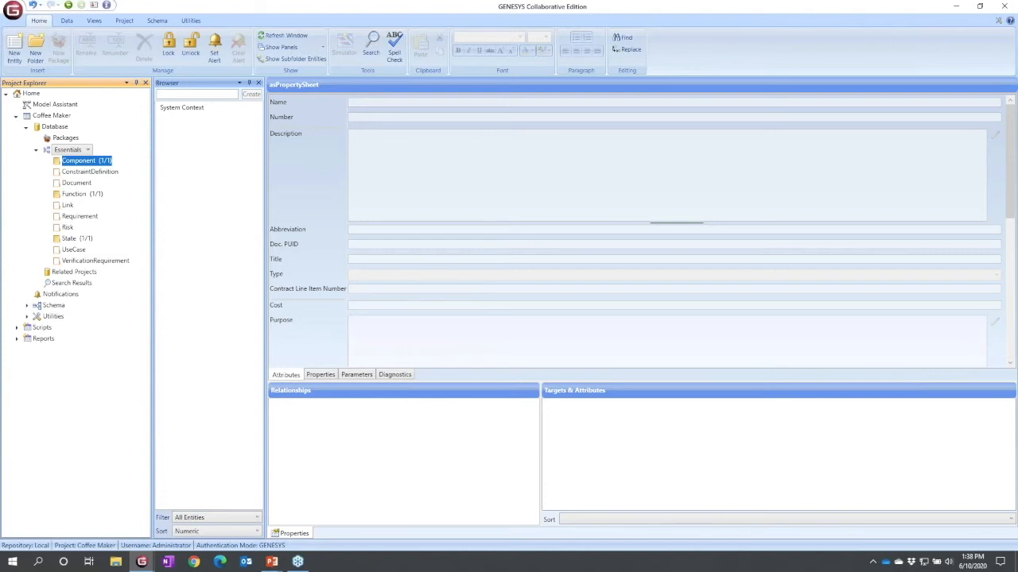
pyautogui.moveTo(159, 129)
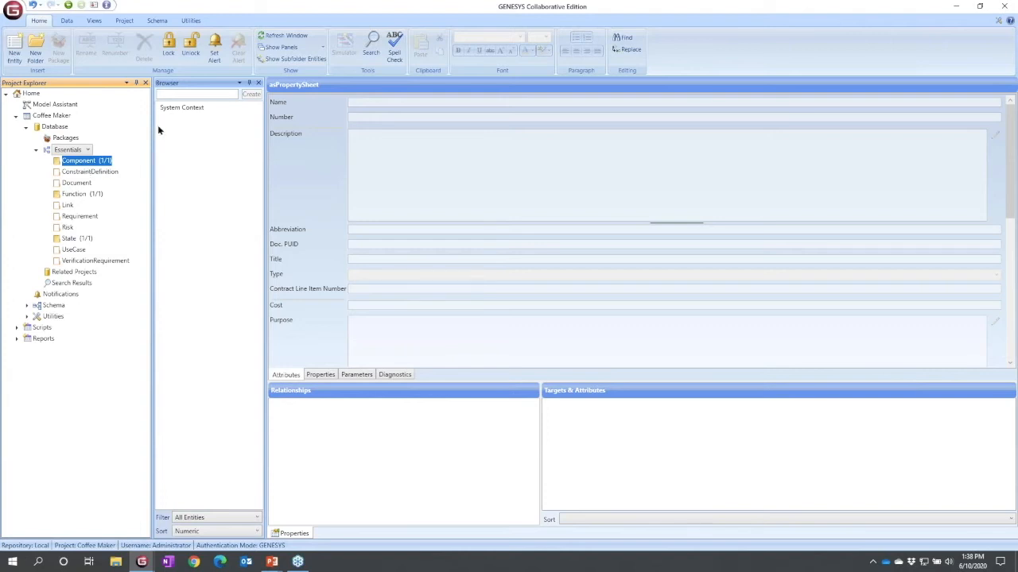
# Show the System Context component's description, Context type and relationships from the Browser
pyautogui.click(182, 107)
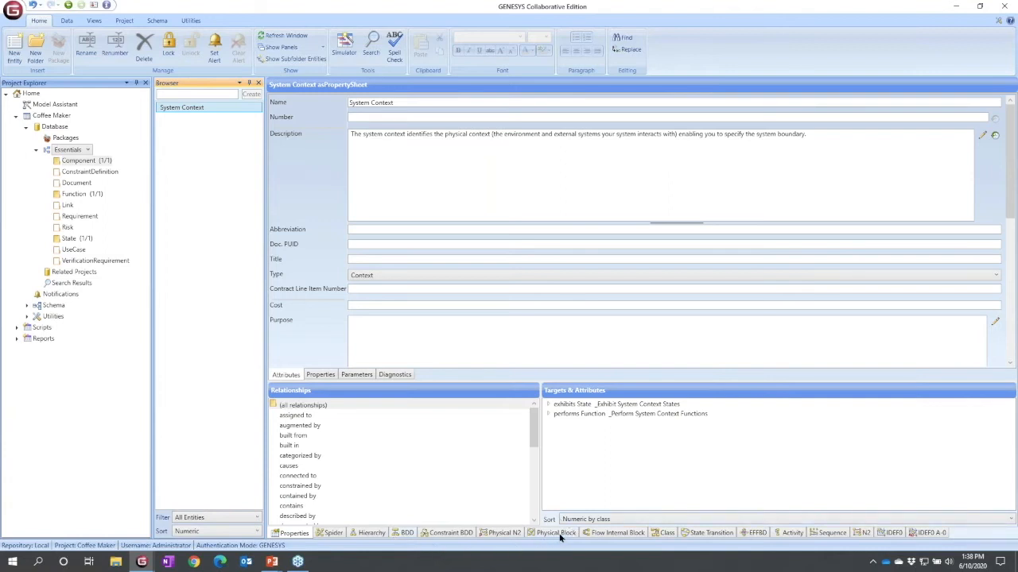
pyautogui.moveTo(592, 542)
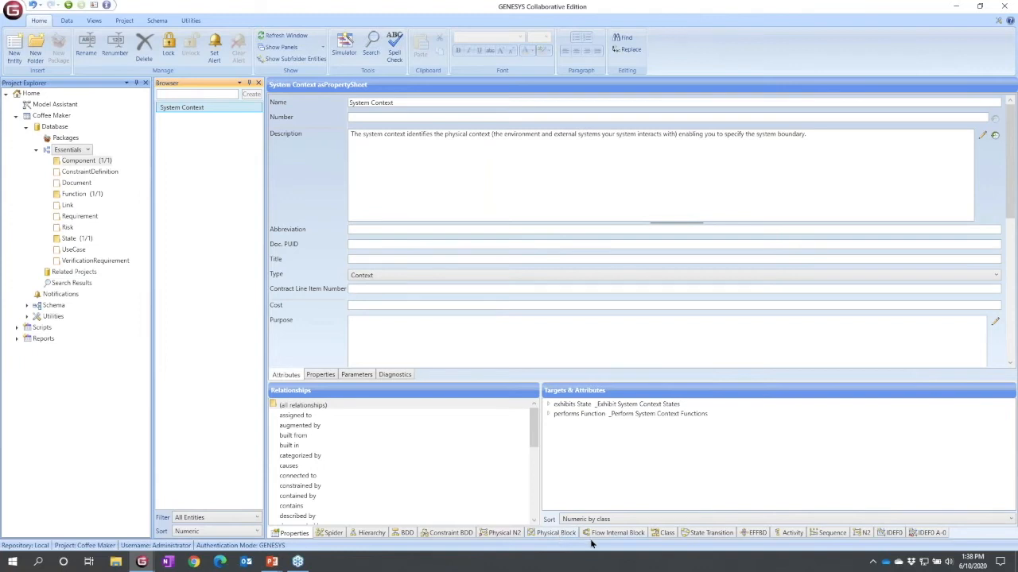
pyautogui.moveTo(616, 532)
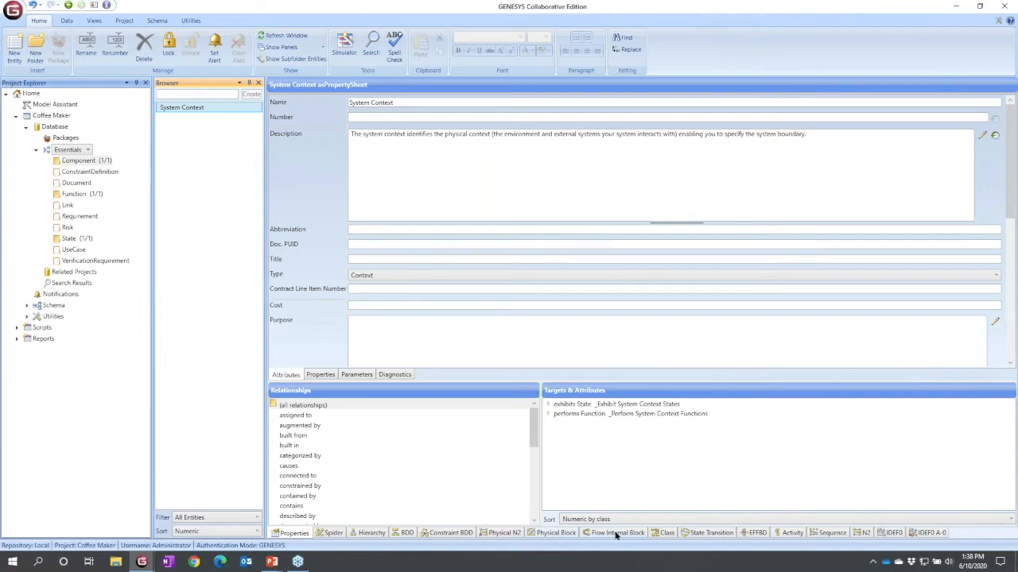
# Open the empty Flow Internal Block diagram for System Context
pyautogui.click(617, 533)
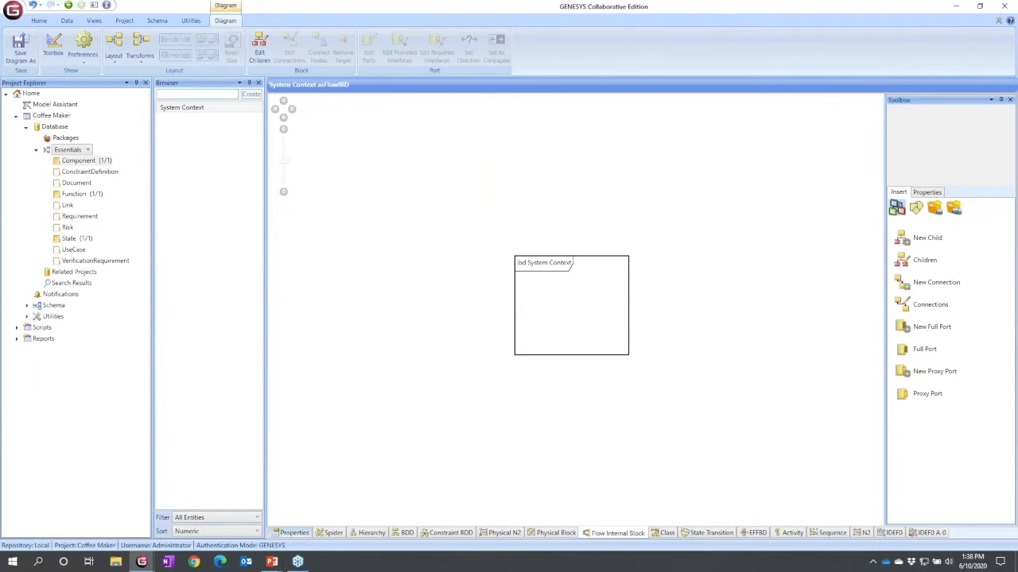
pyautogui.moveTo(629, 489)
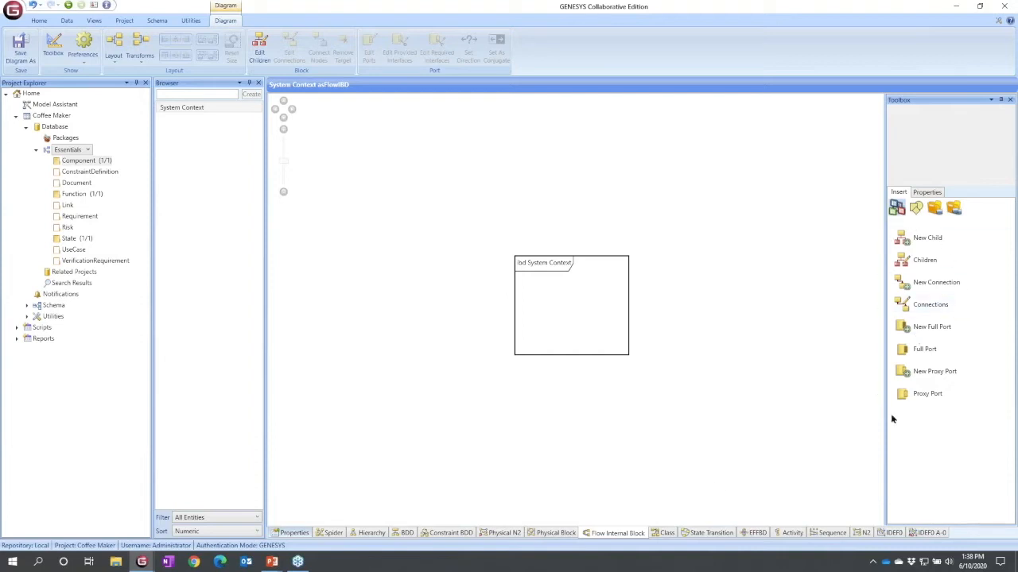
pyautogui.moveTo(932, 247)
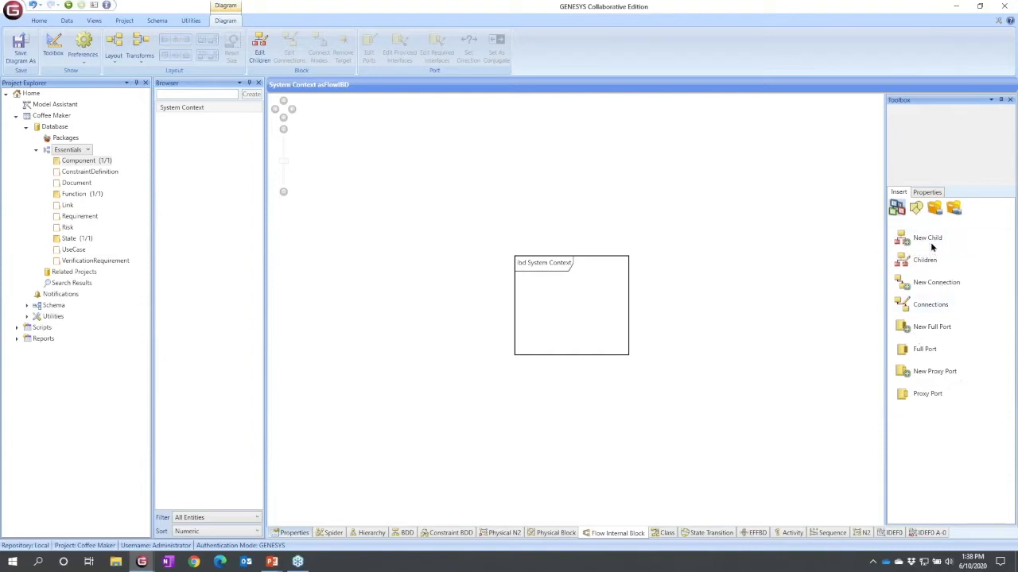
pyautogui.moveTo(925, 260)
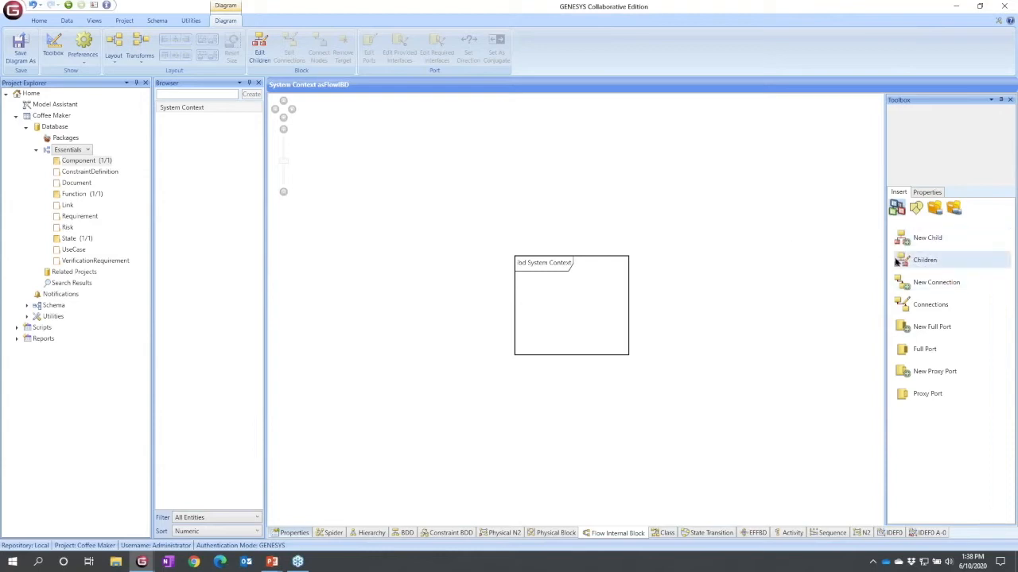
pyautogui.moveTo(924, 260)
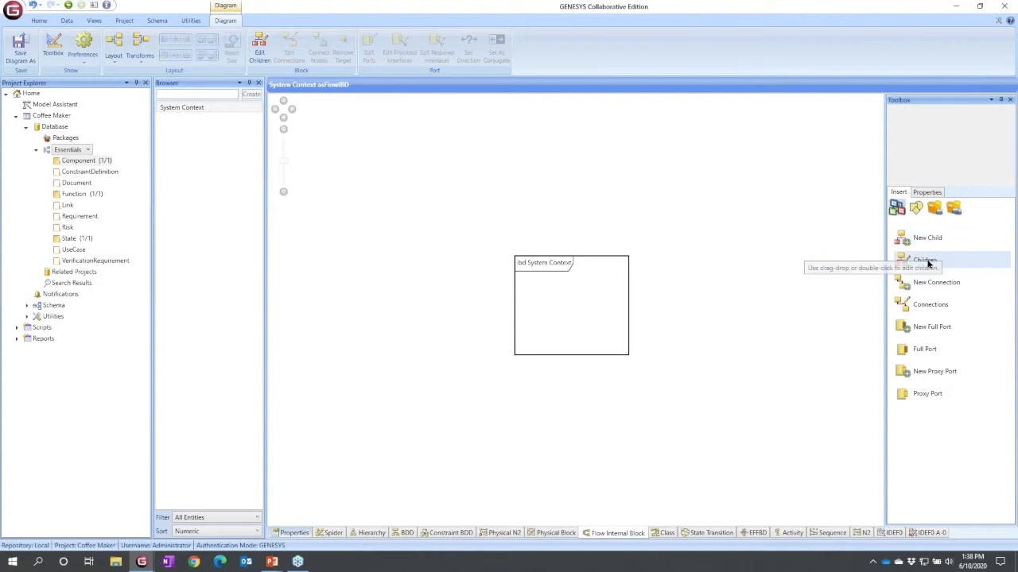
pyautogui.moveTo(926, 238)
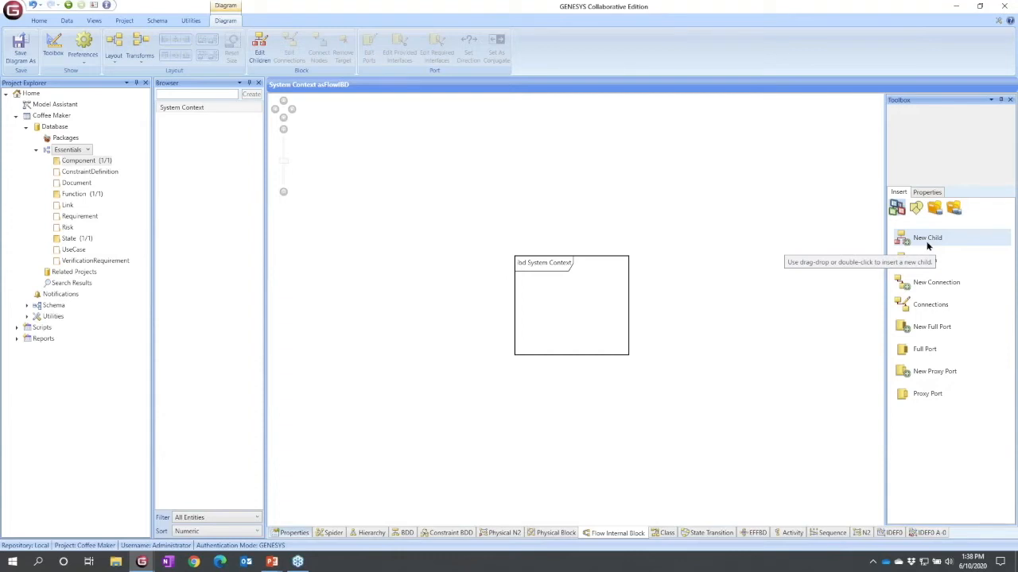
pyautogui.moveTo(927, 242)
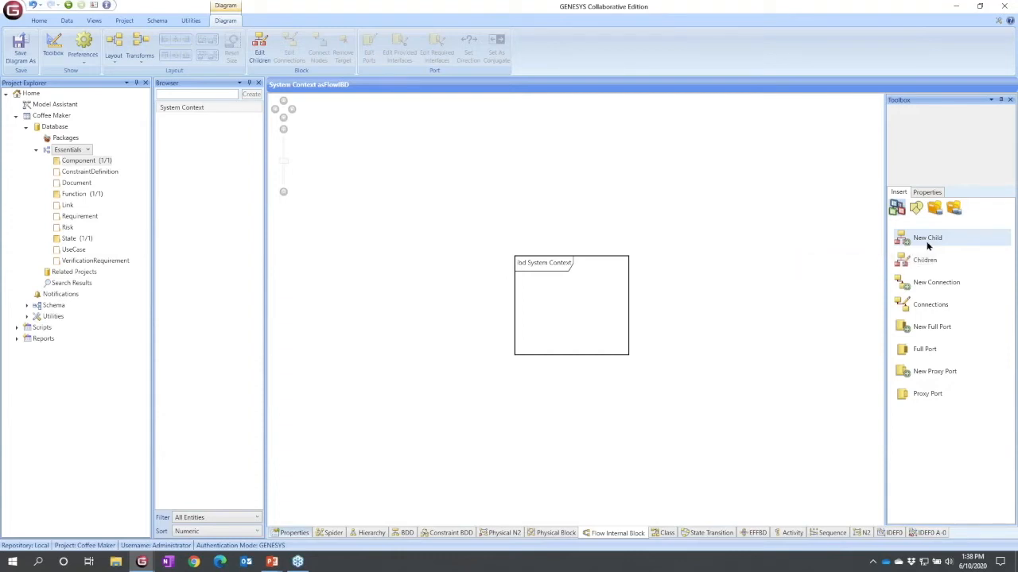
pyautogui.moveTo(925, 260)
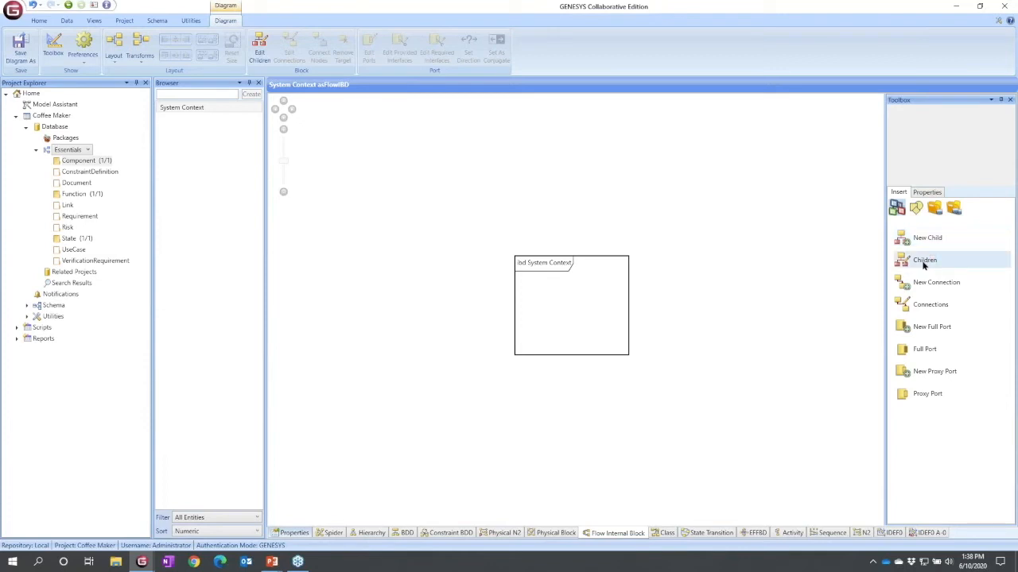
pyautogui.moveTo(925, 264)
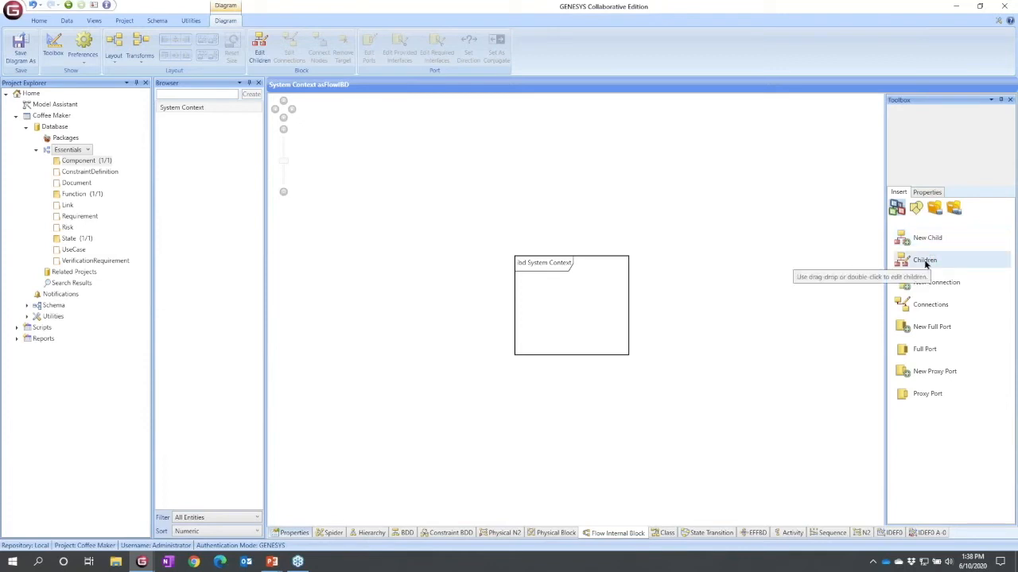
pyautogui.moveTo(937, 240)
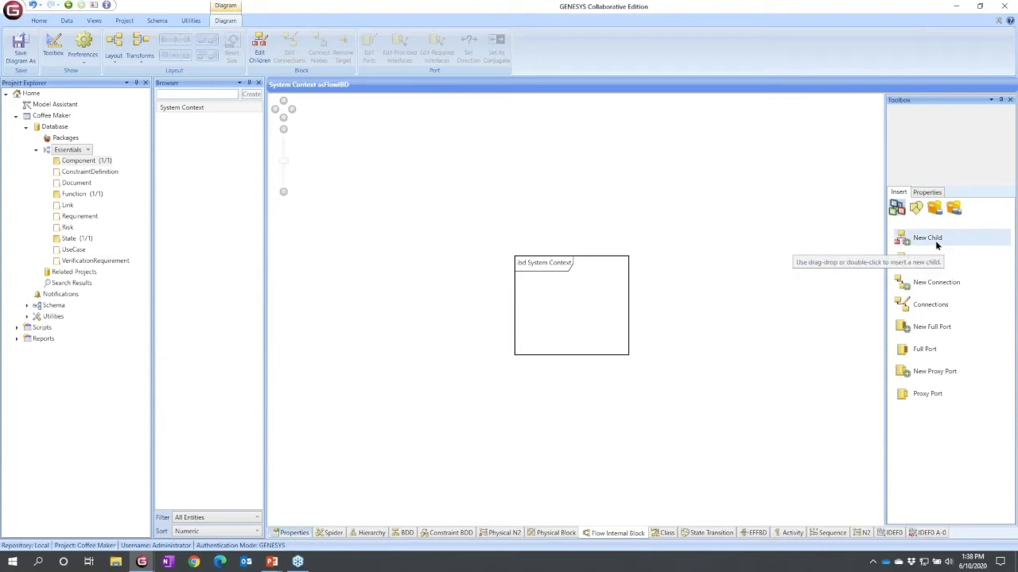
pyautogui.moveTo(937, 246)
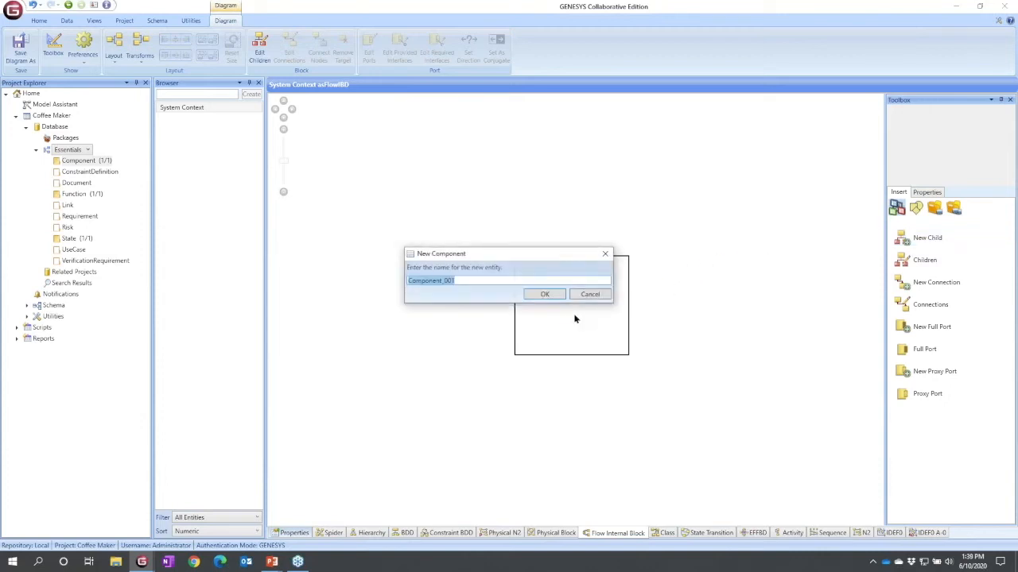
# Name the new child component Coffee Maker and confirm it
pyautogui.write('Coffe')
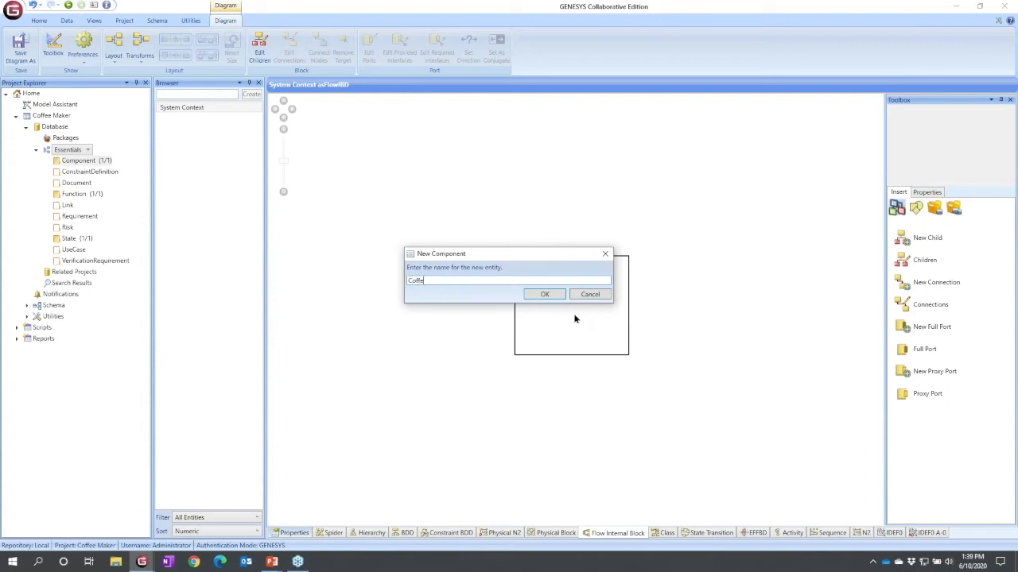
pyautogui.click(545, 294)
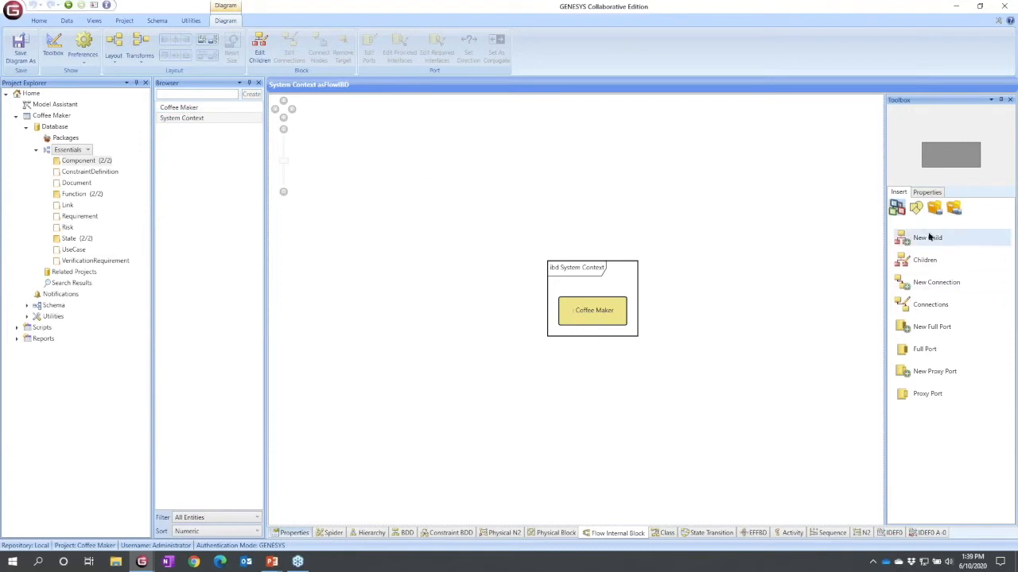
pyautogui.moveTo(927, 238)
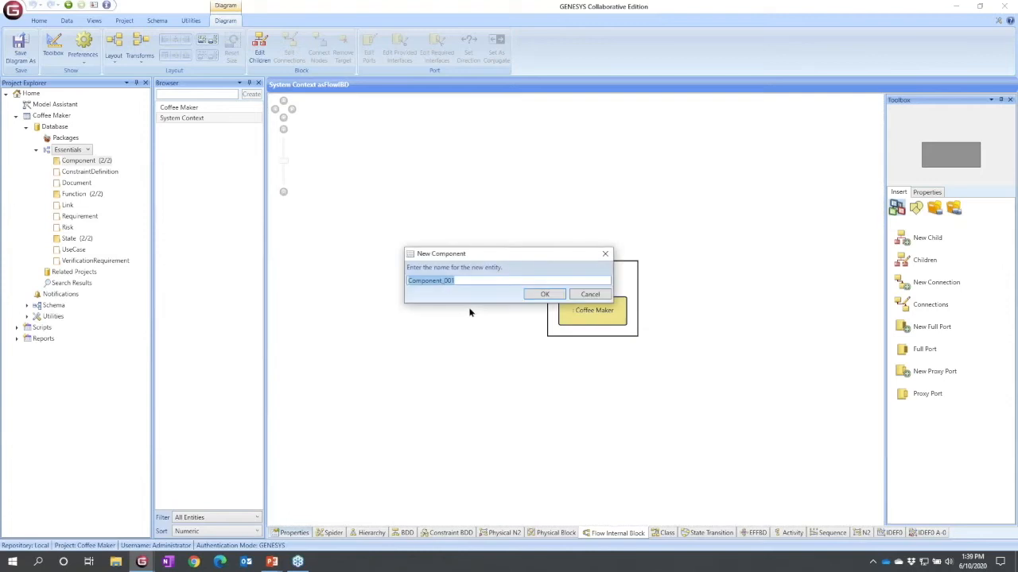
# Create a User component, place it, and drag it left of Coffee Maker
pyautogui.write('User')
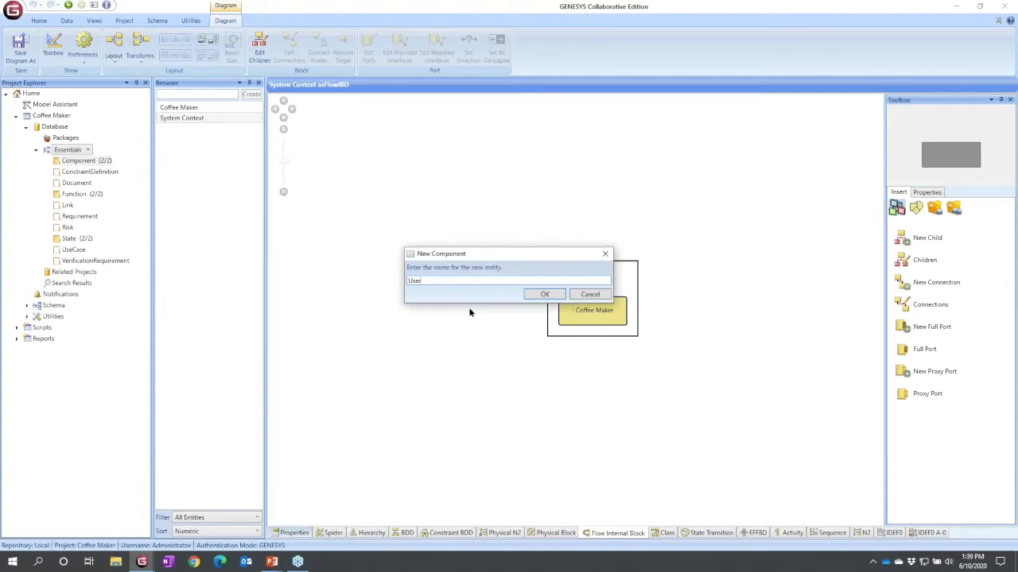
pyautogui.click(545, 294)
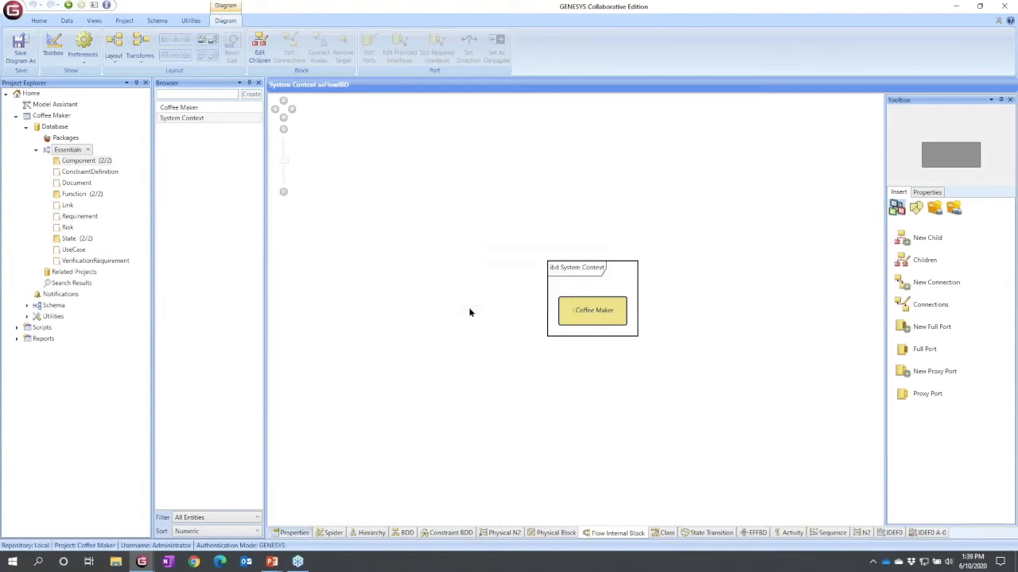
pyautogui.click(927, 237)
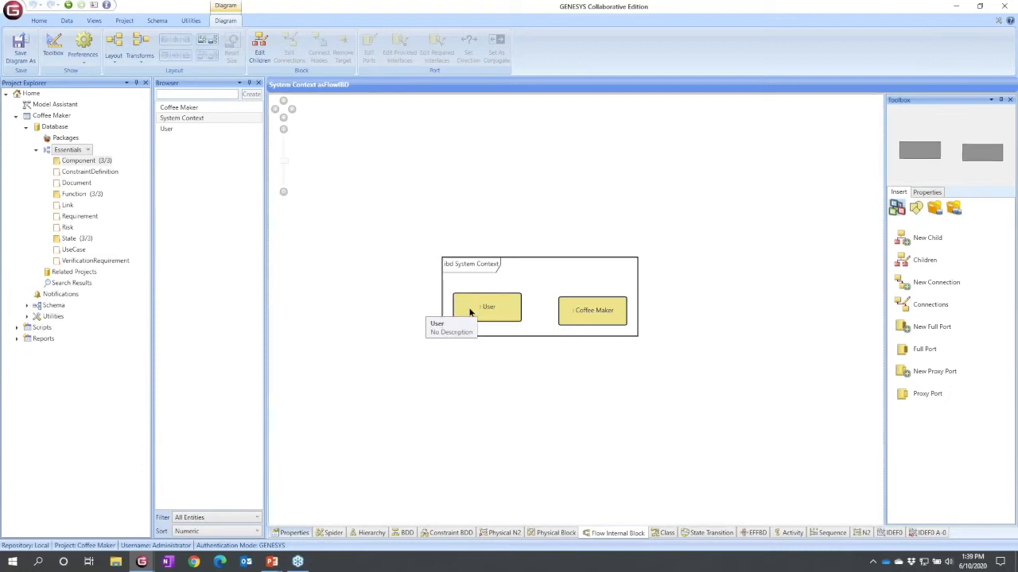
pyautogui.click(487, 307)
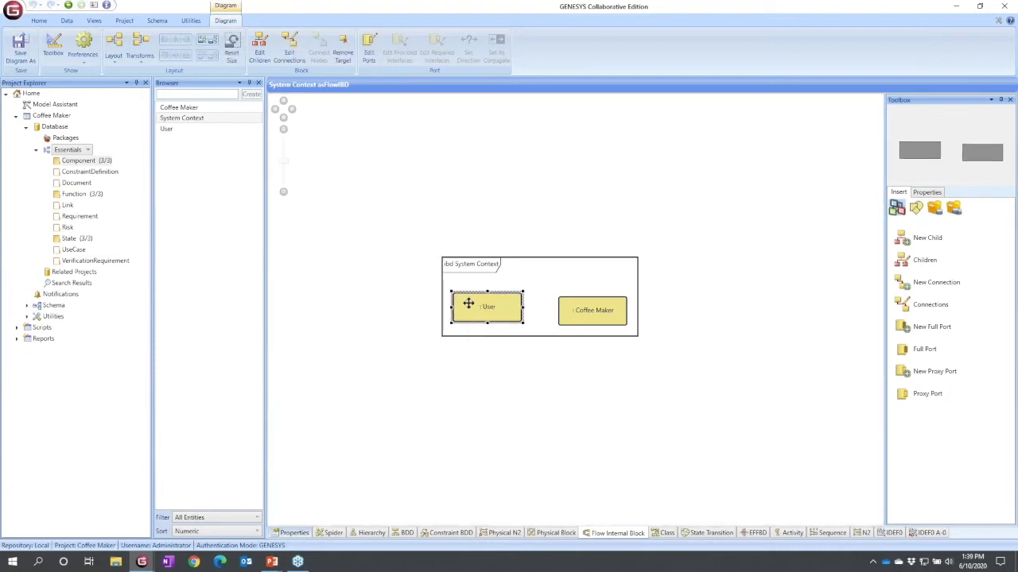
pyautogui.moveTo(487, 307); pyautogui.dragTo(457, 309)
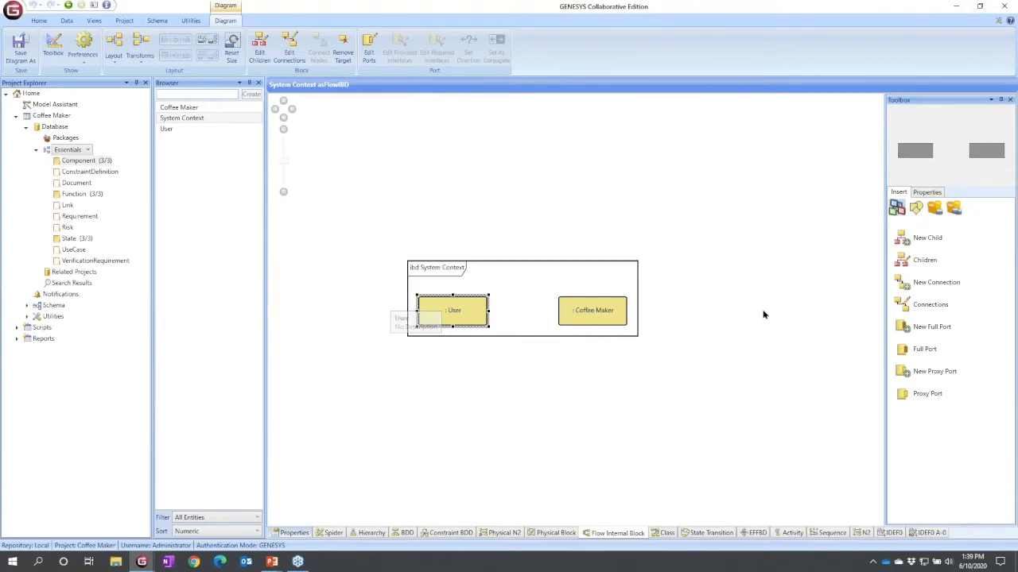
pyautogui.moveTo(927, 238)
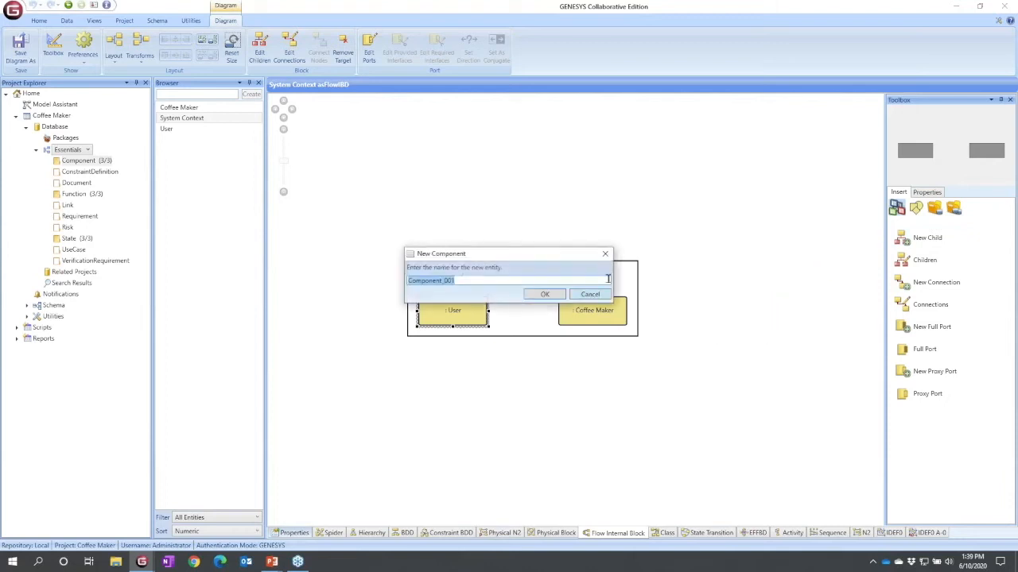
# Create an Electrical Infrastructure component as the third System Context part
pyautogui.write('Ele')
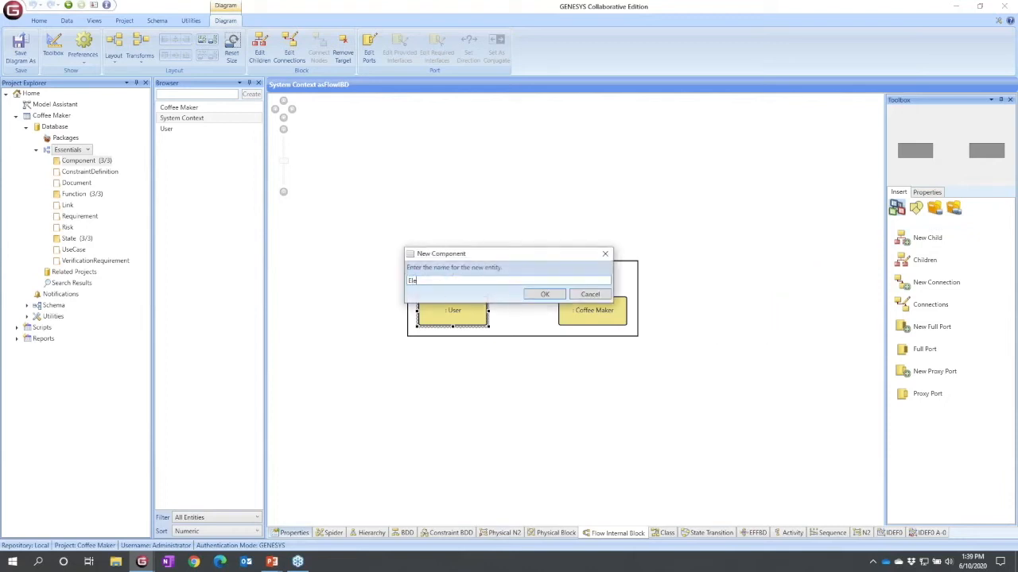
pyautogui.write('Electrical')
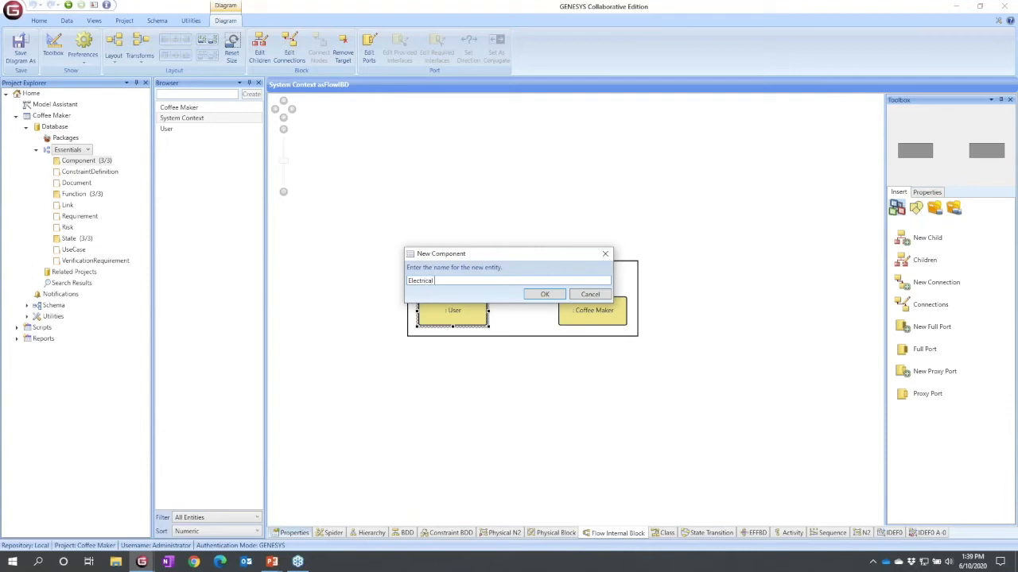
pyautogui.write('Infrastructure')
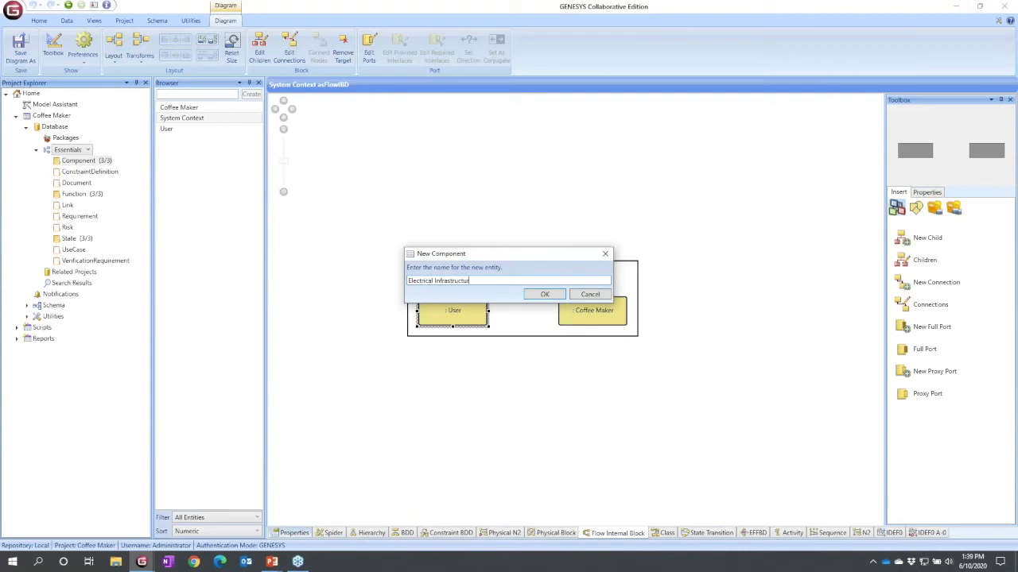
pyautogui.click(590, 294)
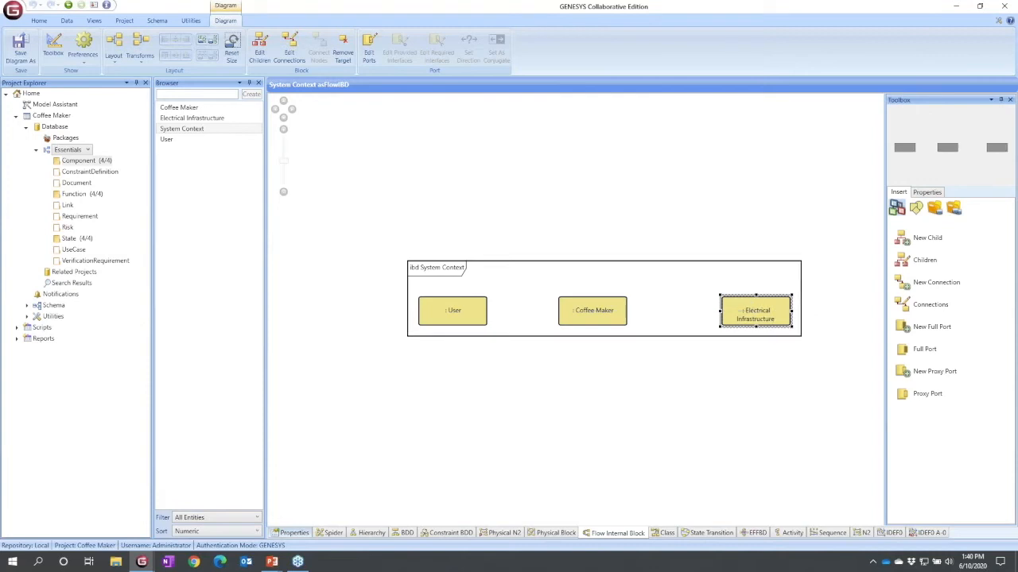
pyautogui.moveTo(396, 264)
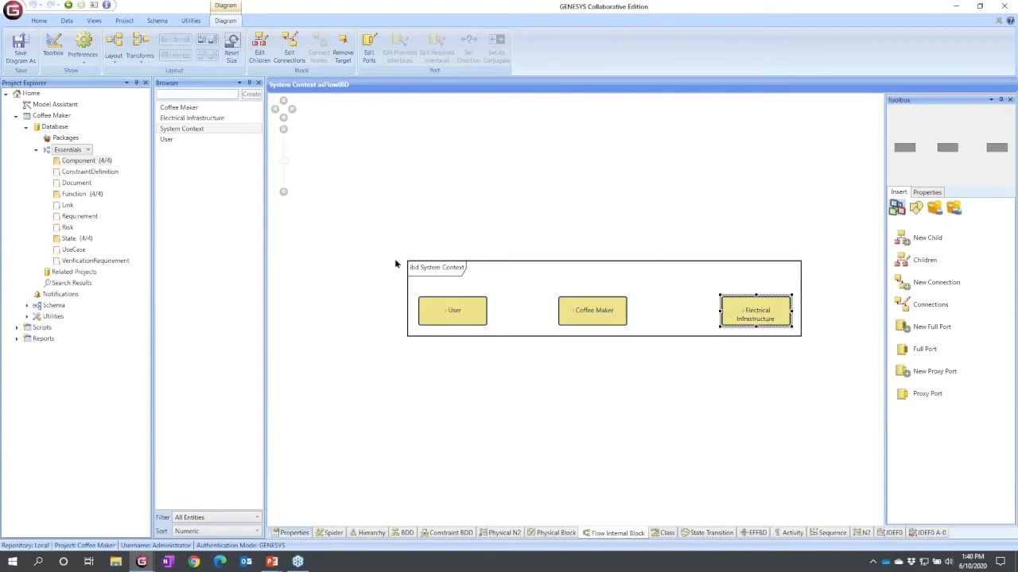
pyautogui.moveTo(431, 323)
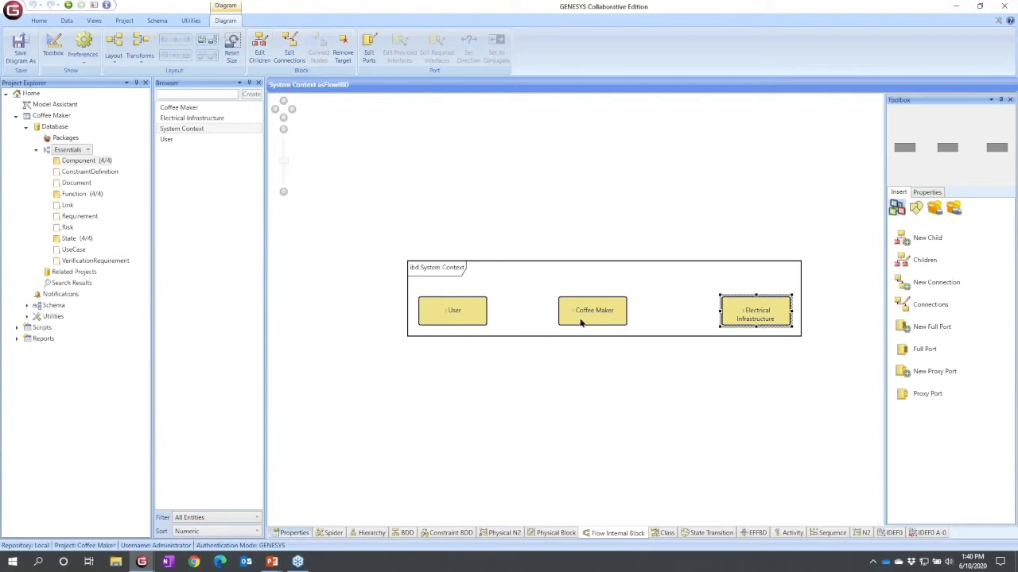
# Connect Coffee Maker and User with a new link named User Connection
pyautogui.click(593, 310)
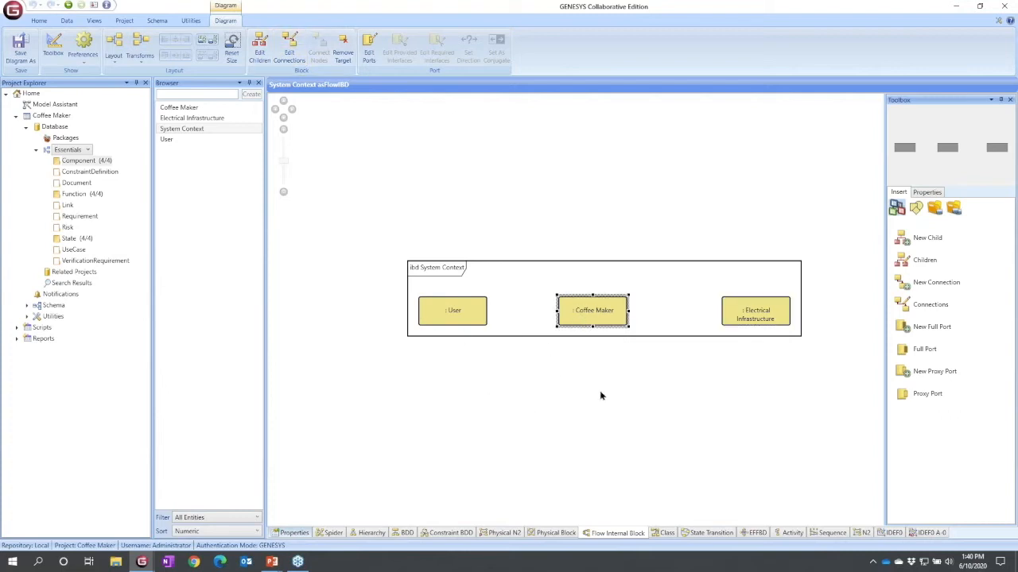
pyautogui.moveTo(594, 313)
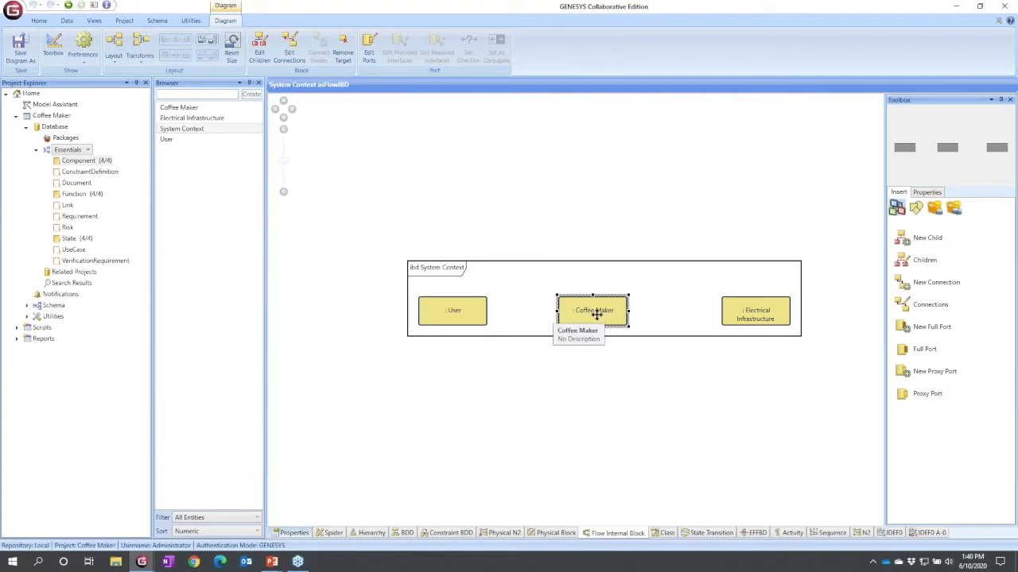
pyautogui.click(452, 310)
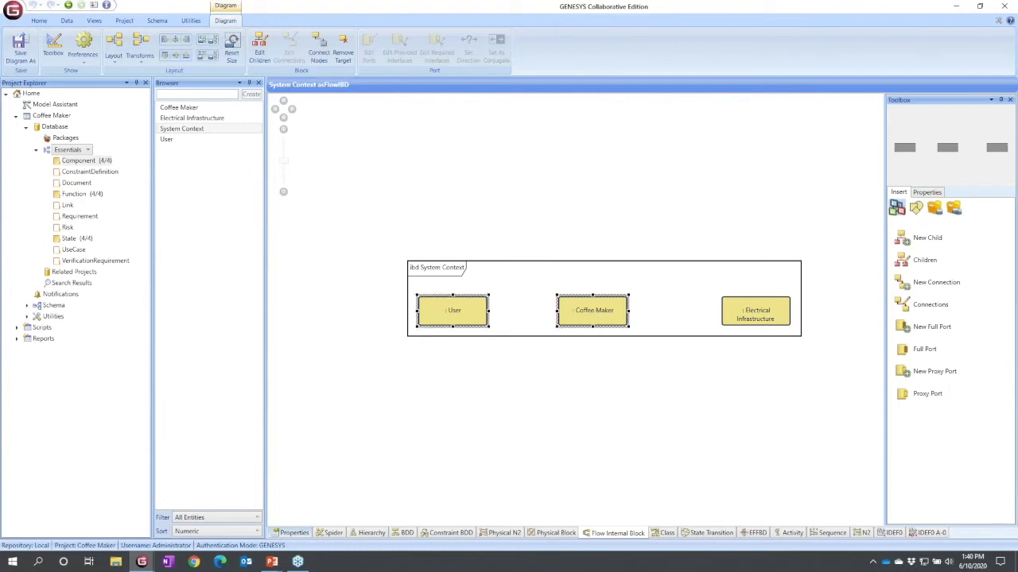
pyautogui.moveTo(364, 168)
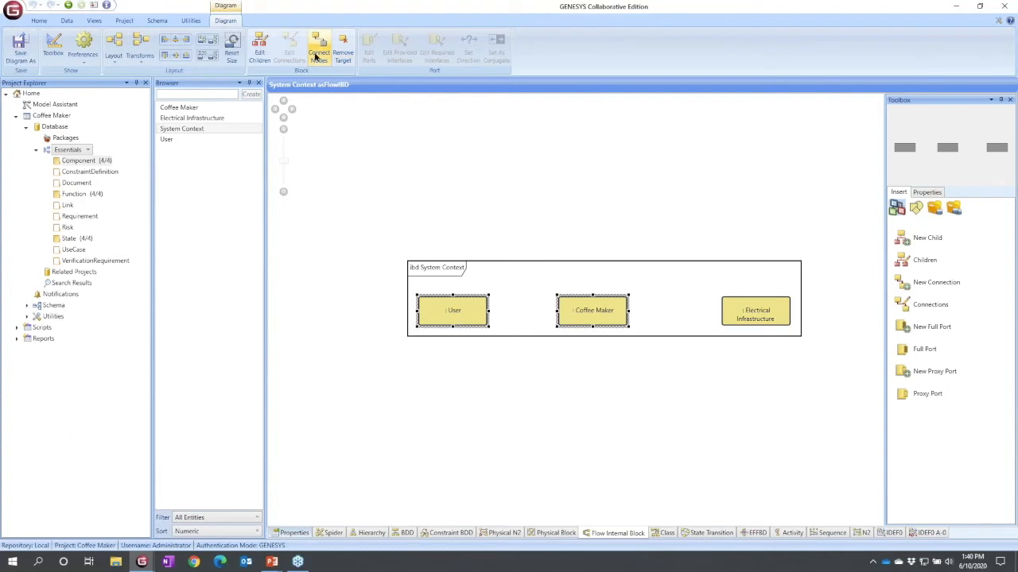
pyautogui.click(319, 47)
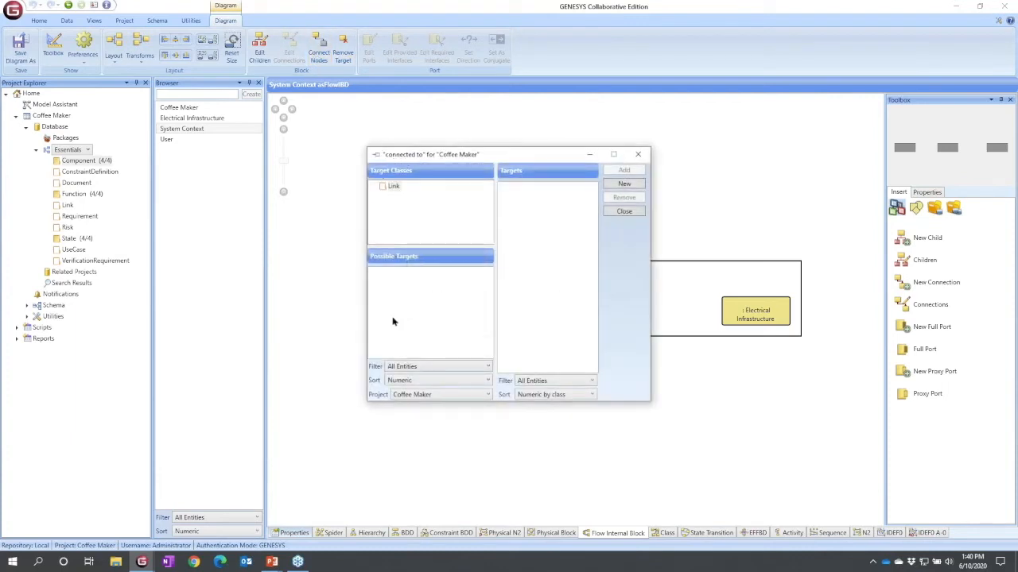
pyautogui.moveTo(423, 306)
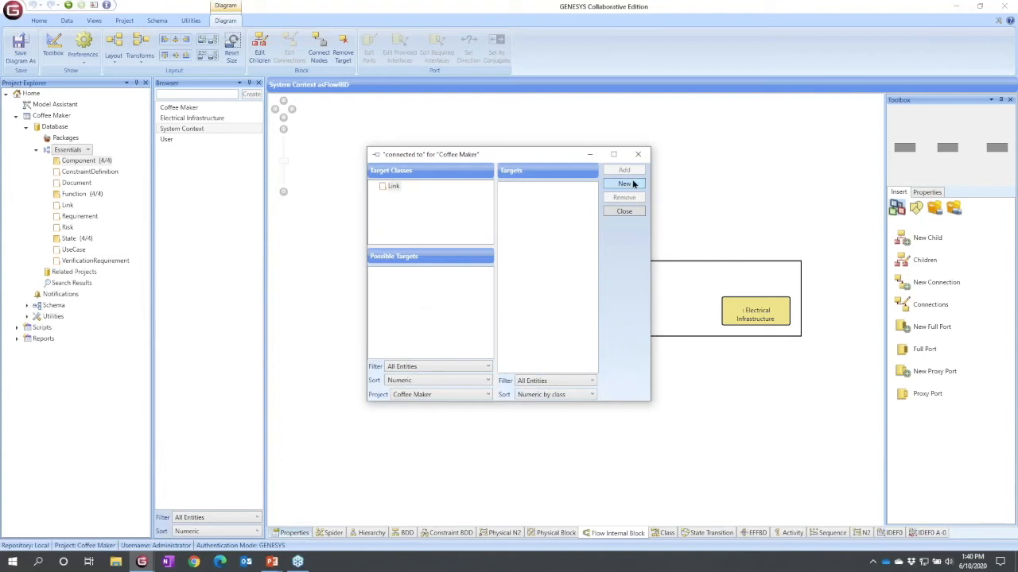
pyautogui.click(624, 183)
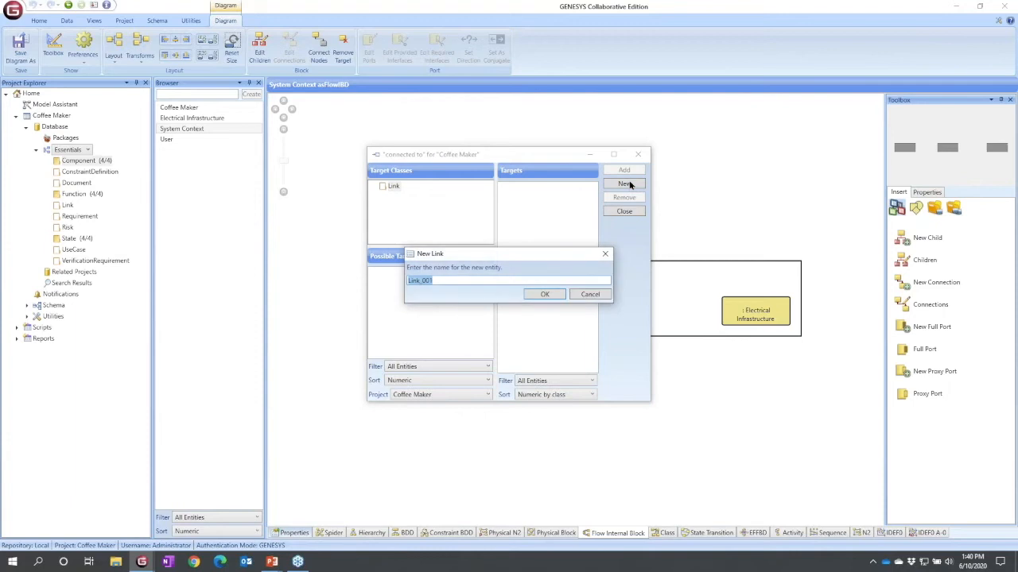
pyautogui.write('User')
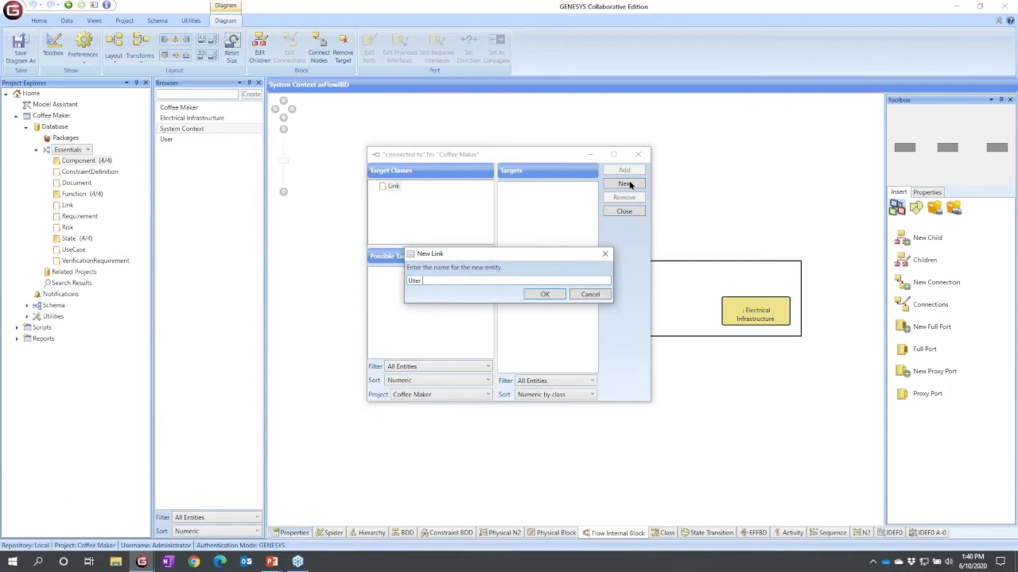
pyautogui.write('Connec')
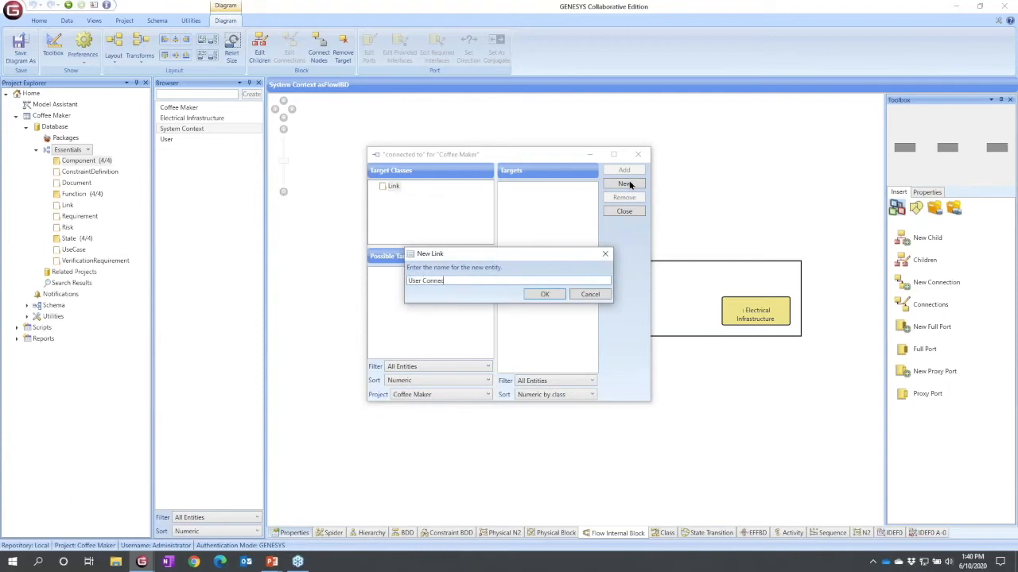
pyautogui.click(590, 294)
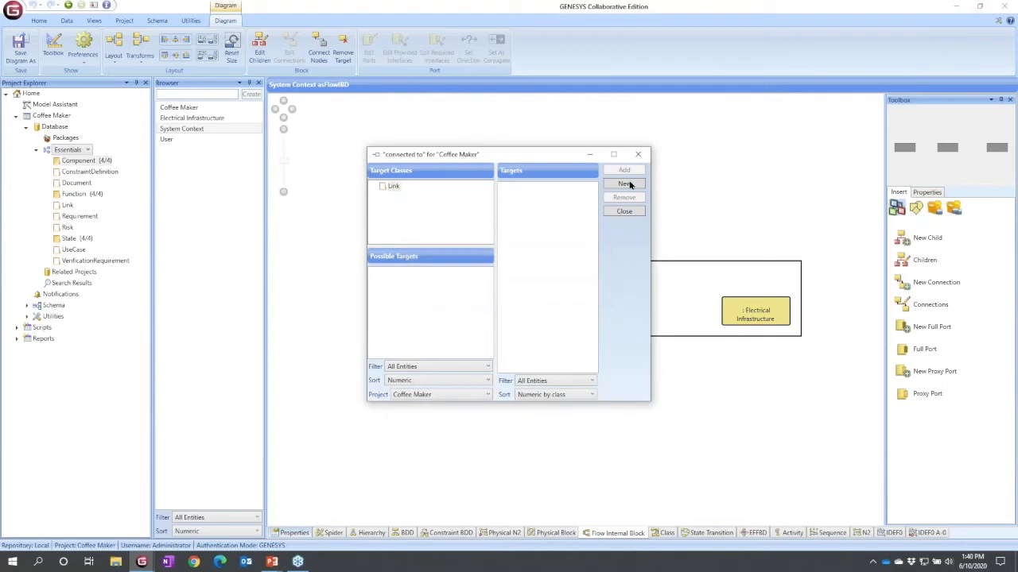
pyautogui.click(624, 210)
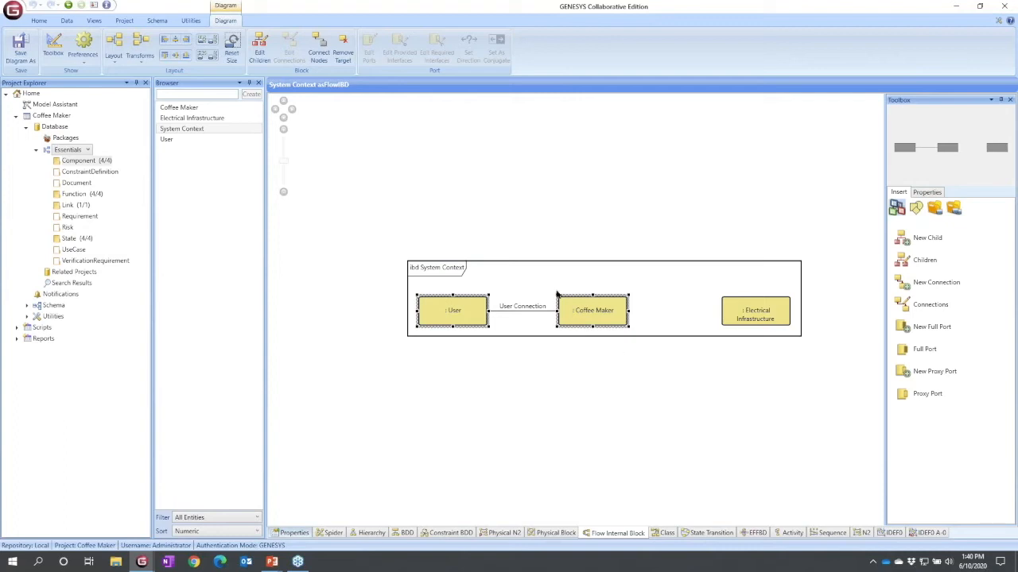
pyautogui.moveTo(655, 409)
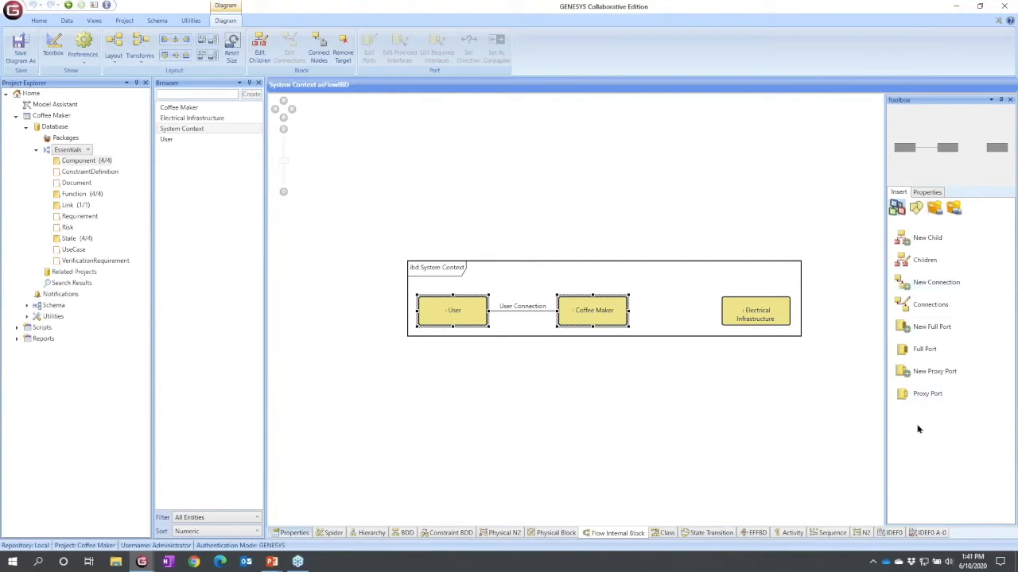
pyautogui.moveTo(914, 414)
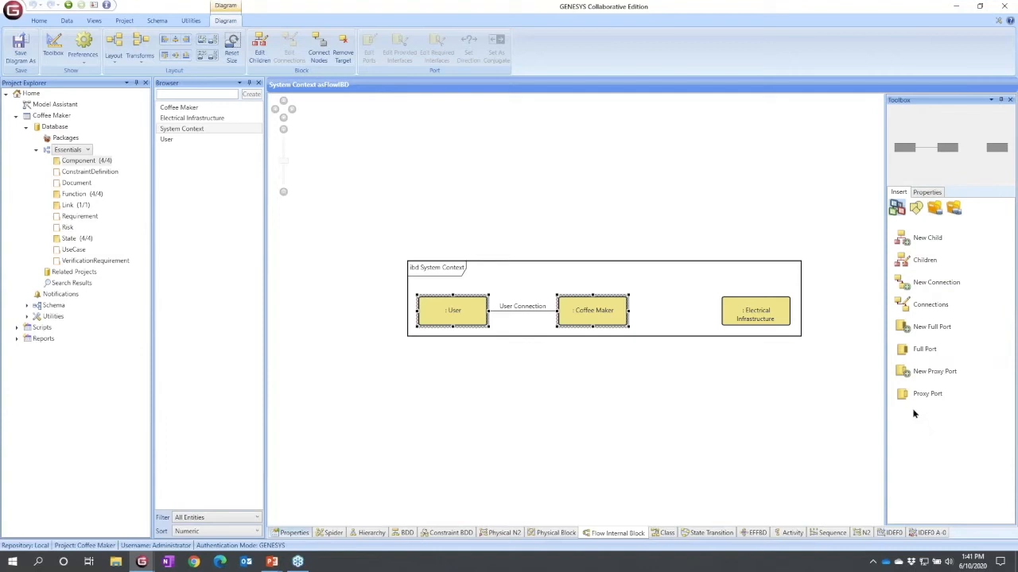
pyautogui.moveTo(935, 282)
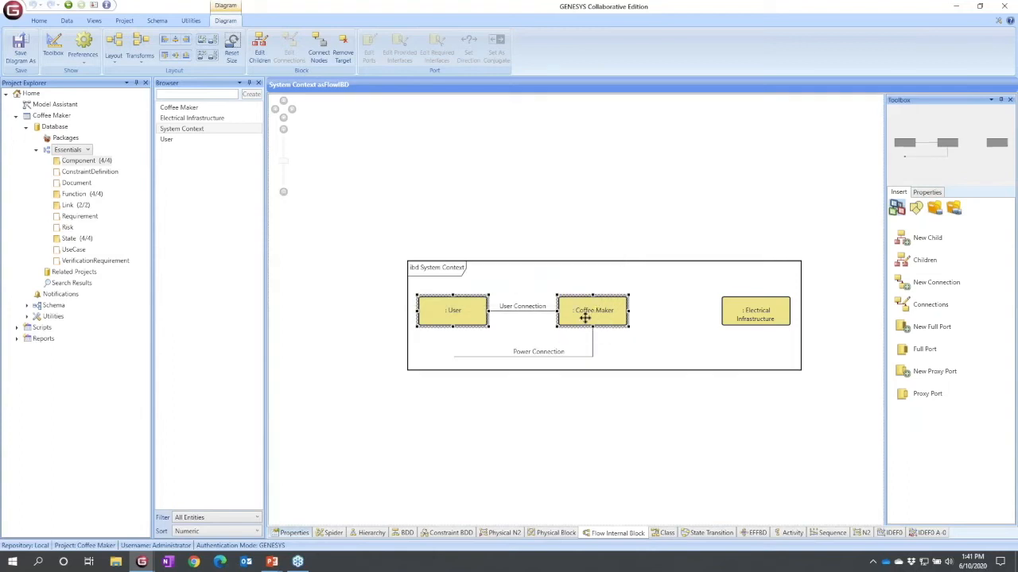
pyautogui.moveTo(449, 359)
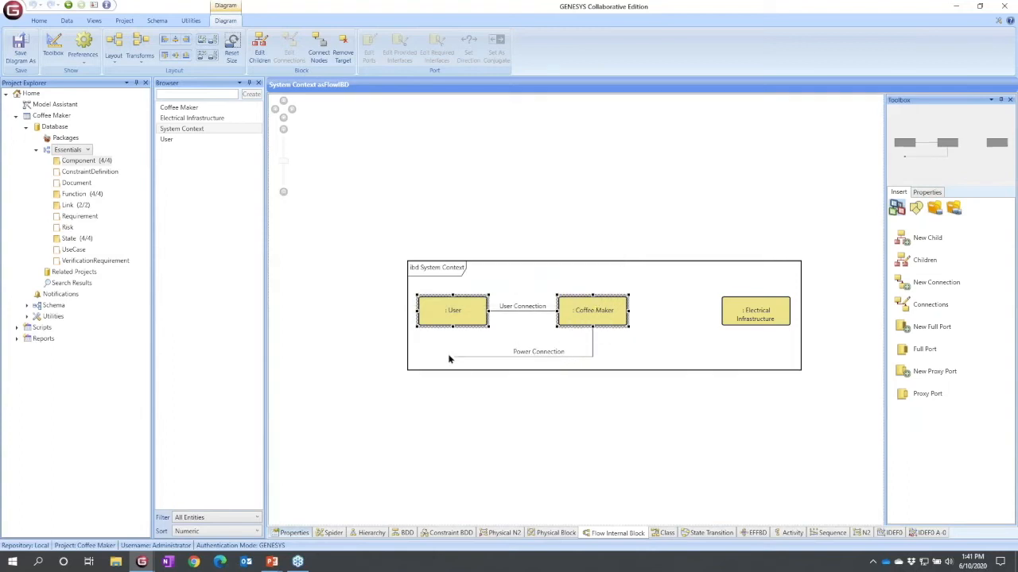
pyautogui.moveTo(535, 358)
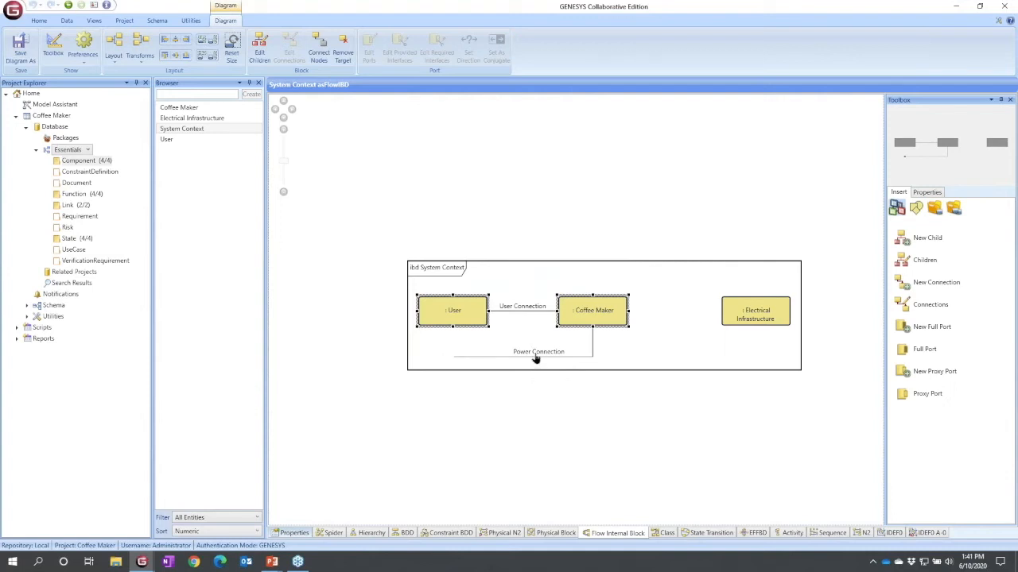
# Straighten the Power Connection line between Coffee Maker and Electrical Infrastructure
pyautogui.click(539, 352)
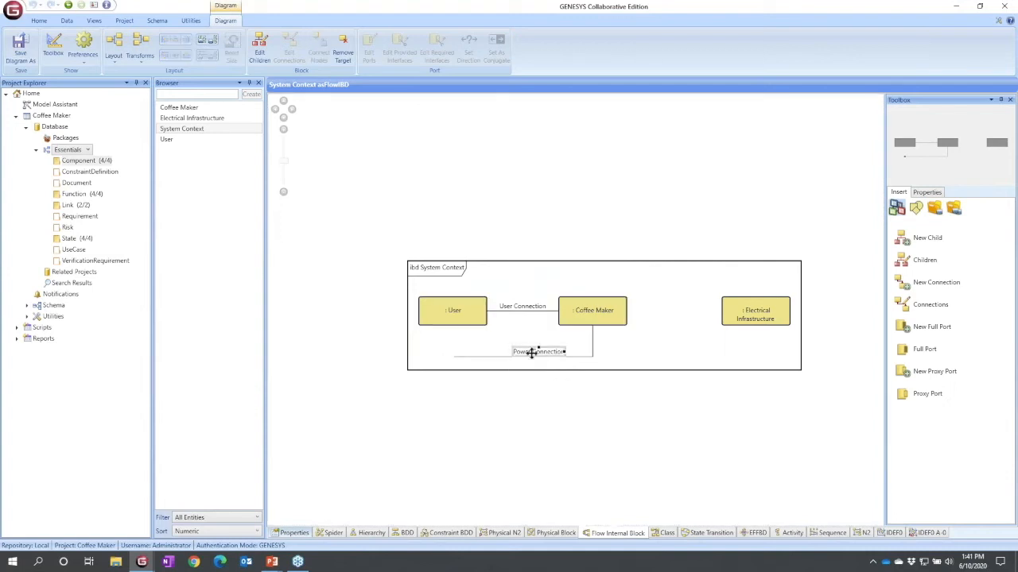
pyautogui.moveTo(540, 350)
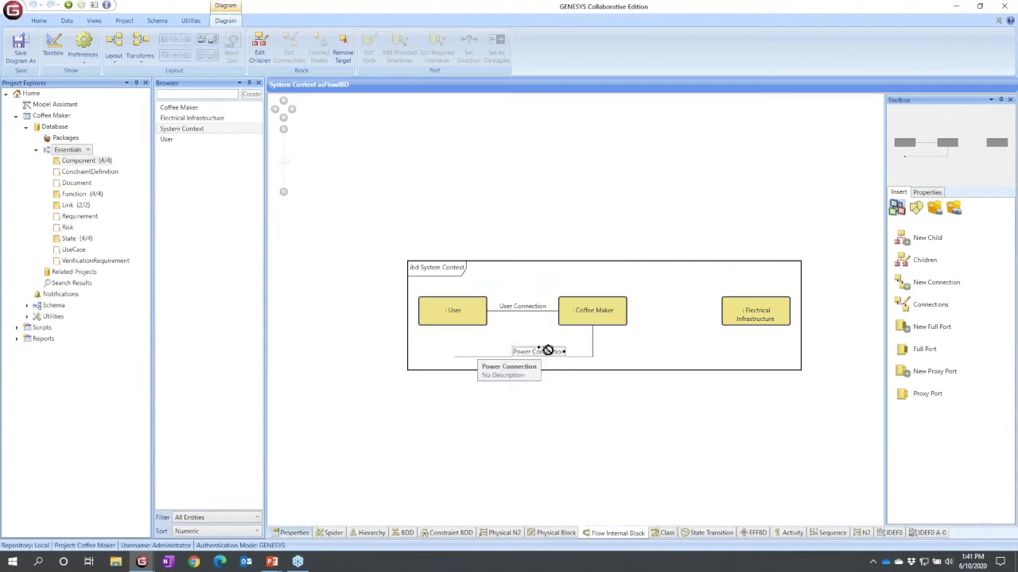
pyautogui.click(755, 310)
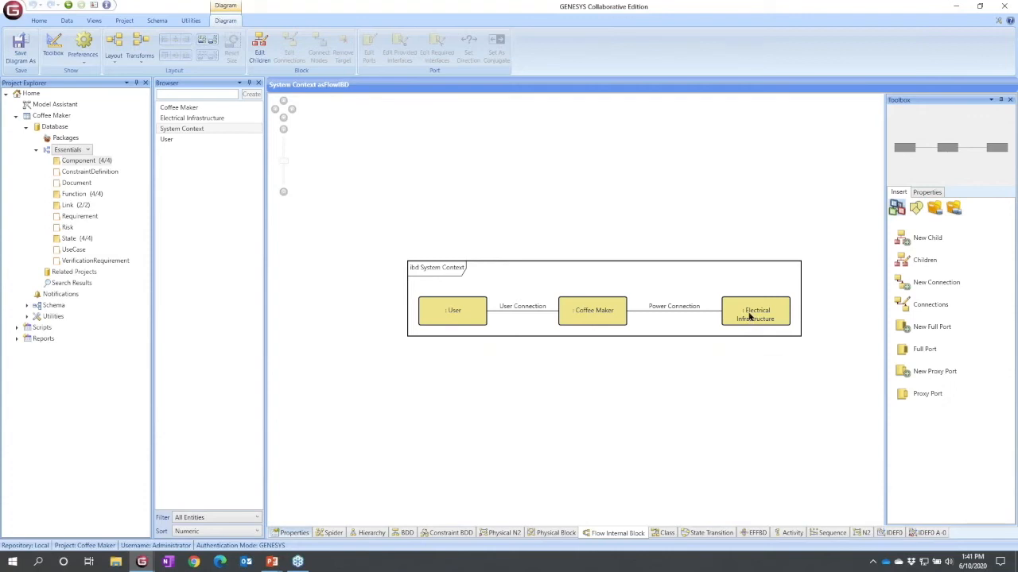
pyautogui.moveTo(771, 310)
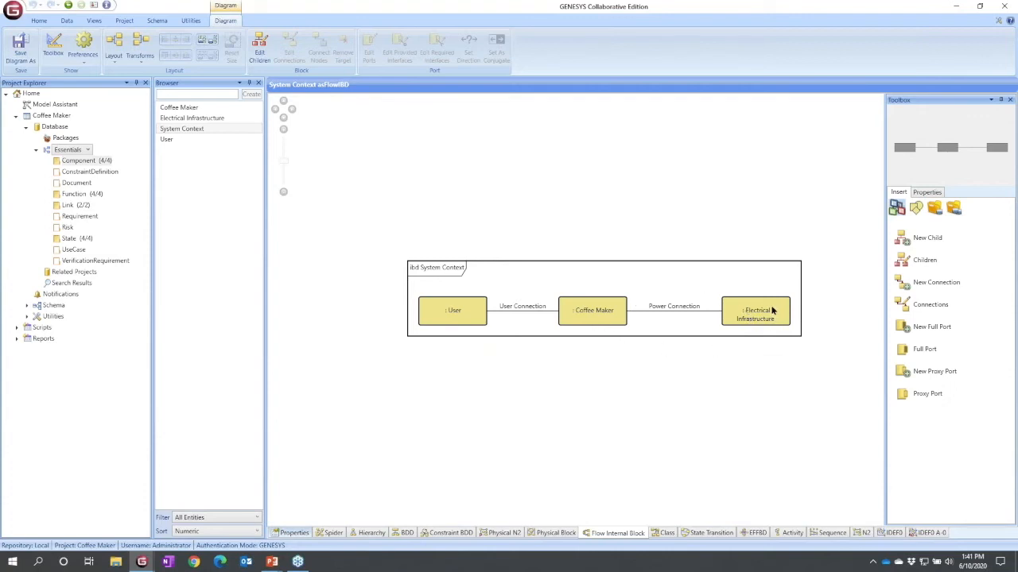
pyautogui.moveTo(378, 346)
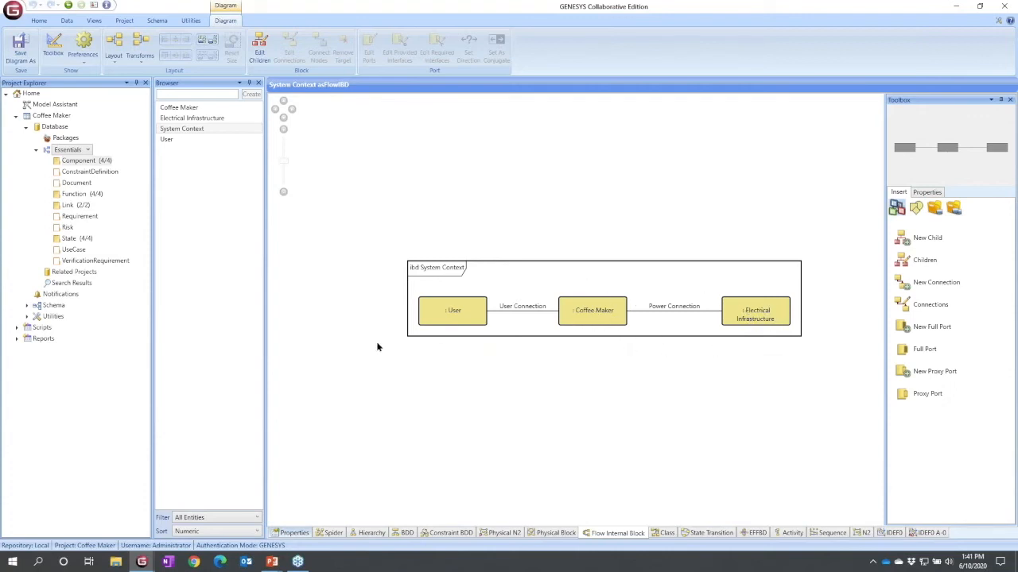
pyautogui.moveTo(600, 357)
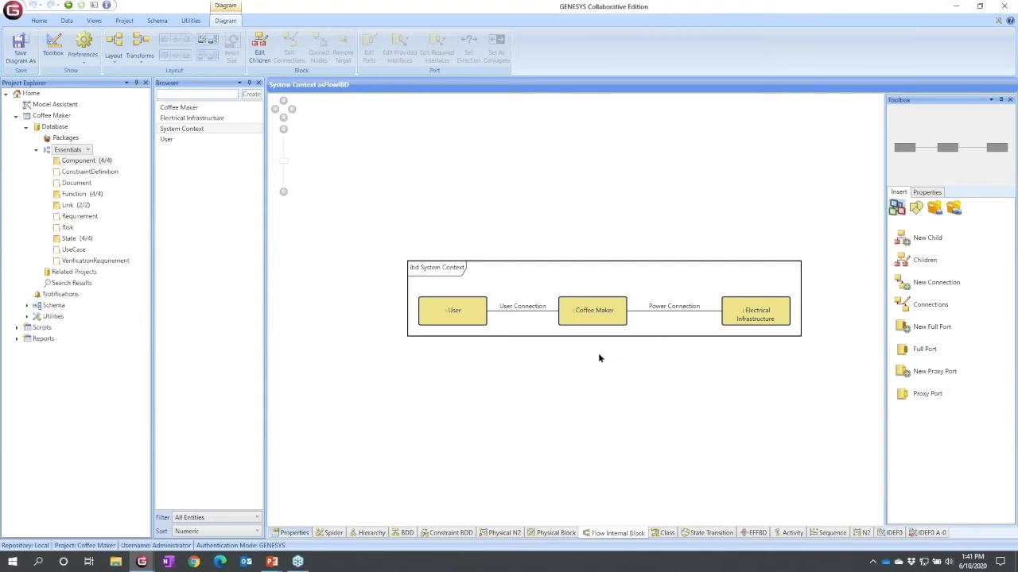
pyautogui.moveTo(444, 385)
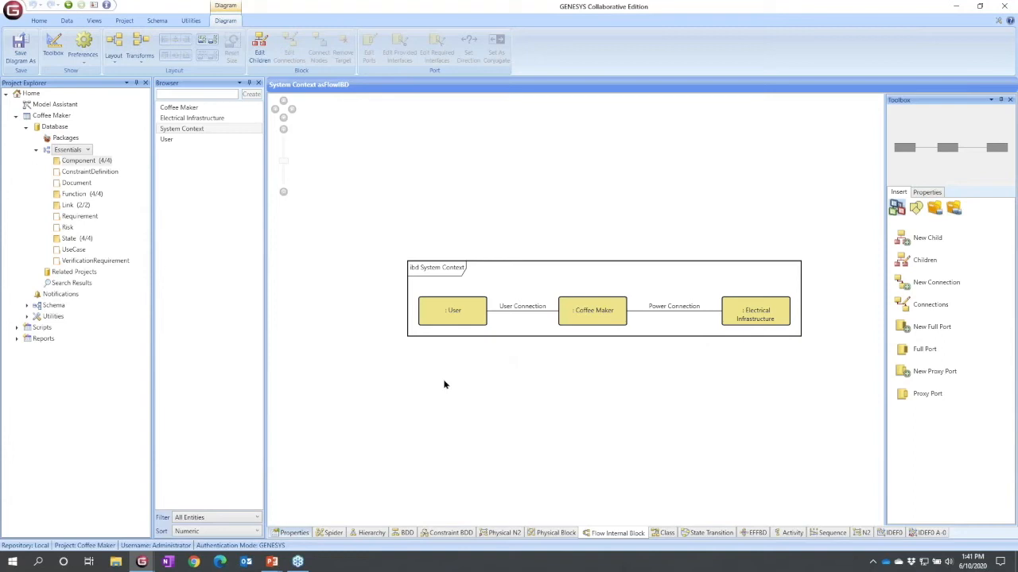
pyautogui.moveTo(488, 374)
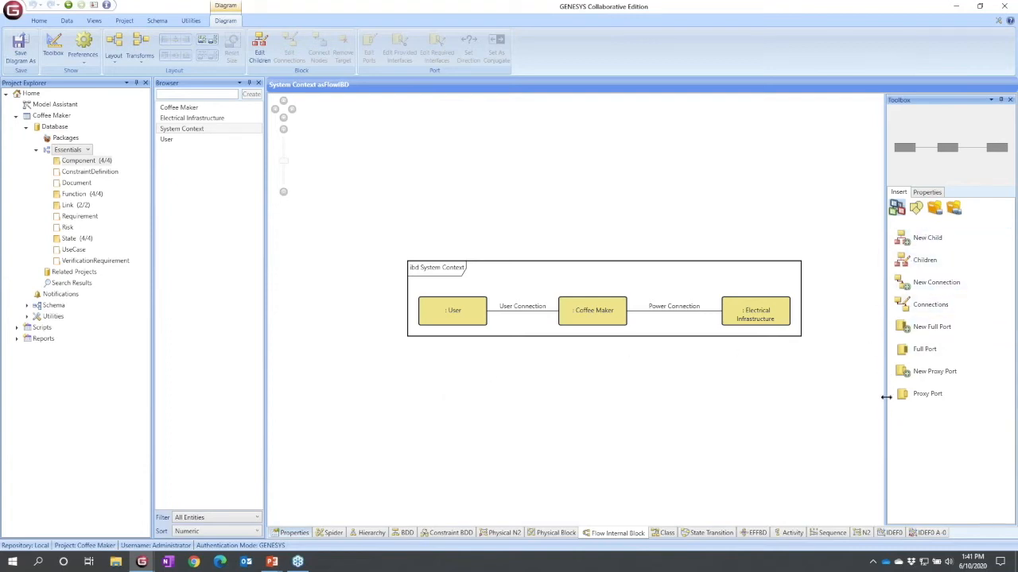
pyautogui.moveTo(925, 430)
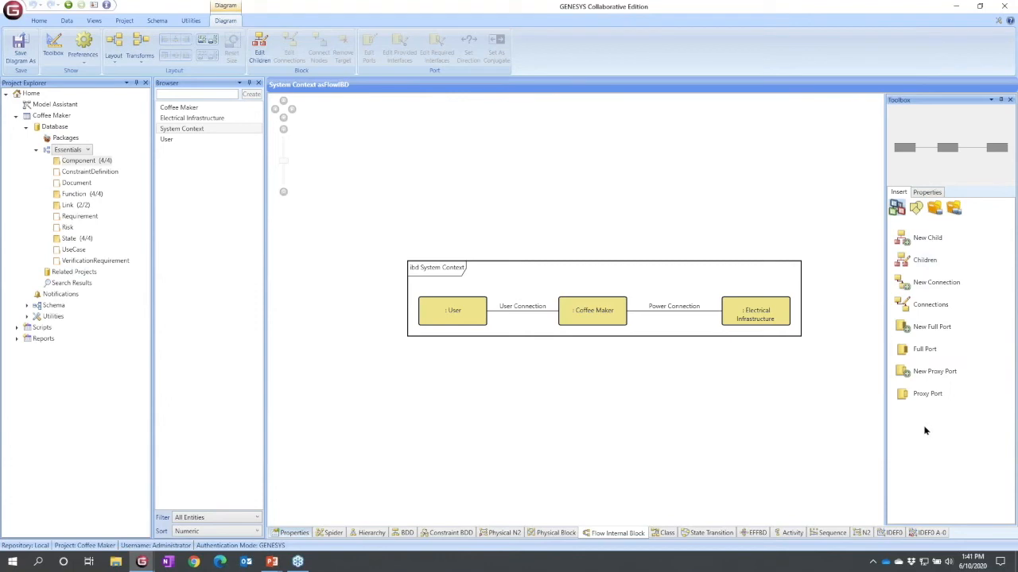
pyautogui.moveTo(546, 316)
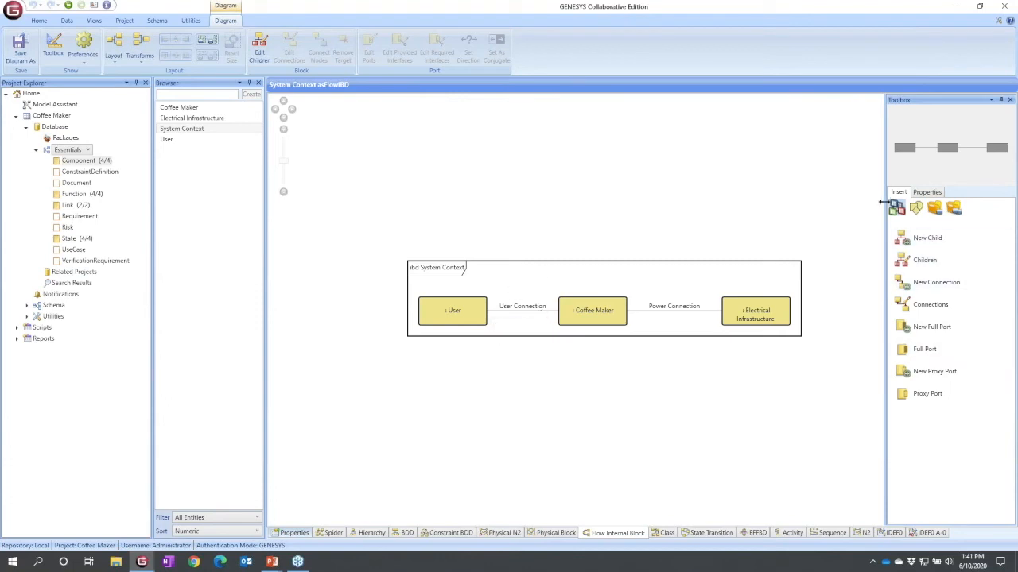
pyautogui.moveTo(953, 208)
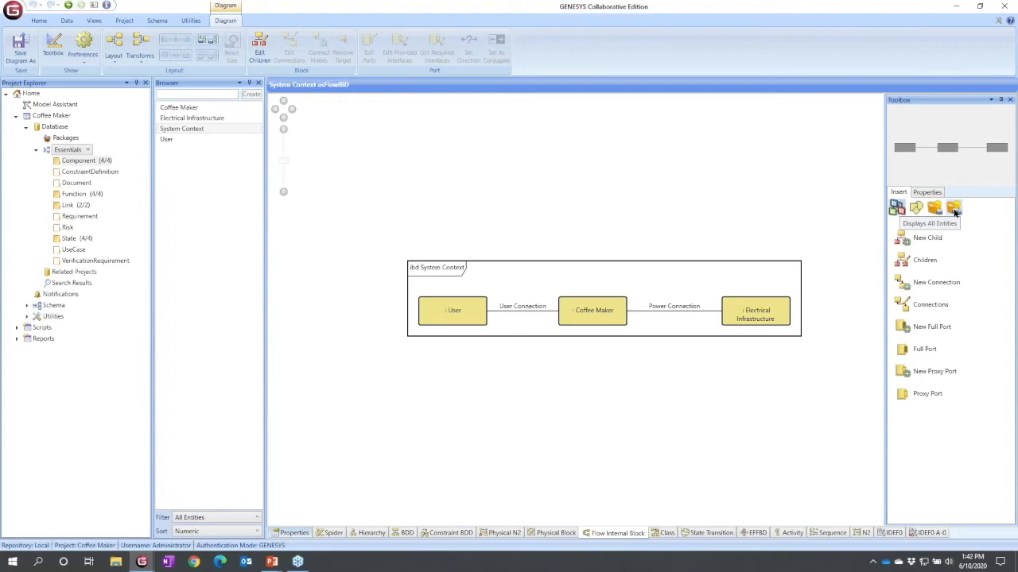
# Show all entity classes in the toolbox and select the Item class
pyautogui.click(953, 209)
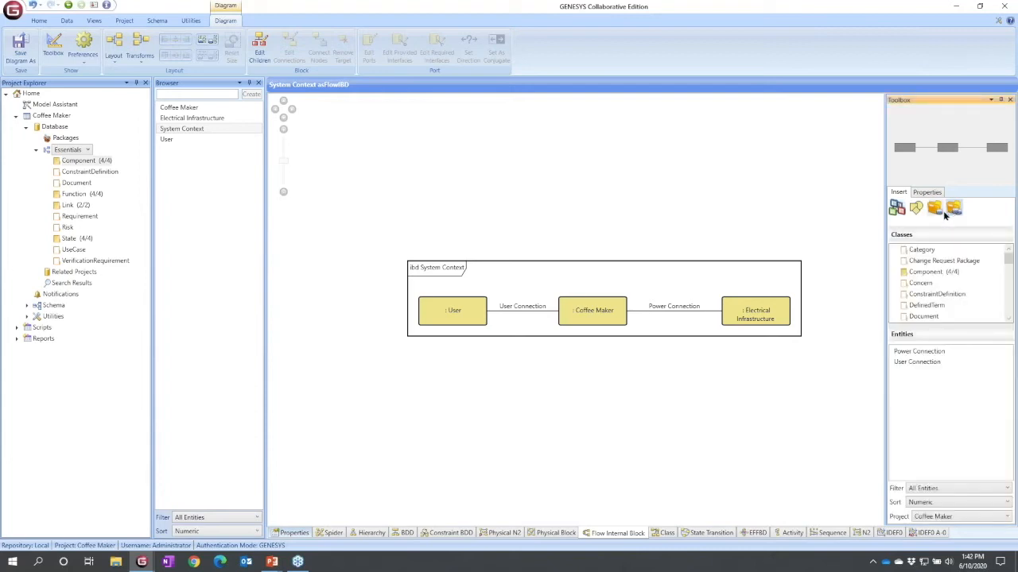
pyautogui.scroll(-3)
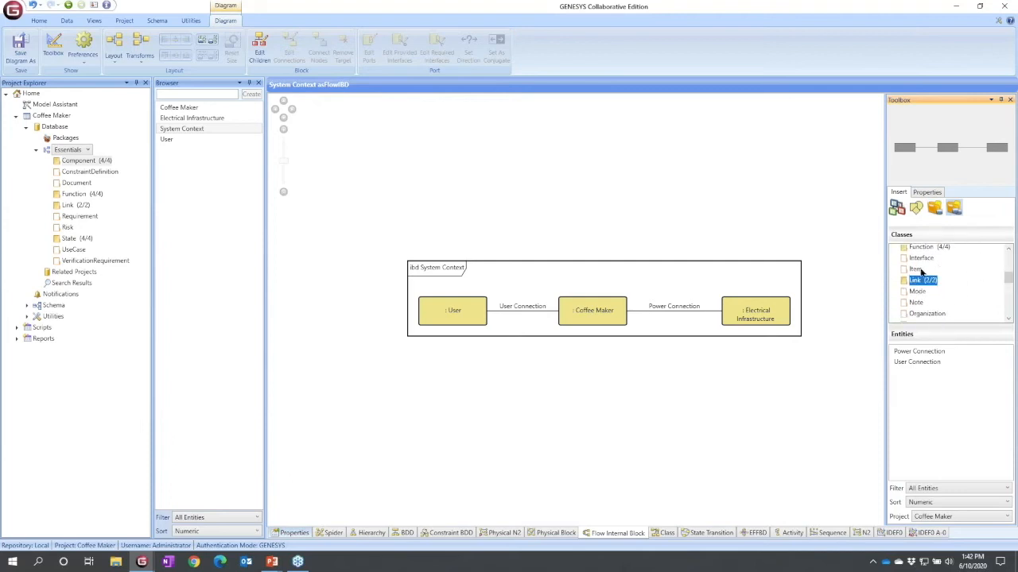
pyautogui.click(916, 268)
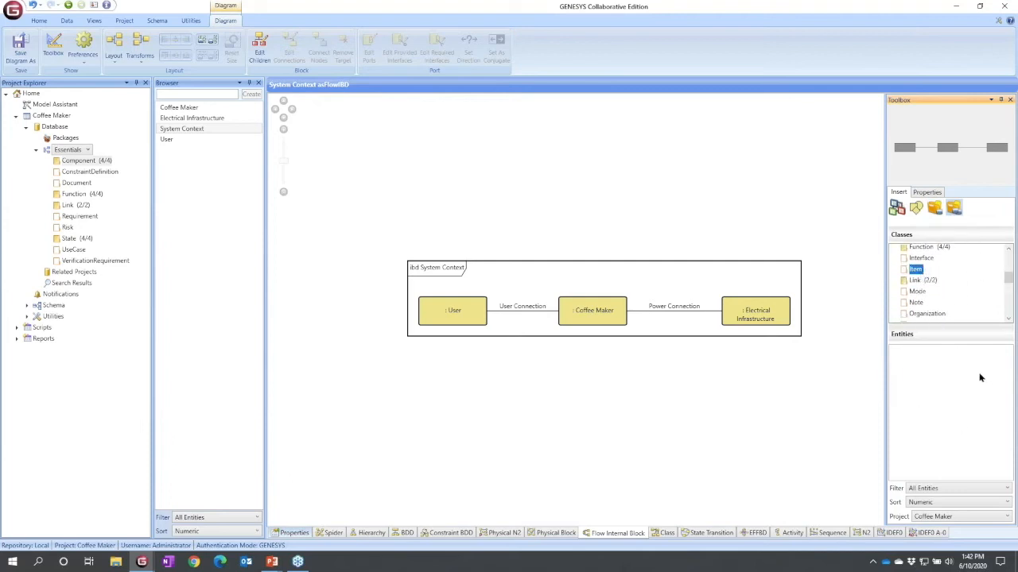
pyautogui.moveTo(946, 374)
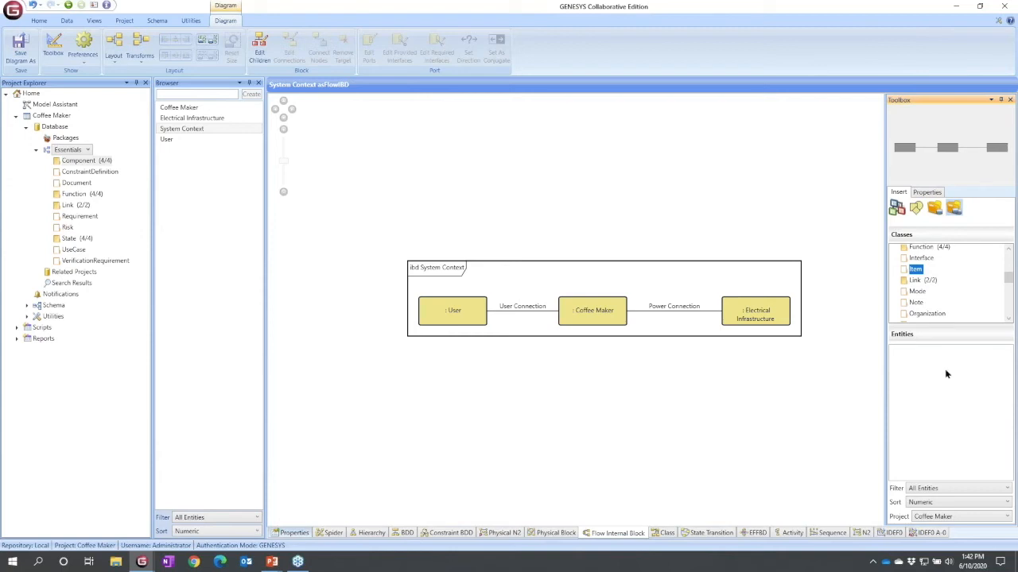
pyautogui.moveTo(916, 270)
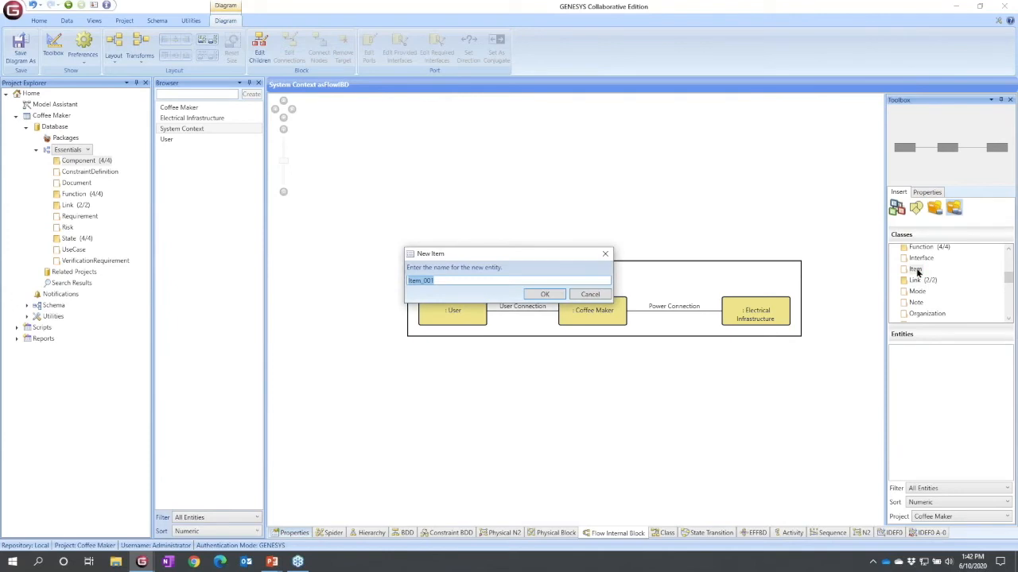
# Create Item entities named water, coffee beans and brewed coffee
pyautogui.write('water')
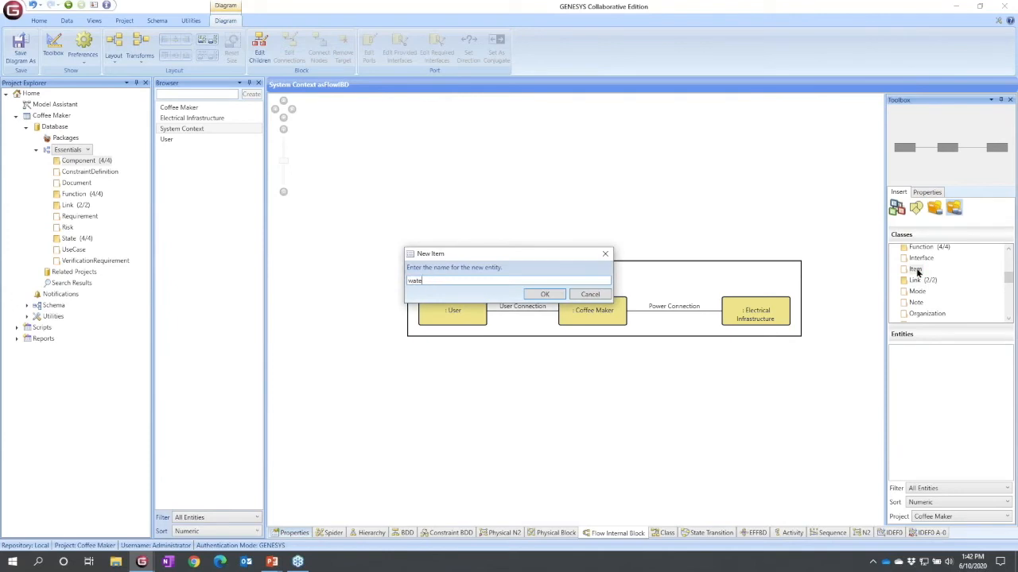
pyautogui.click(545, 294)
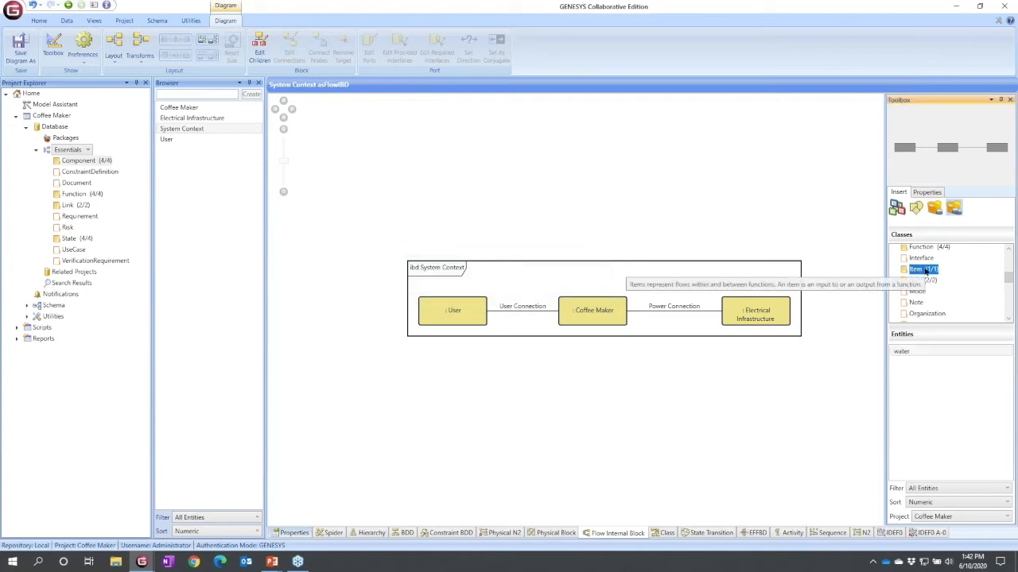
pyautogui.doubleClick(915, 268)
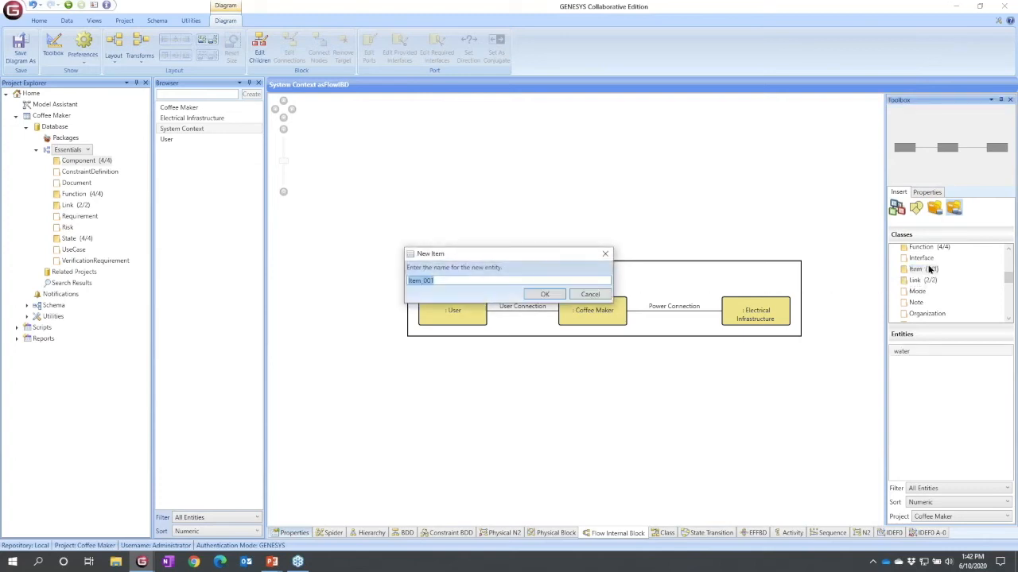
pyautogui.write('cof')
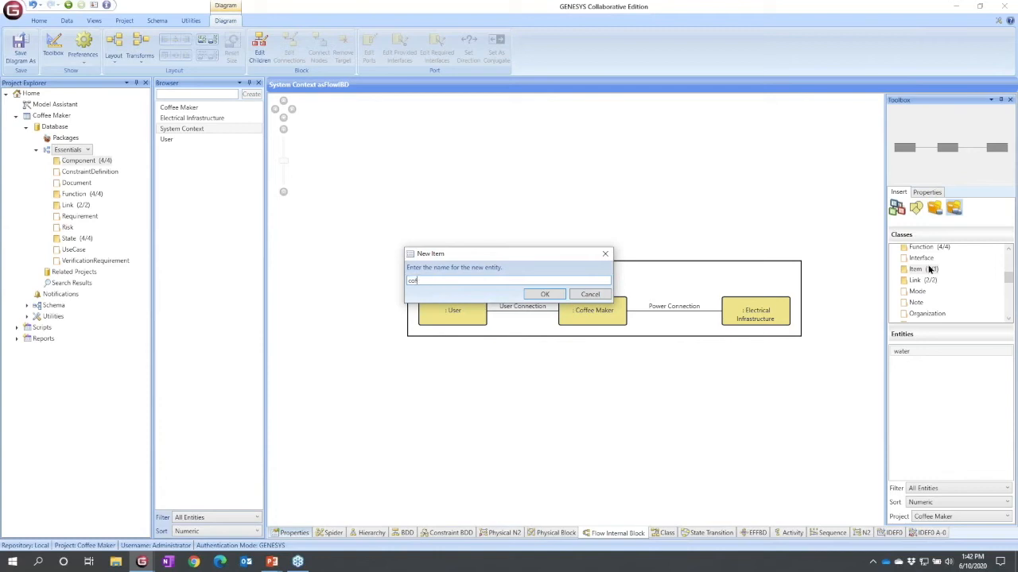
pyautogui.write('coffee beans')
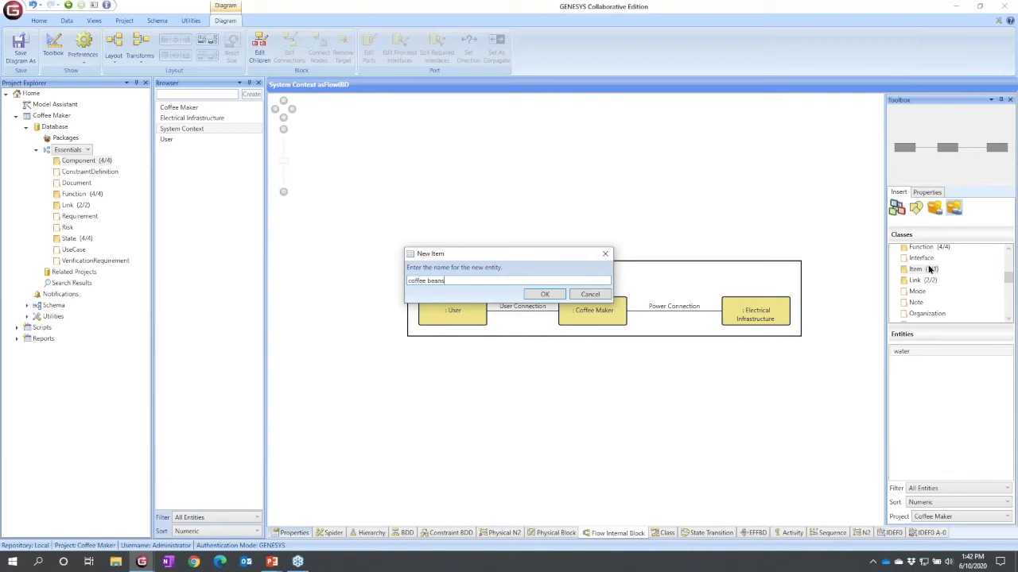
pyautogui.click(544, 293)
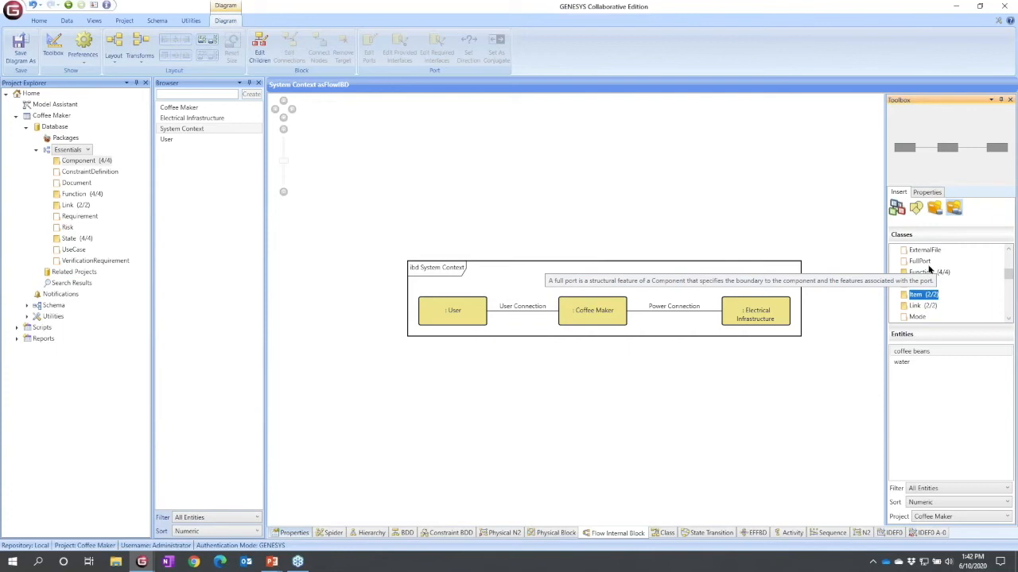
pyautogui.moveTo(922, 294)
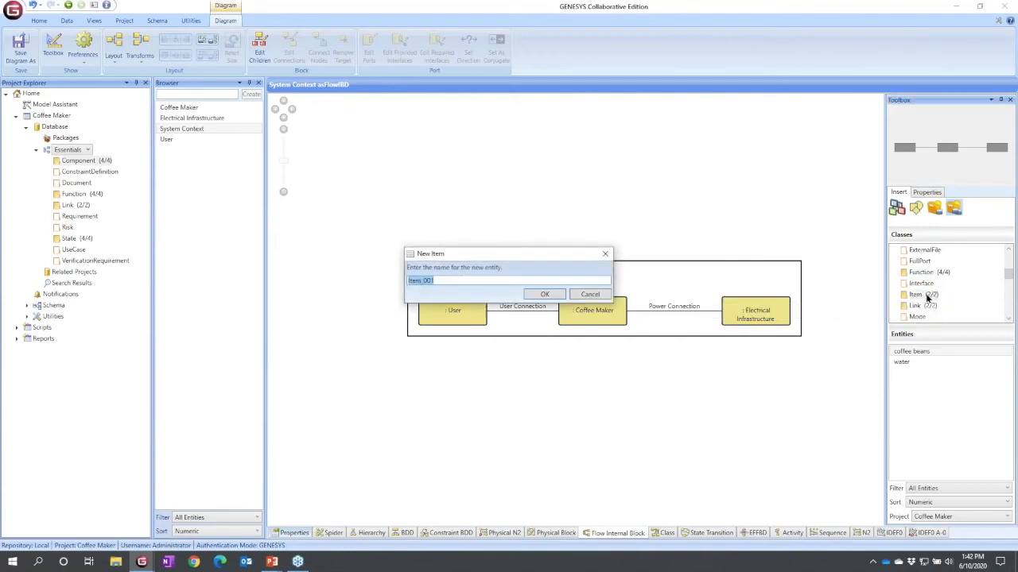
pyautogui.write('brewed co')
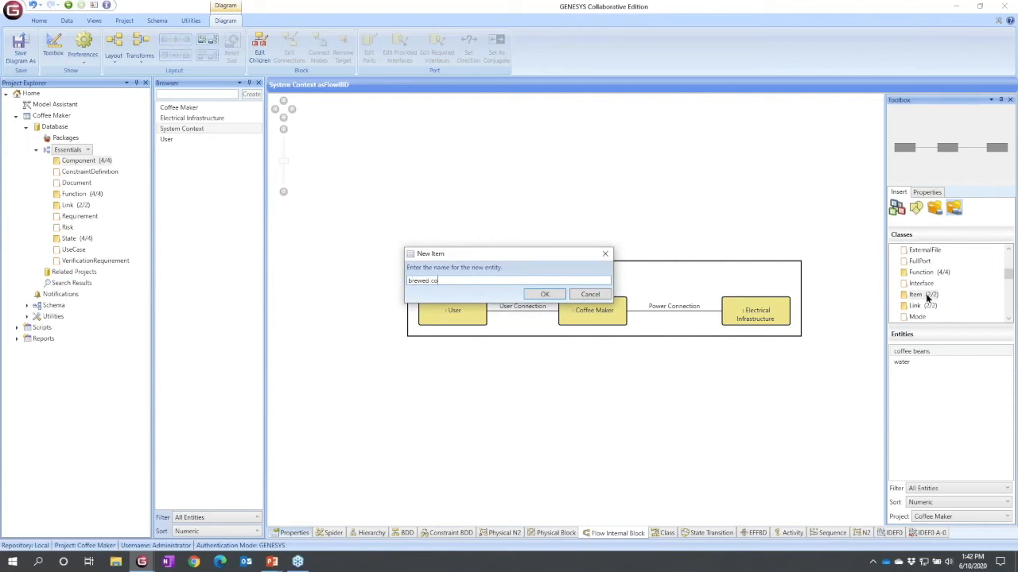
pyautogui.click(545, 295)
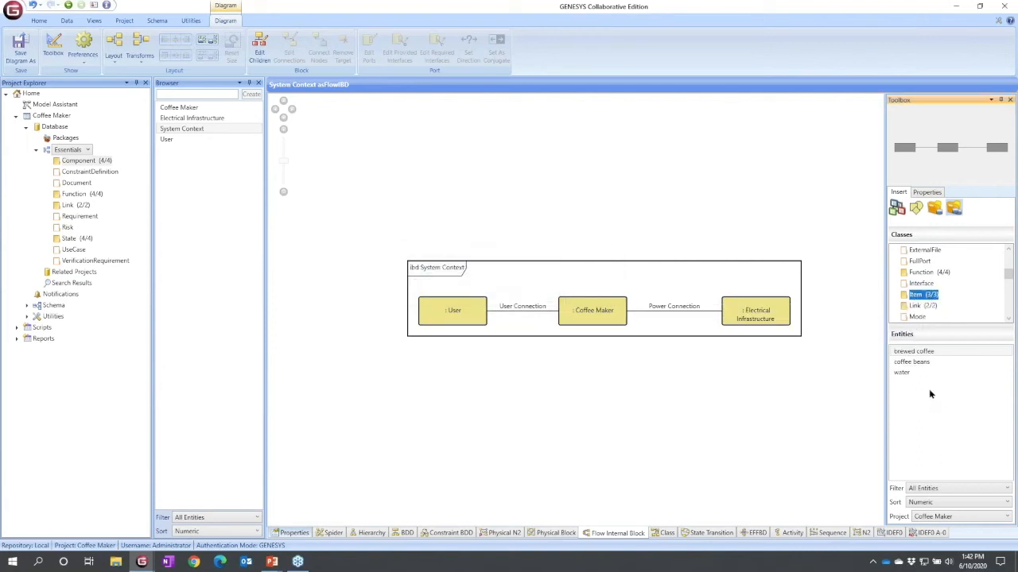
pyautogui.rightClick(902, 372)
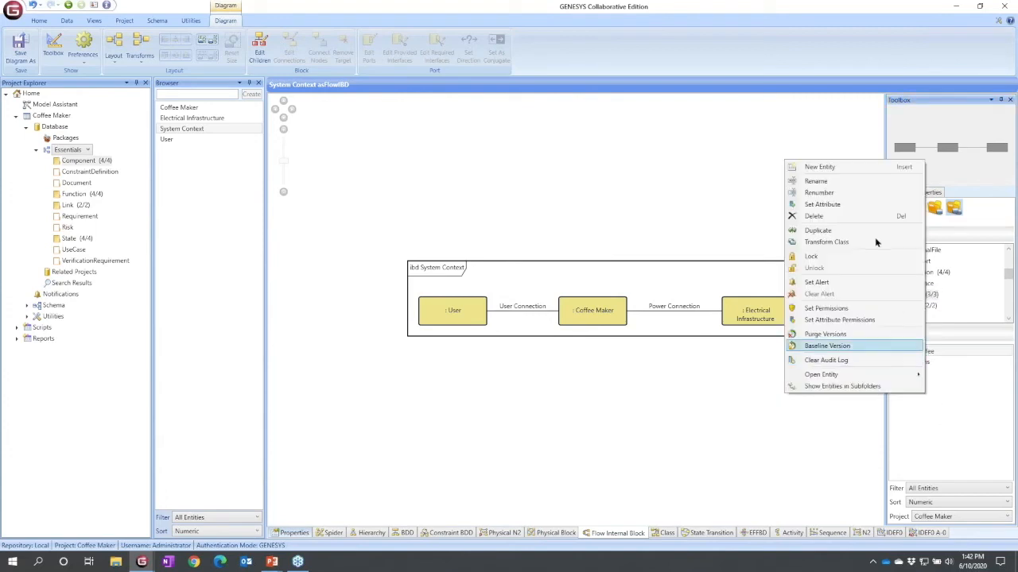
pyautogui.moveTo(938, 405)
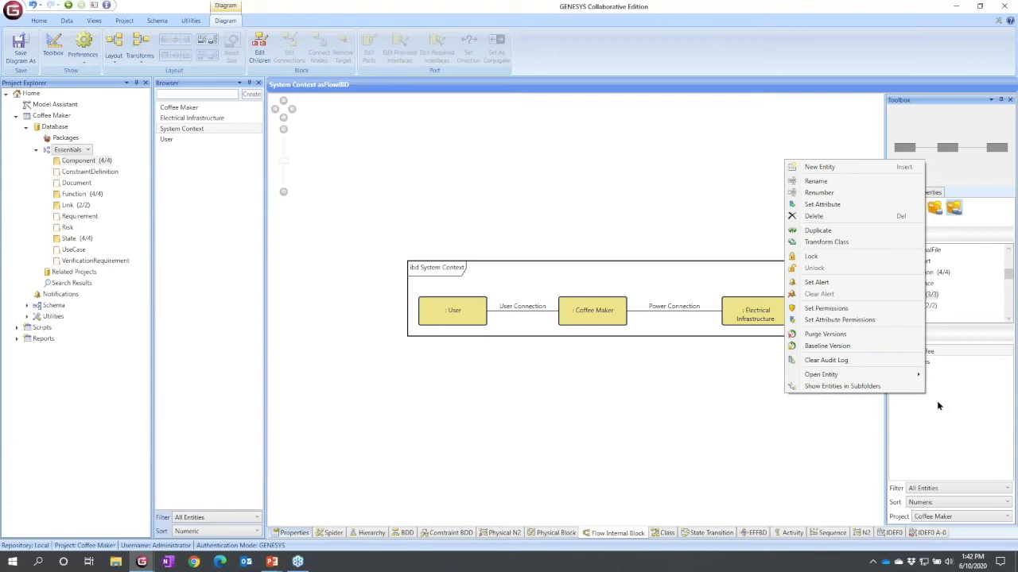
# Add a new Item entity named electricity and select it
pyautogui.click(819, 167)
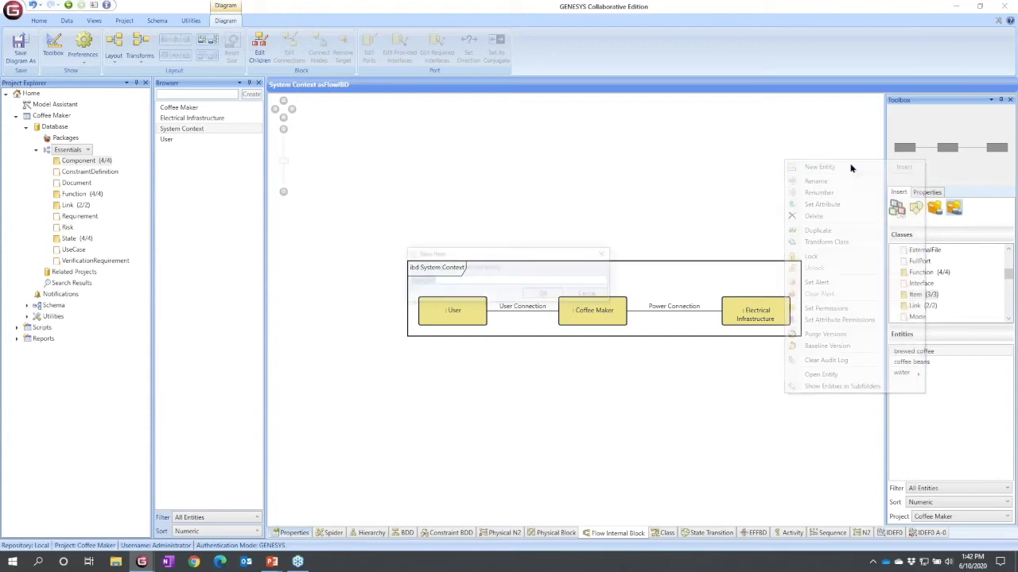
pyautogui.click(819, 166)
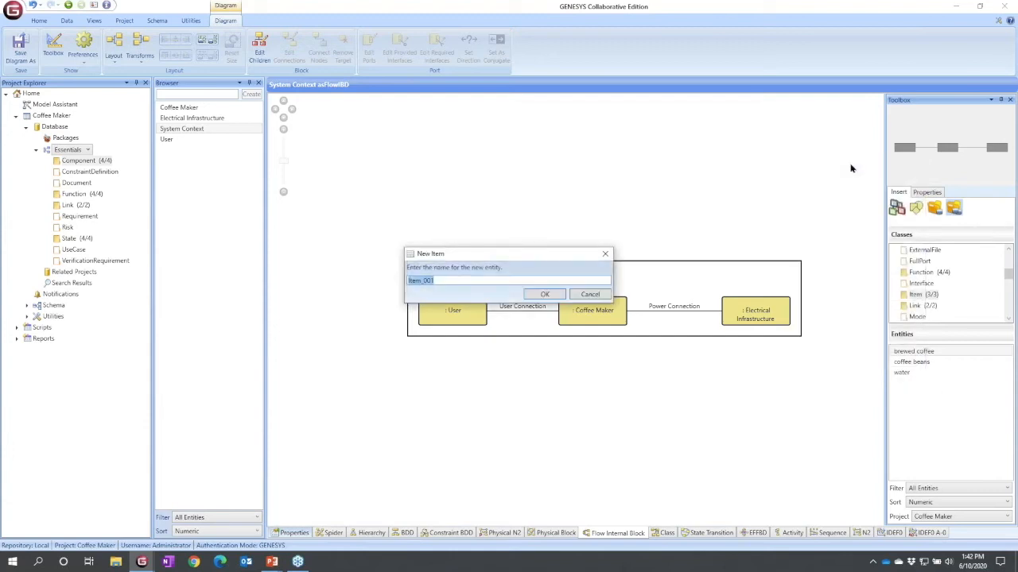
pyautogui.write('electric')
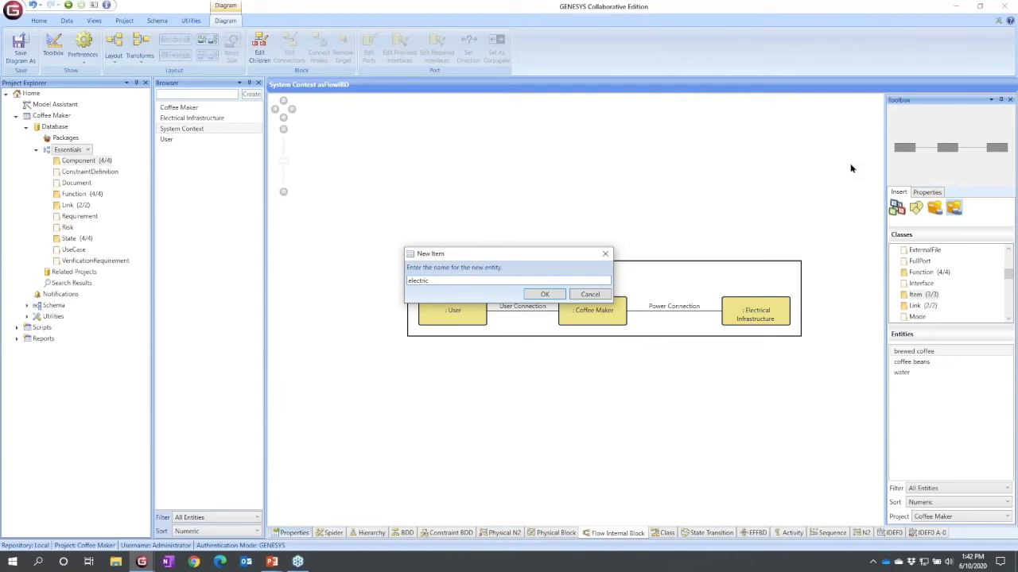
pyautogui.click(545, 294)
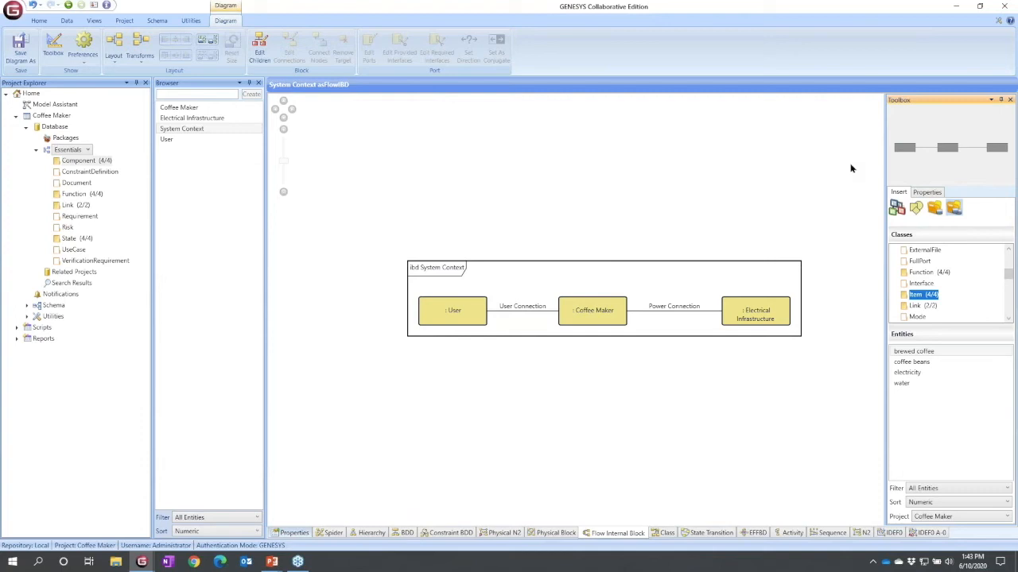
pyautogui.click(906, 372)
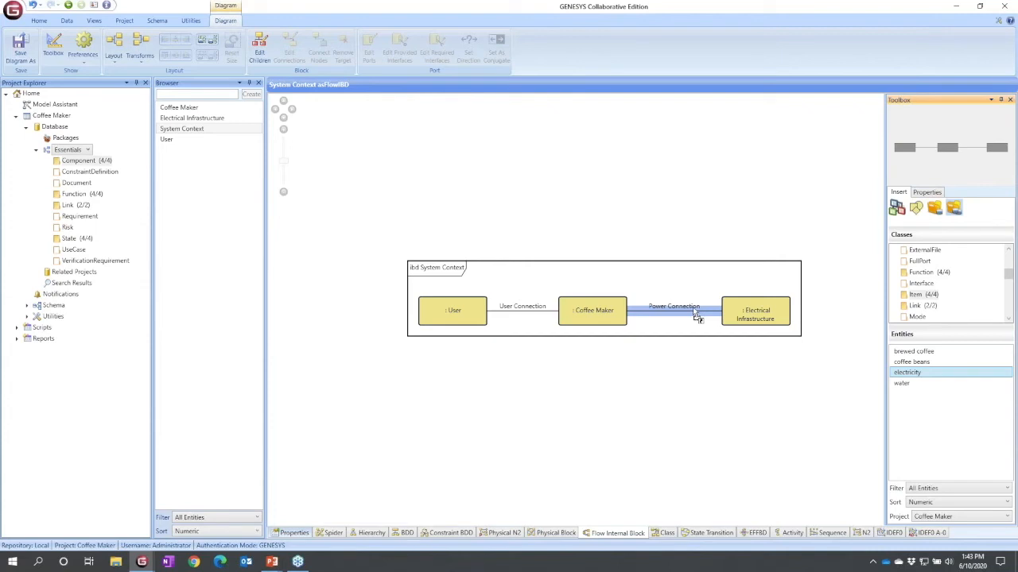
pyautogui.moveTo(696, 318)
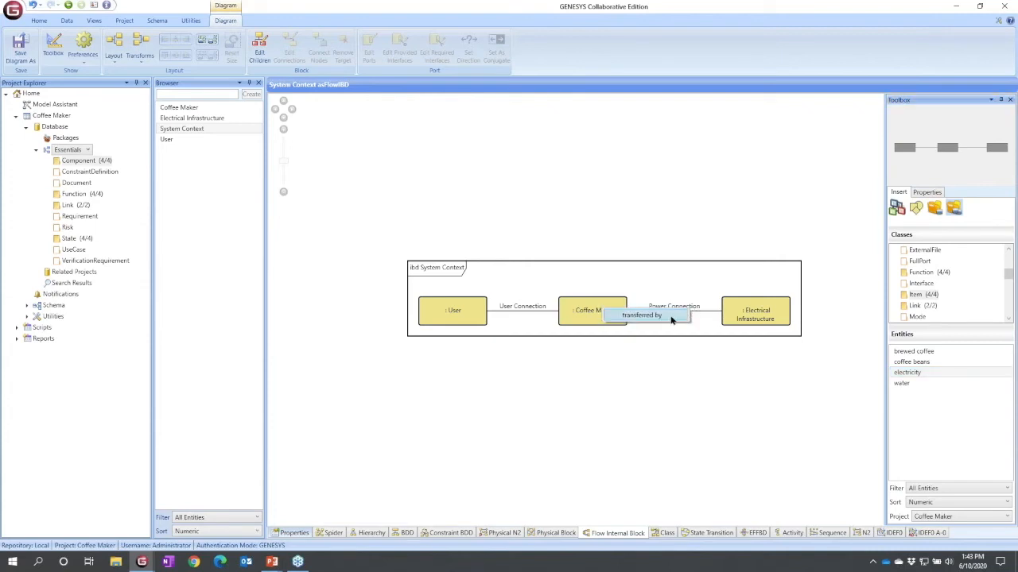
pyautogui.moveTo(660, 317)
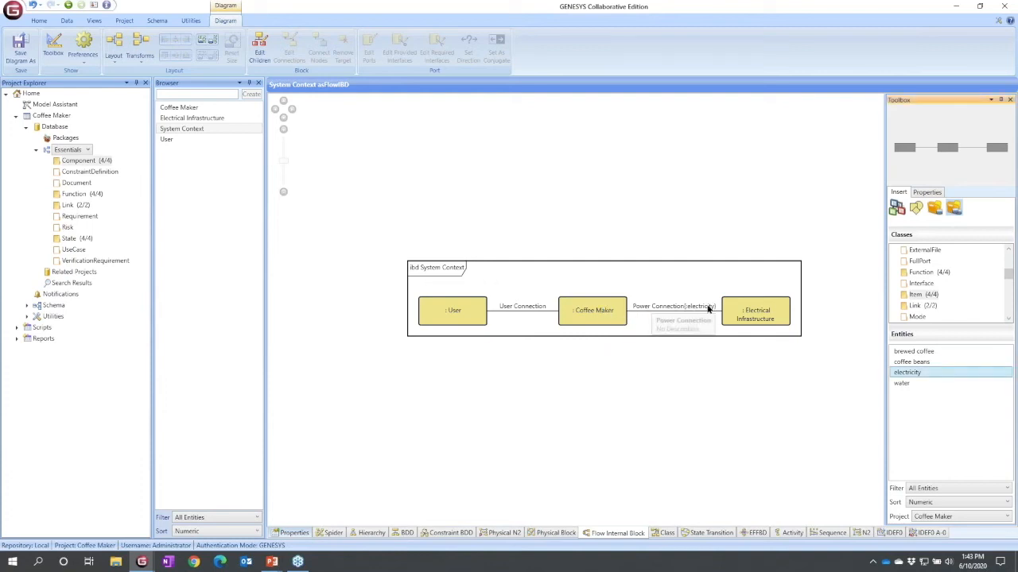
pyautogui.moveTo(901, 404)
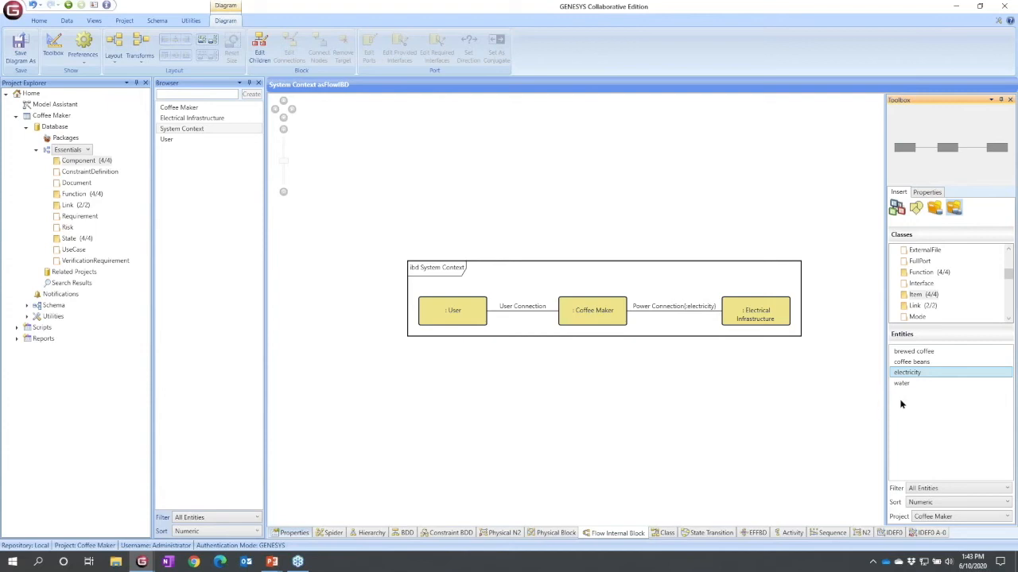
# Assign water, brewed coffee and coffee beans to User Connection
pyautogui.click(901, 383)
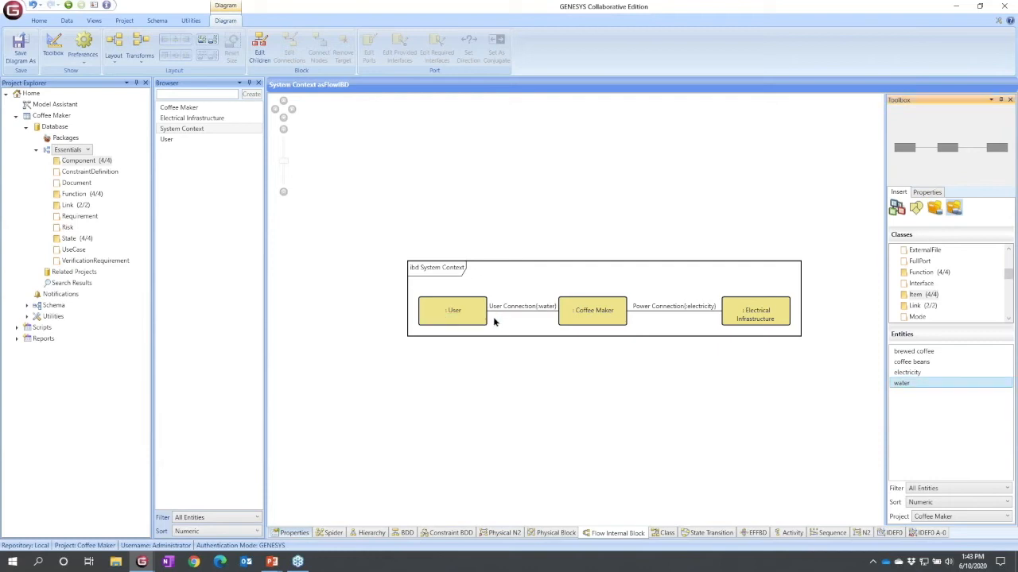
pyautogui.moveTo(947, 385)
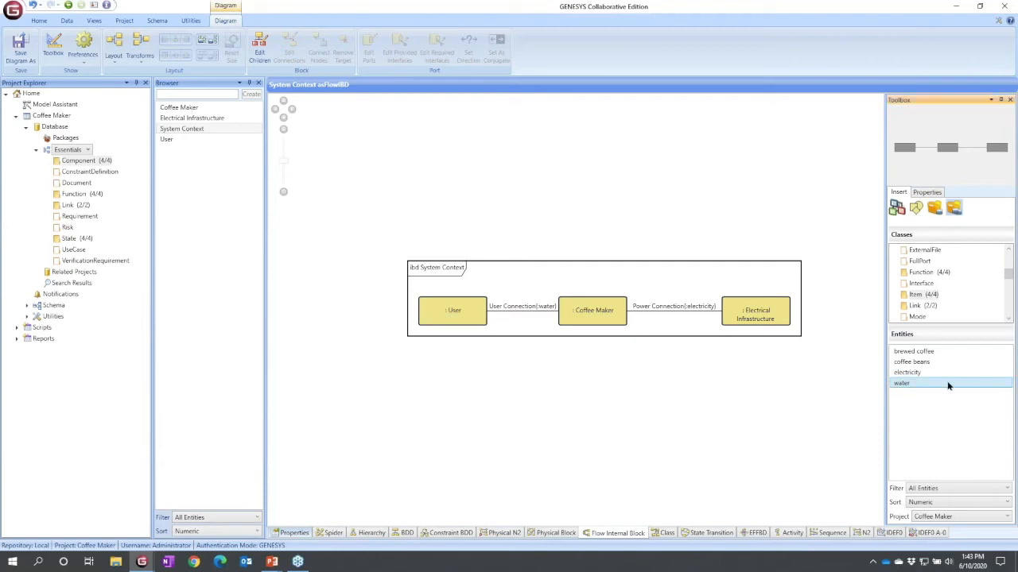
pyautogui.click(912, 351)
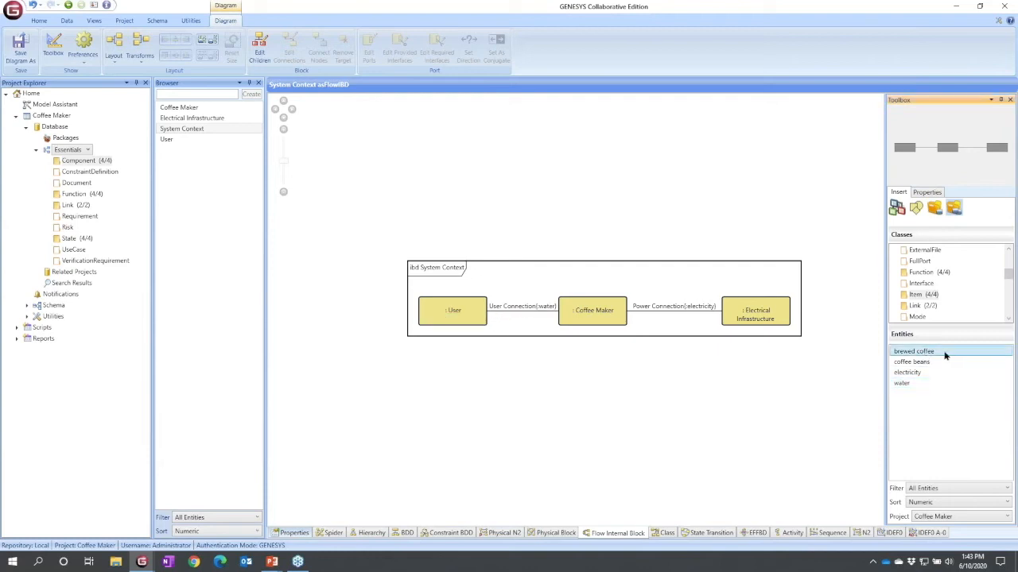
pyautogui.click(911, 362)
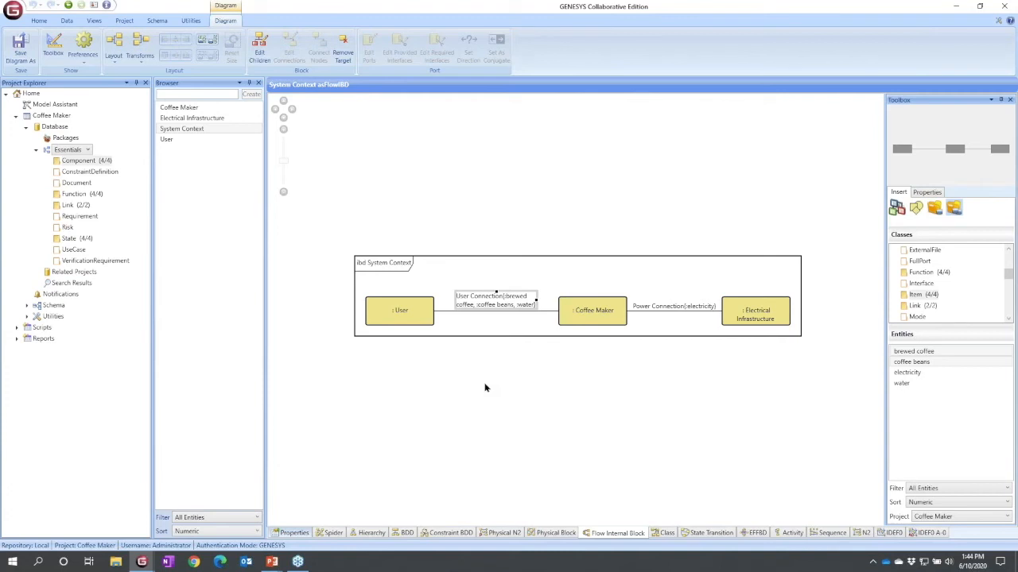
pyautogui.moveTo(408, 533)
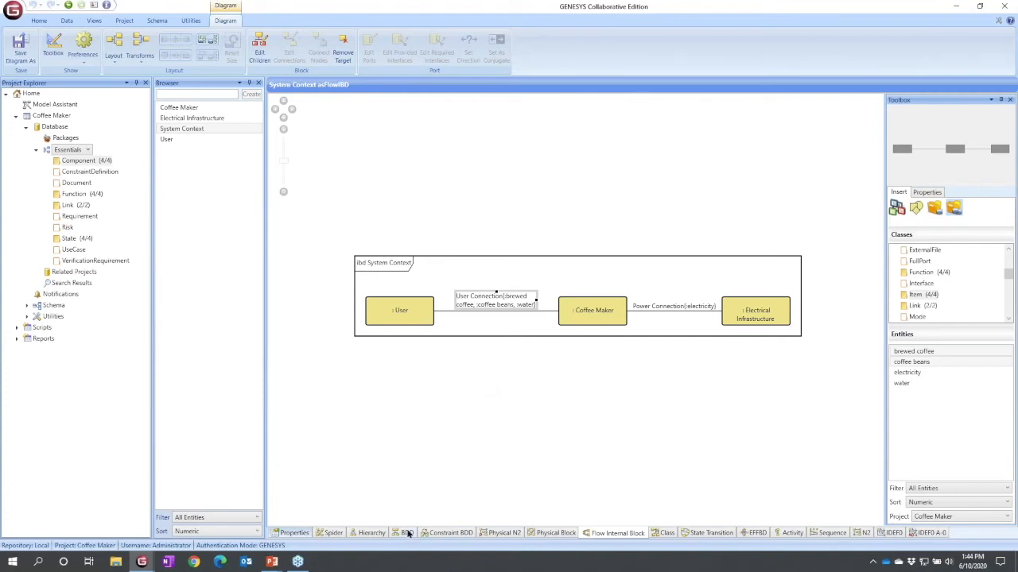
# On the System Context block definition diagram, set Node Defaults Template to Number/Name
pyautogui.click(406, 533)
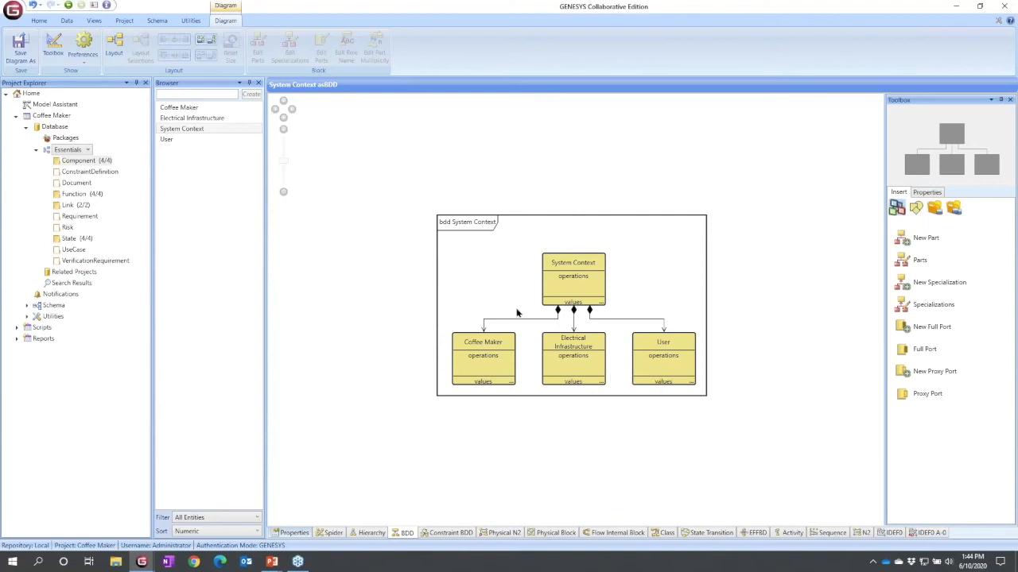
pyautogui.moveTo(596, 277)
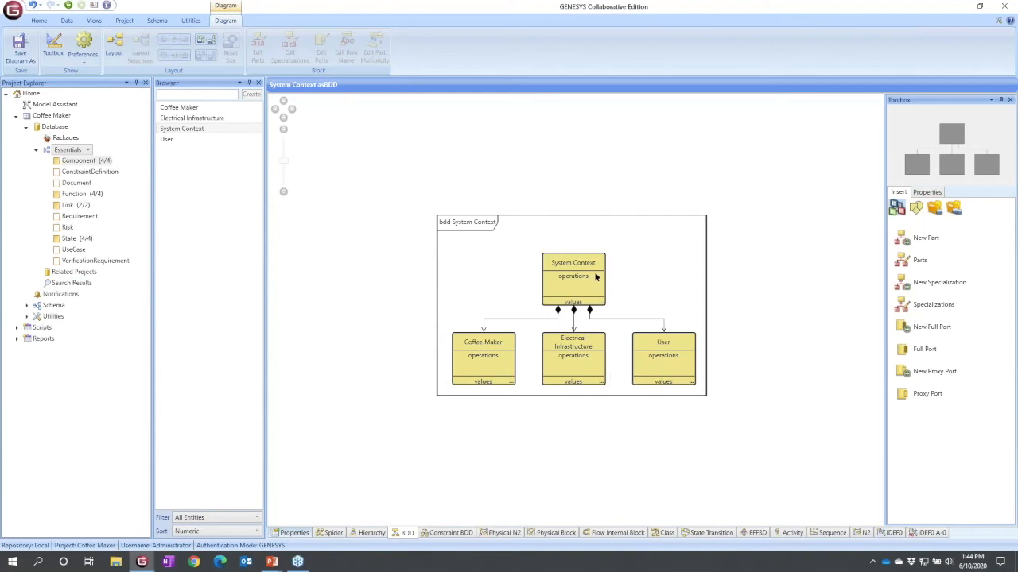
pyautogui.moveTo(598, 324)
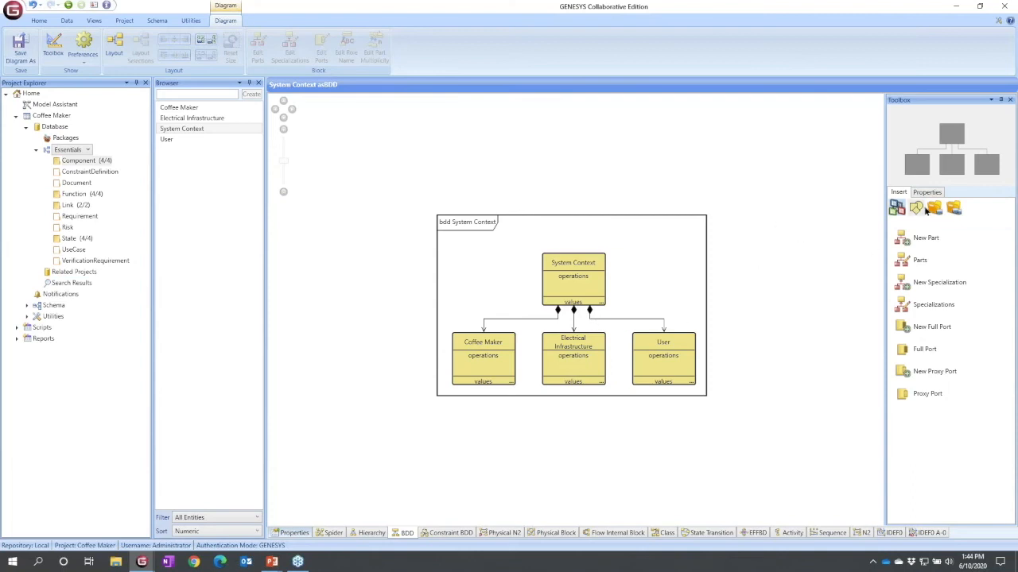
pyautogui.click(926, 191)
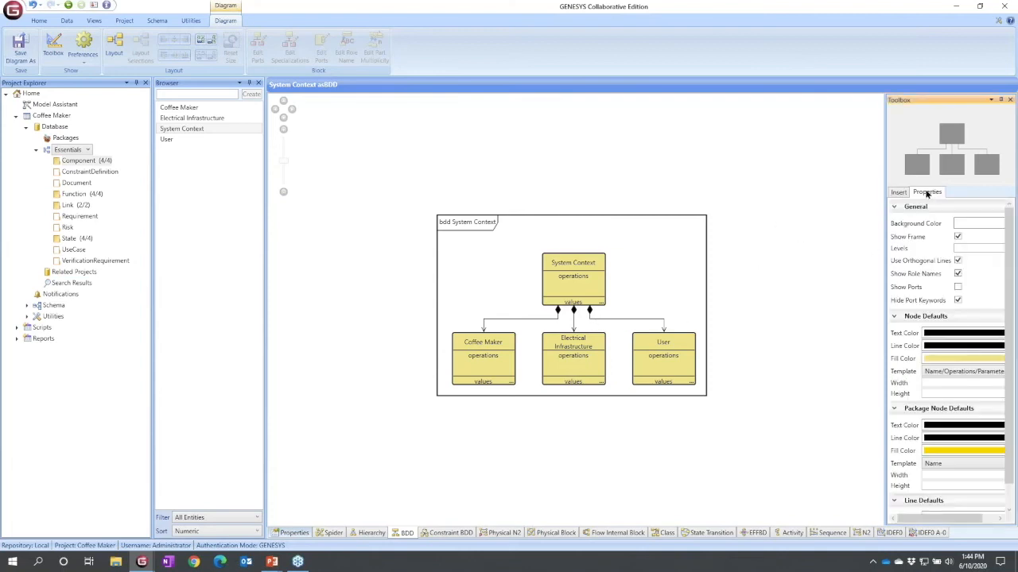
pyautogui.click(999, 372)
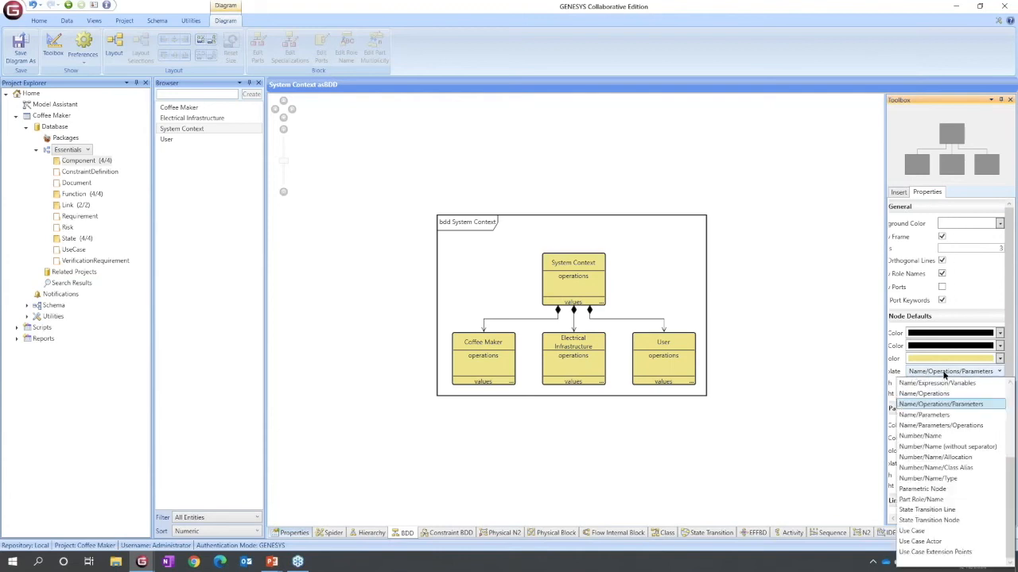
pyautogui.moveTo(919, 436)
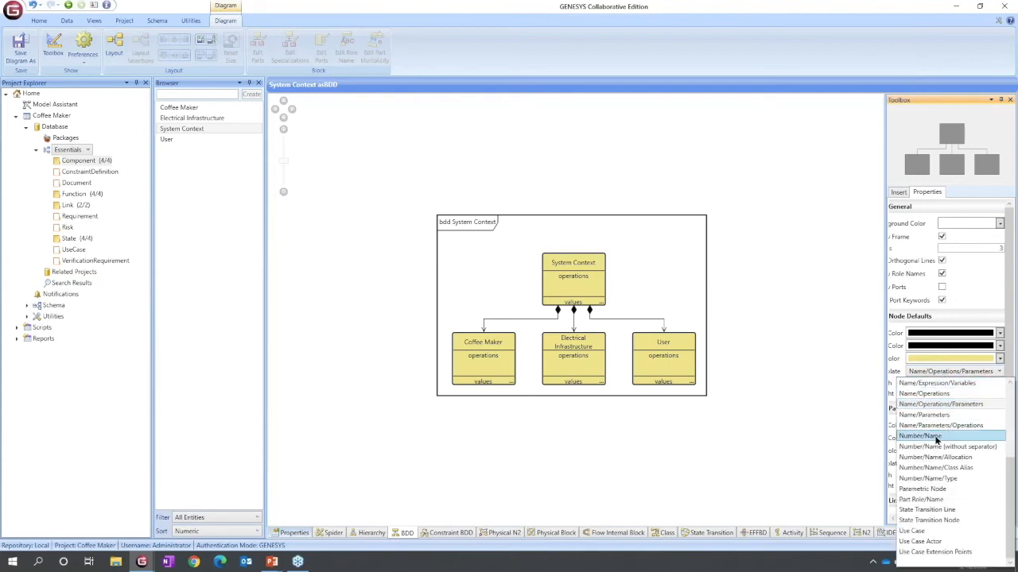
pyautogui.click(918, 436)
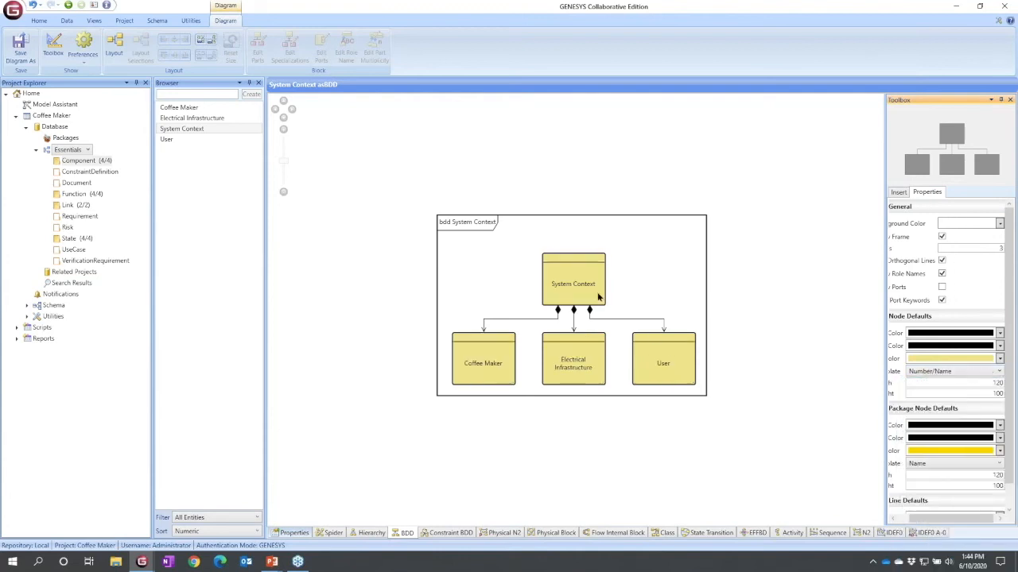
pyautogui.moveTo(648, 359)
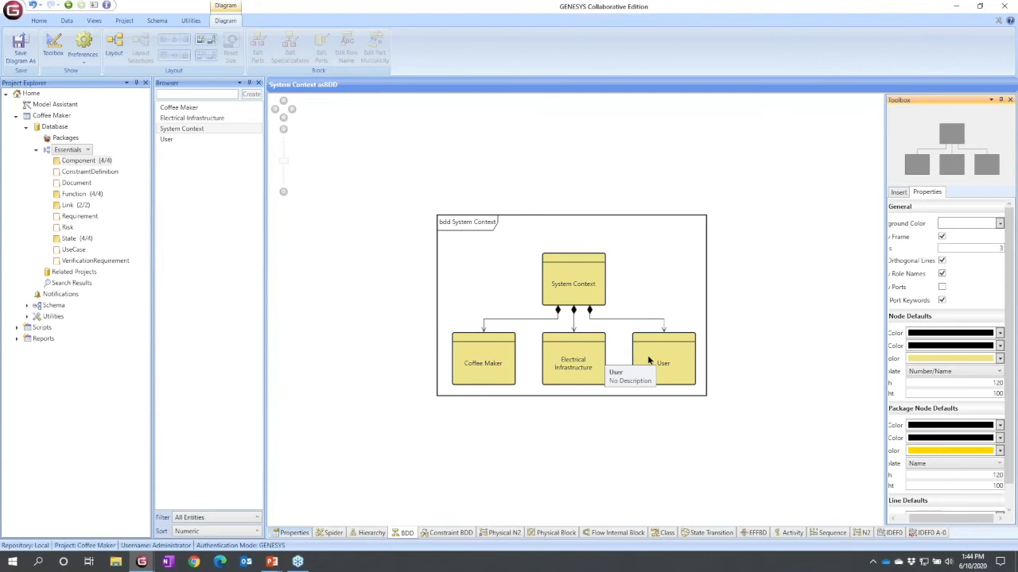
# Insert a new part named Water Infrastructure under System Context
pyautogui.click(898, 192)
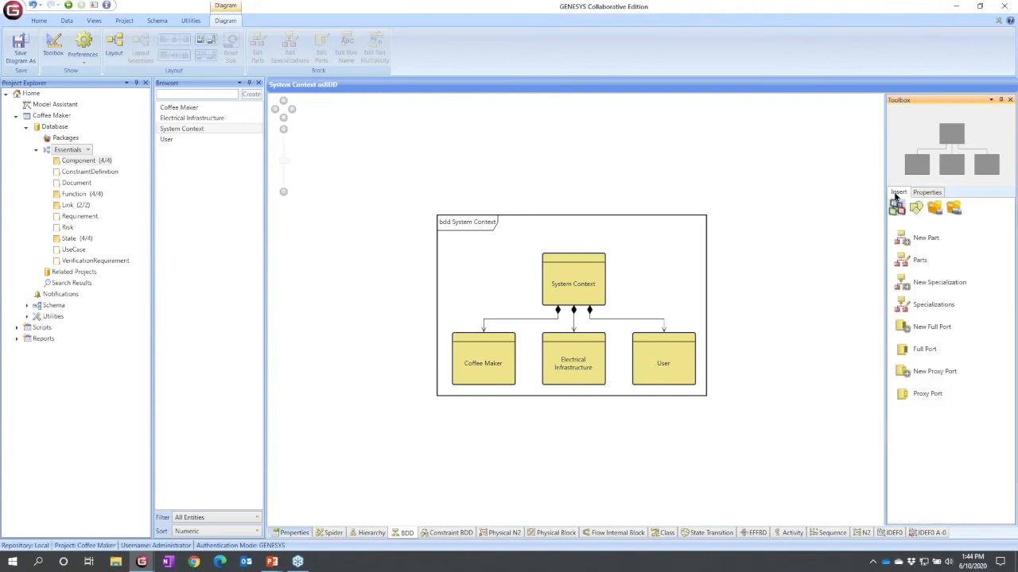
pyautogui.moveTo(926, 238)
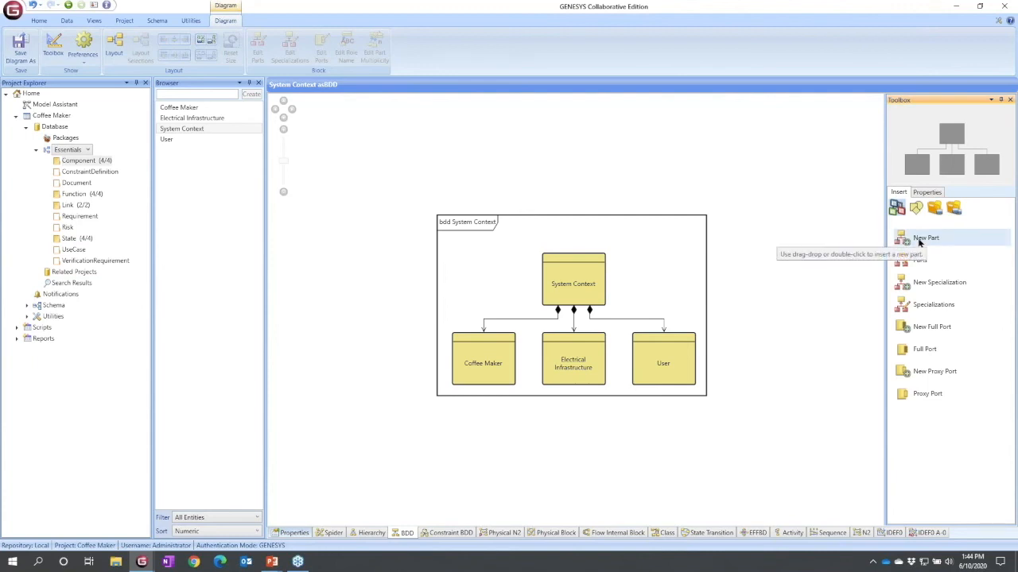
pyautogui.moveTo(905, 240)
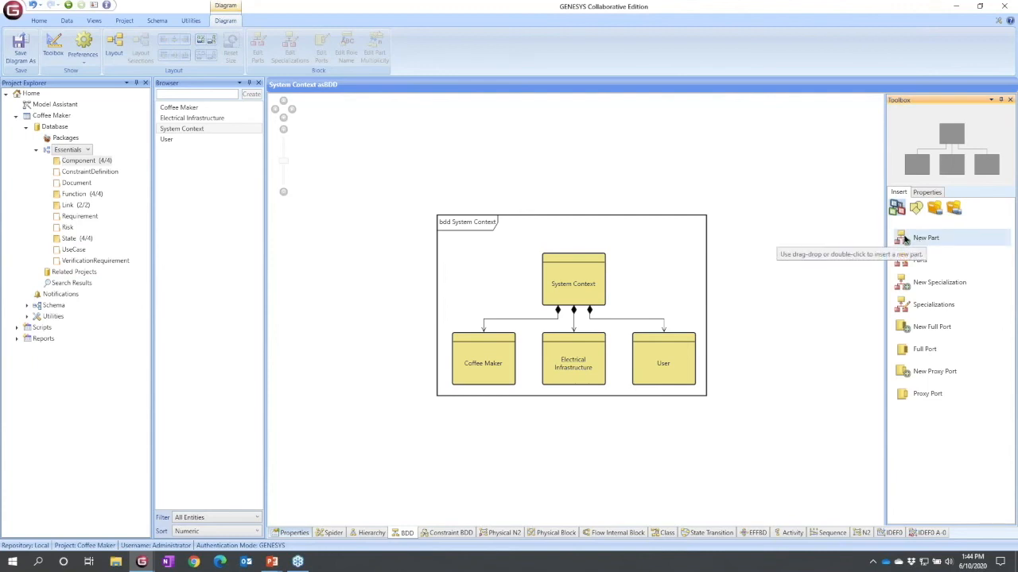
pyautogui.moveTo(654, 287)
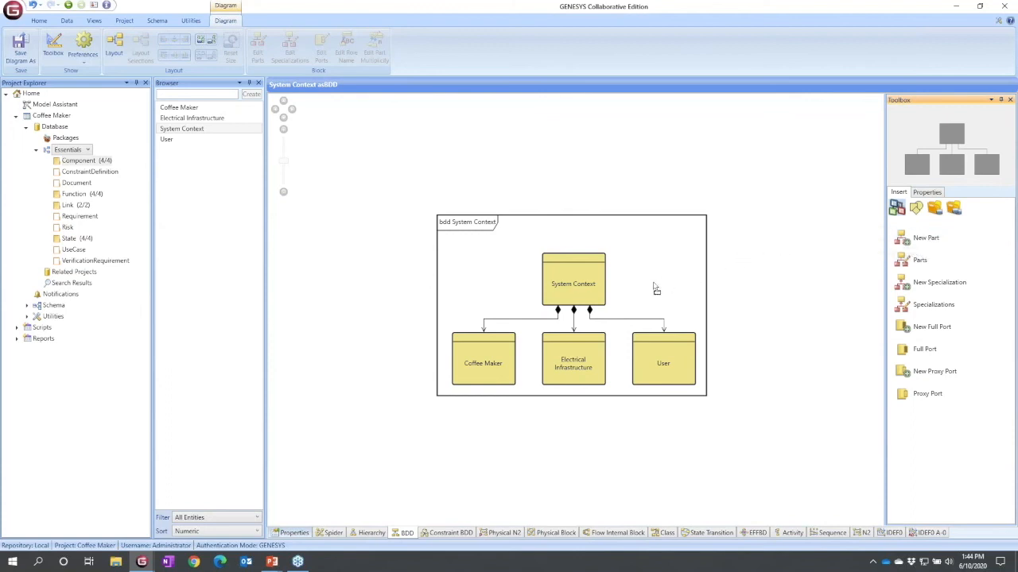
pyautogui.click(573, 283)
pyautogui.write('Water Infrast')
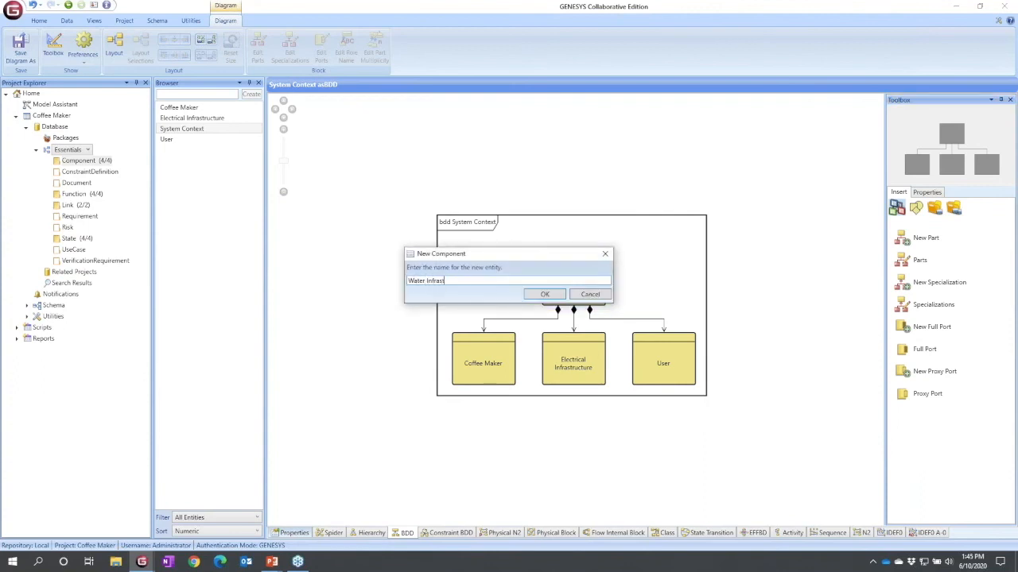
pyautogui.write('ructur')
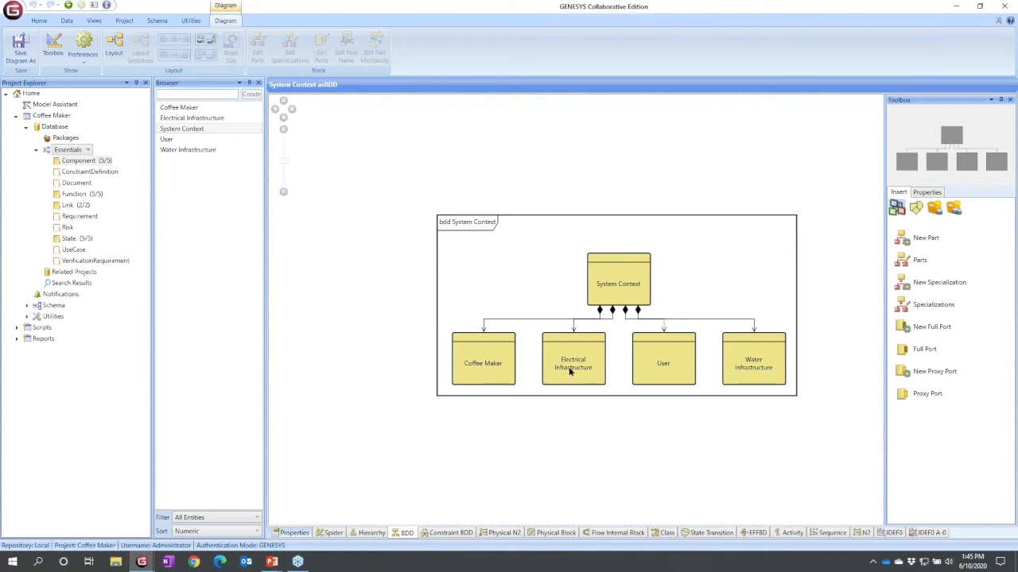
pyautogui.moveTo(820, 380)
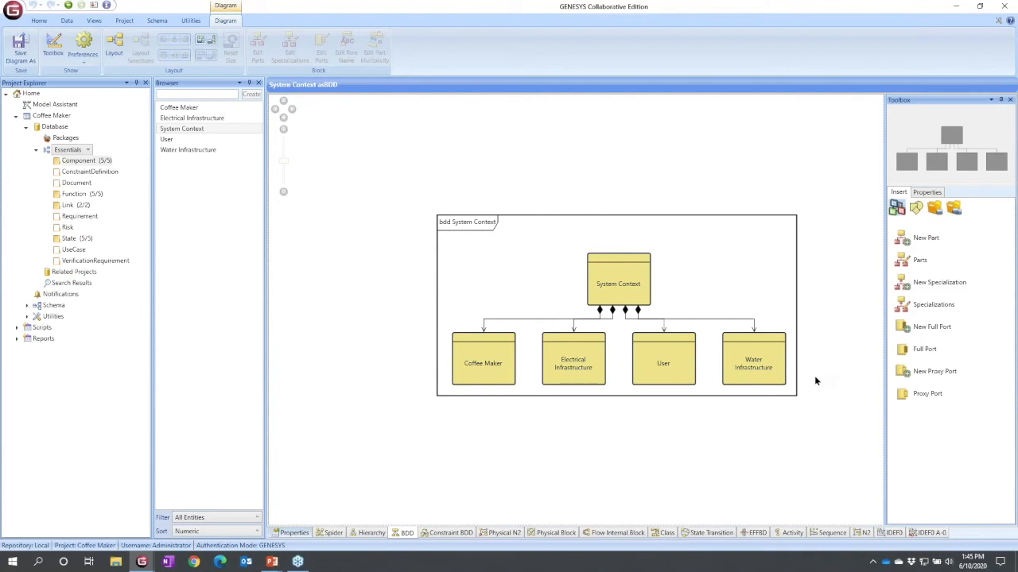
pyautogui.moveTo(925, 238)
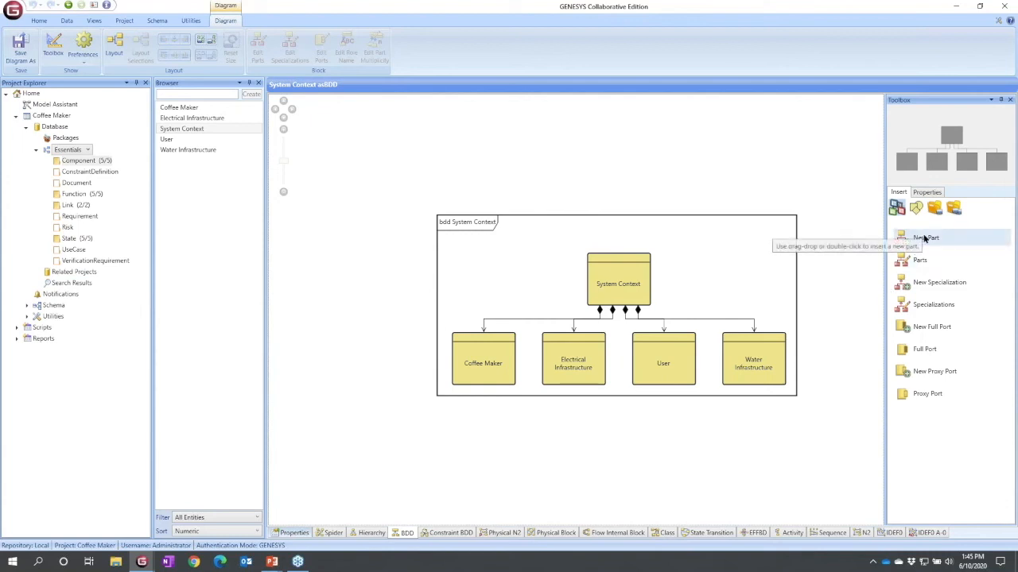
# Add Grinder and Heating Element as new parts beneath Coffee Maker
pyautogui.click(482, 359)
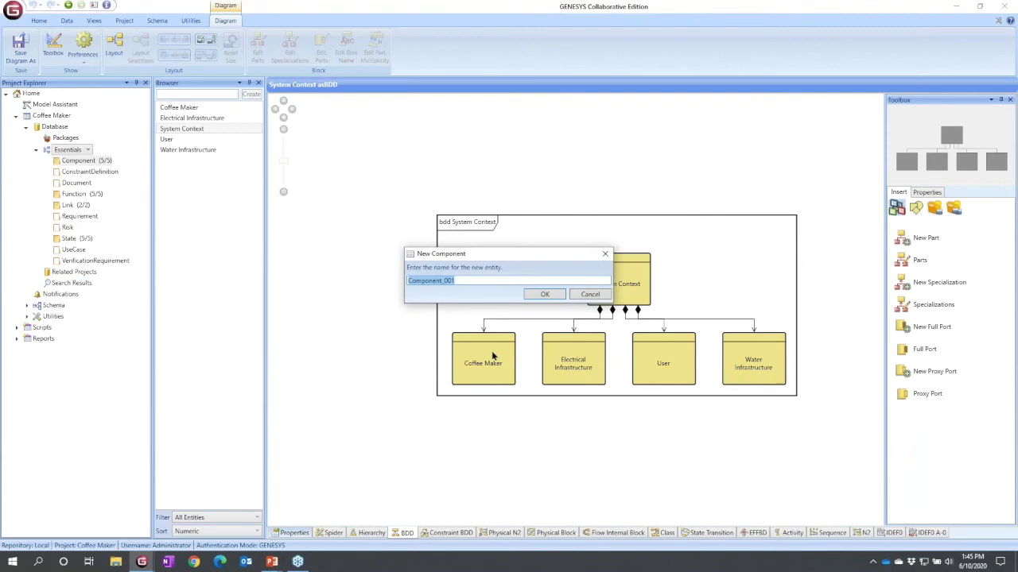
pyautogui.write('Grinder')
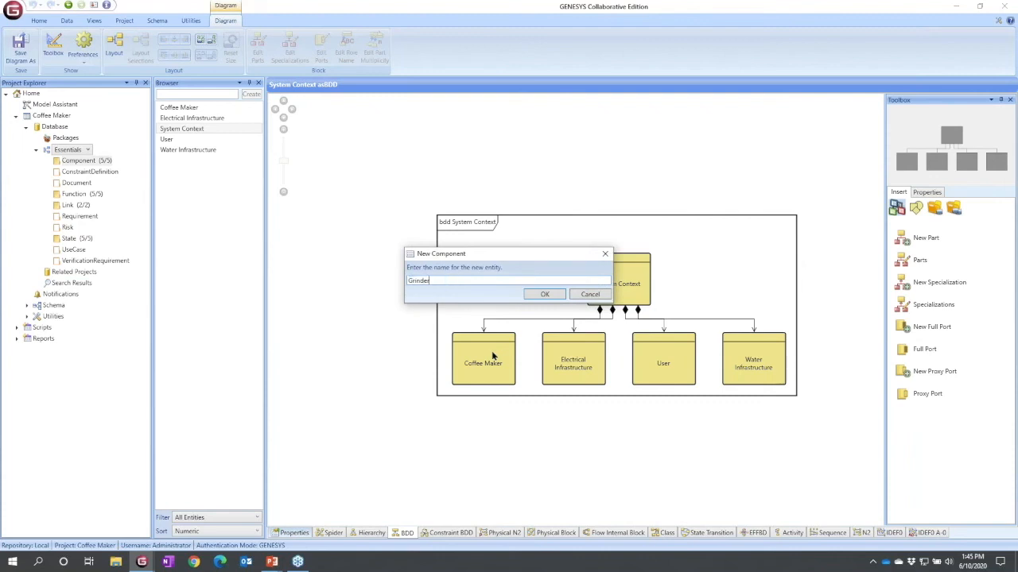
pyautogui.click(590, 294)
pyautogui.write('Heating Element')
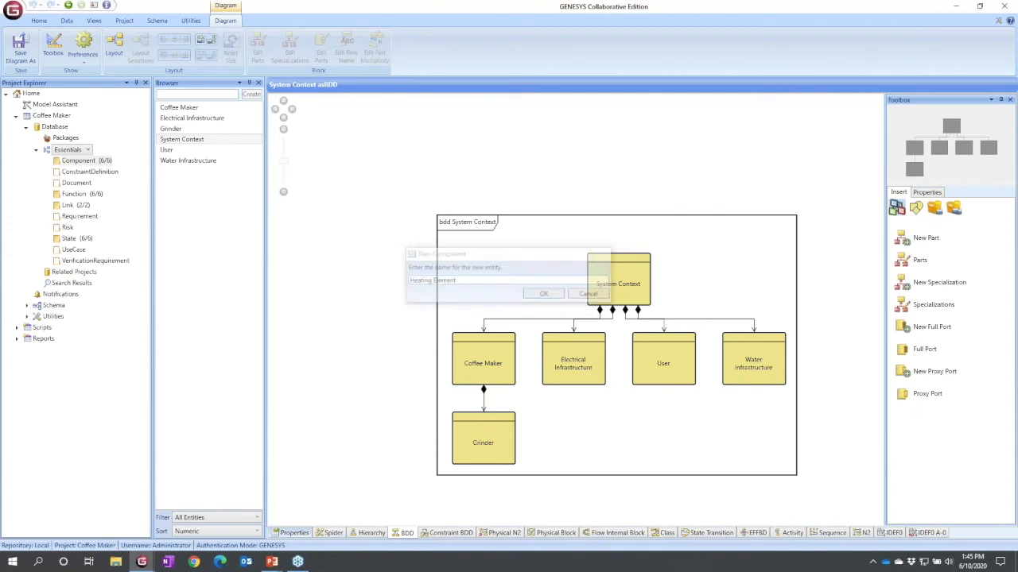
pyautogui.click(588, 293)
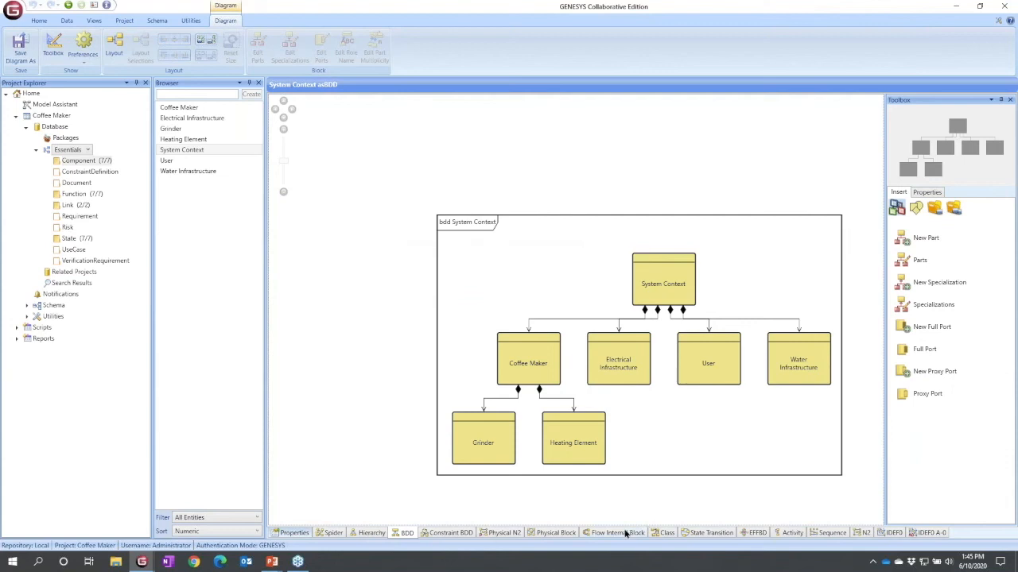
pyautogui.click(617, 532)
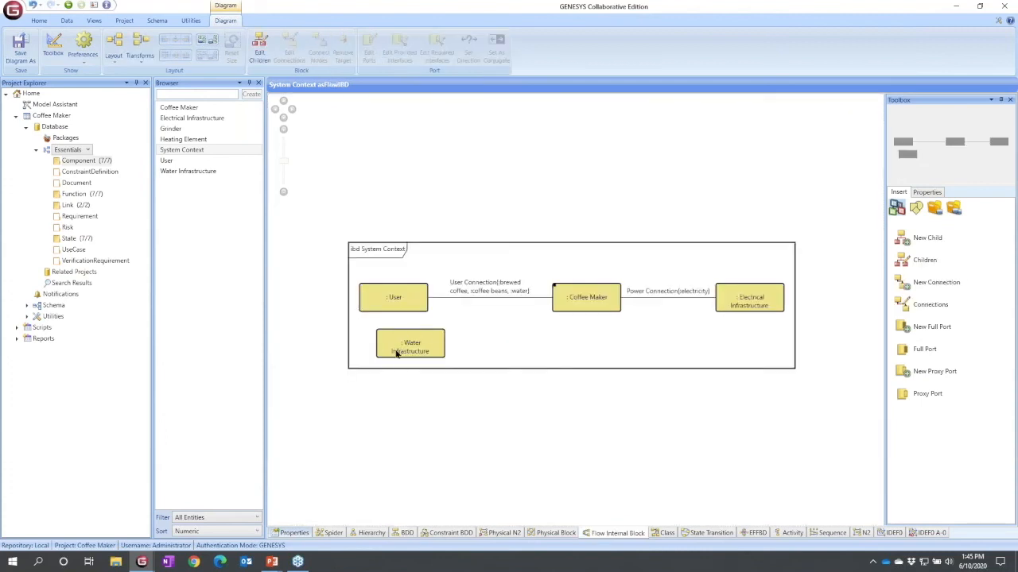
pyautogui.click(411, 343)
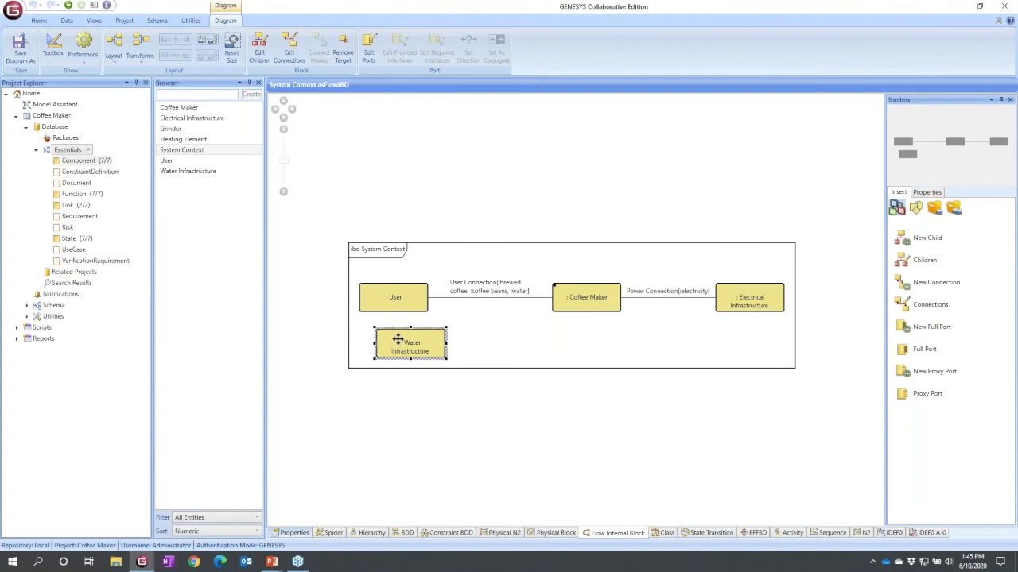
pyautogui.moveTo(410, 342); pyautogui.dragTo(749, 234)
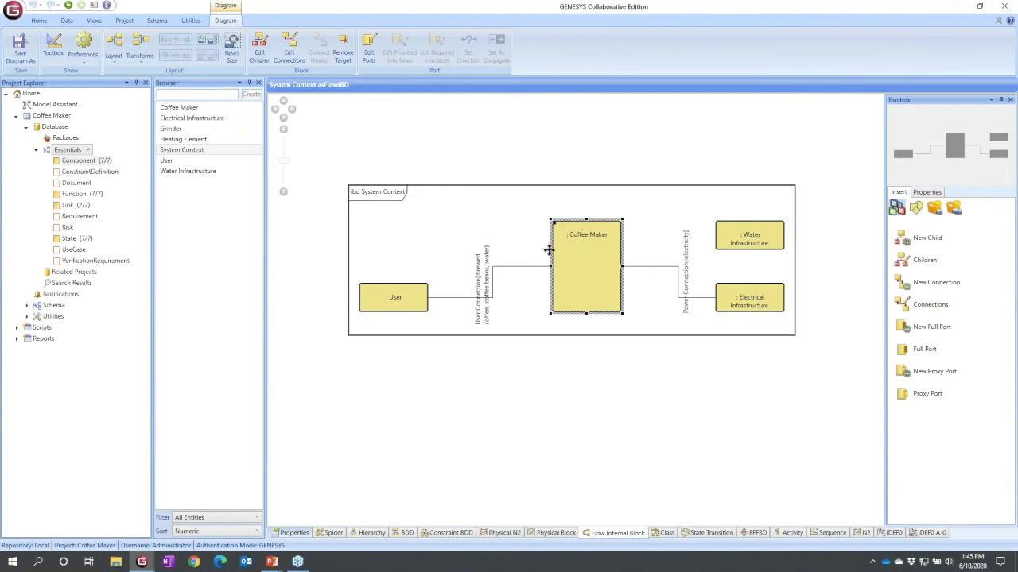
pyautogui.moveTo(617, 268)
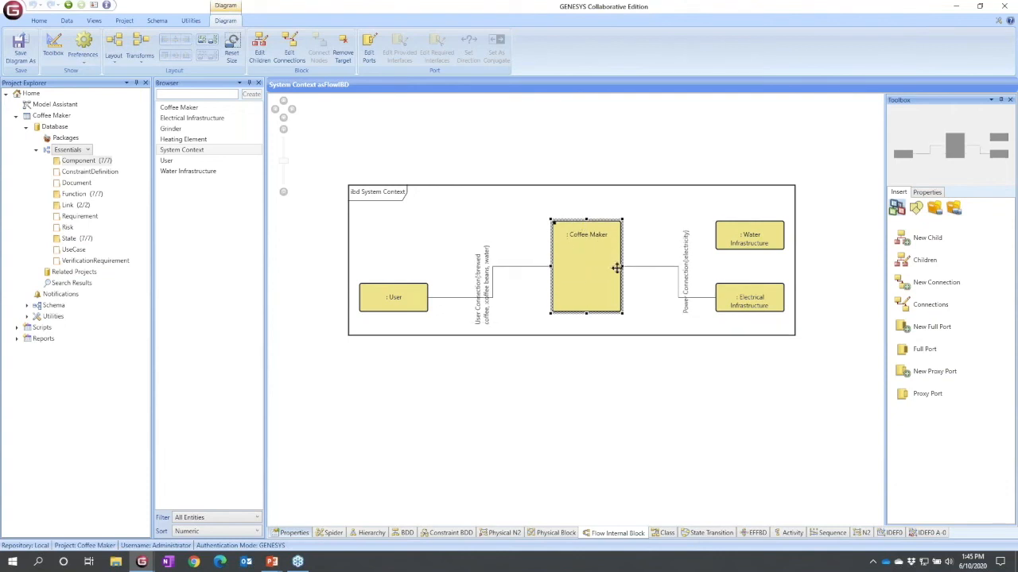
pyautogui.moveTo(579, 266)
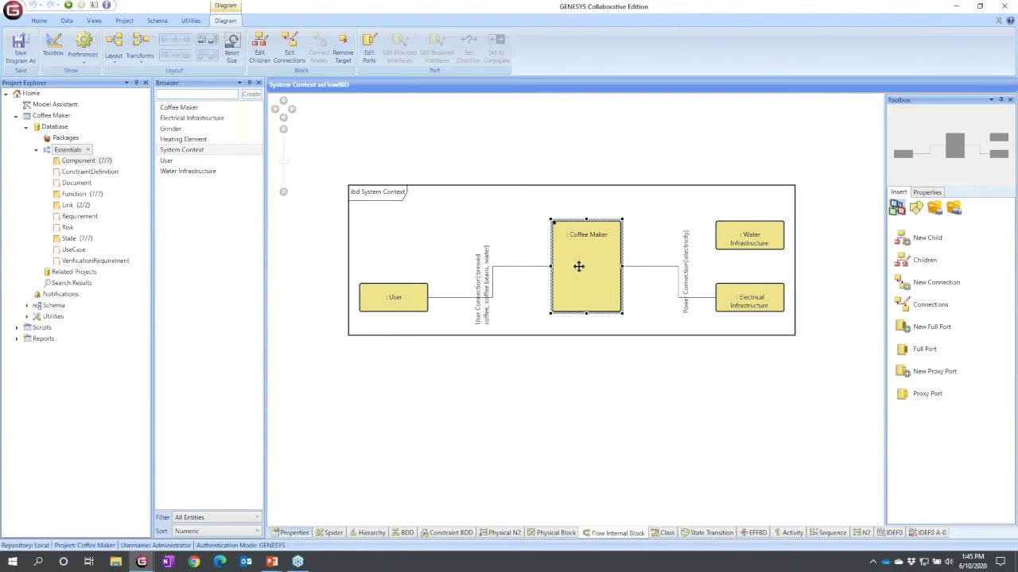
pyautogui.moveTo(587, 269)
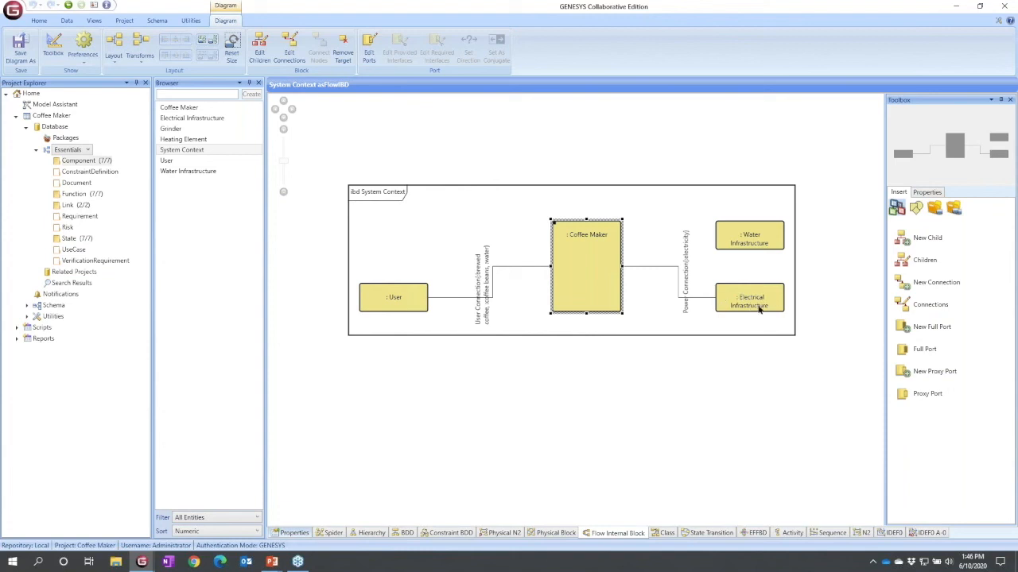
pyautogui.moveTo(640, 271)
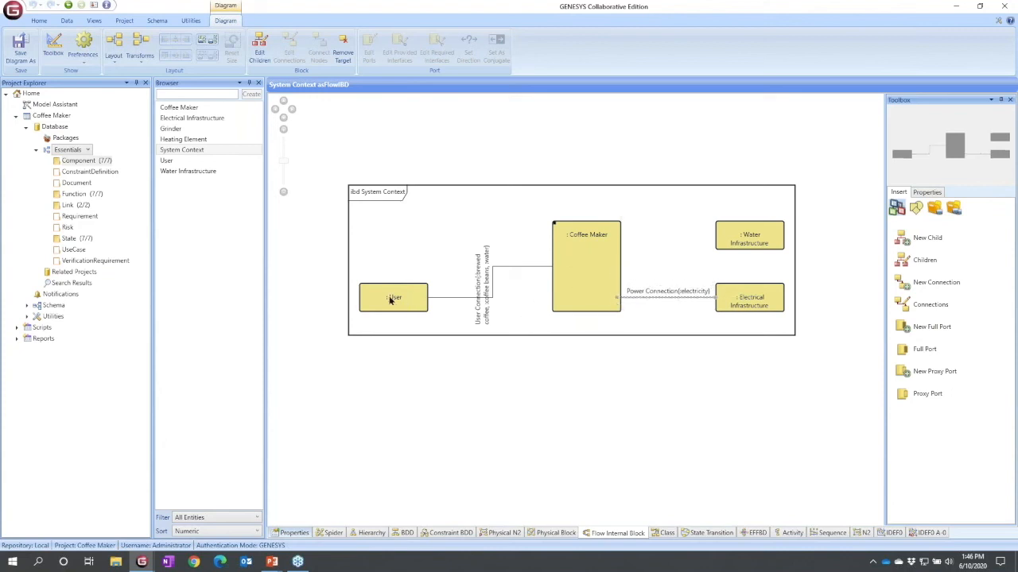
pyautogui.click(392, 296)
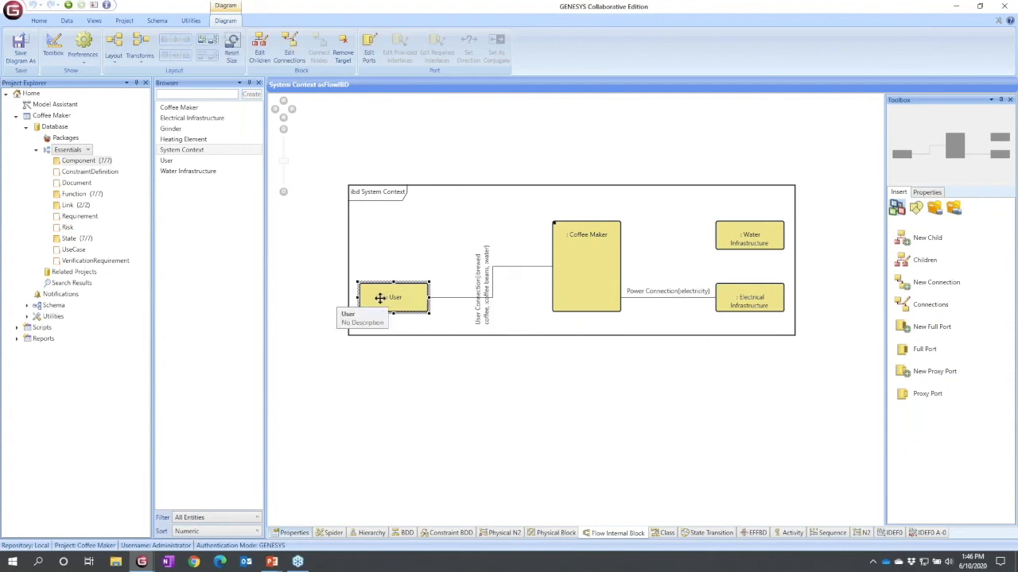
pyautogui.moveTo(395, 297); pyautogui.dragTo(393, 269)
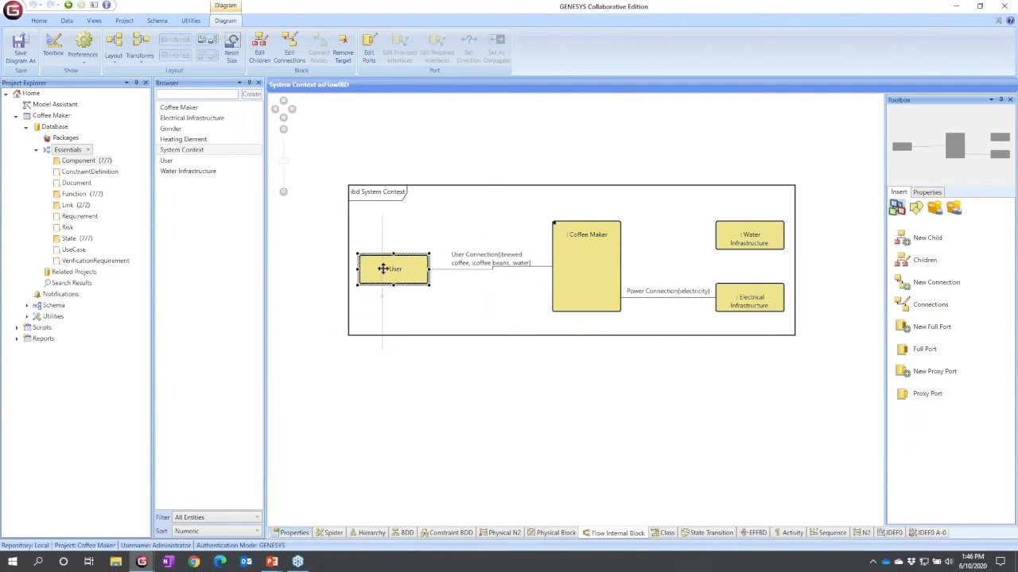
pyautogui.moveTo(394, 268)
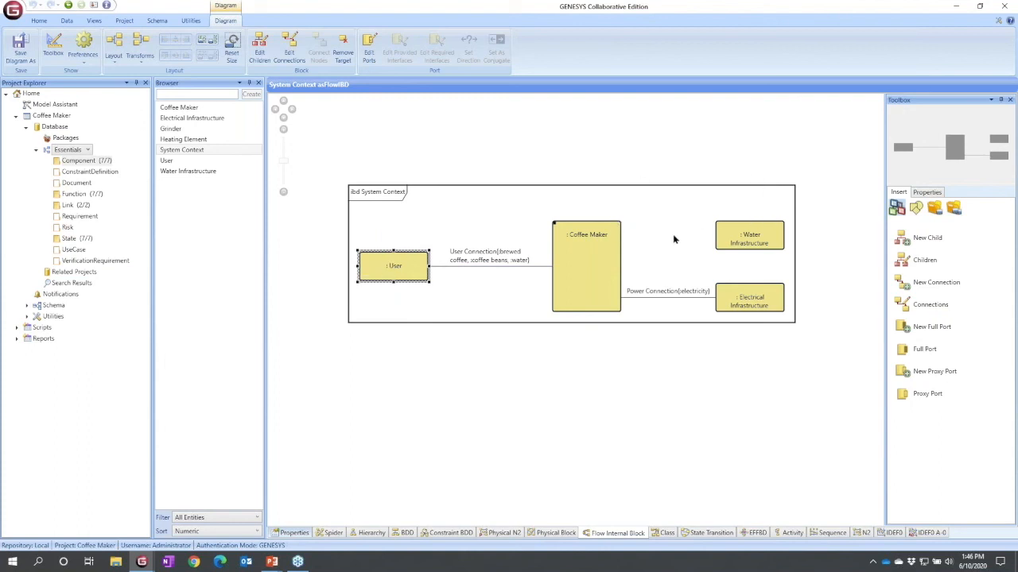
pyautogui.moveTo(596, 236)
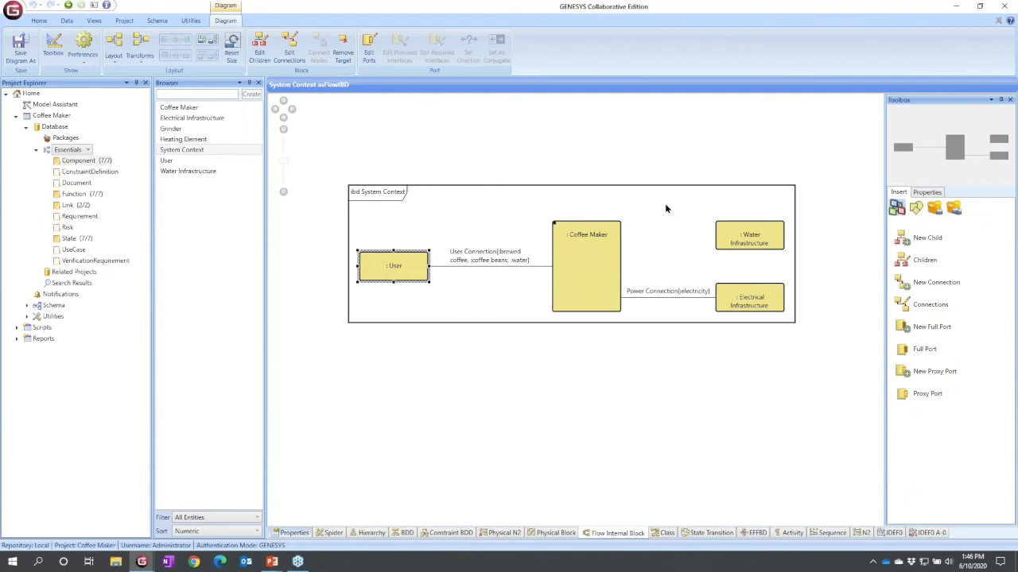
pyautogui.moveTo(661, 207)
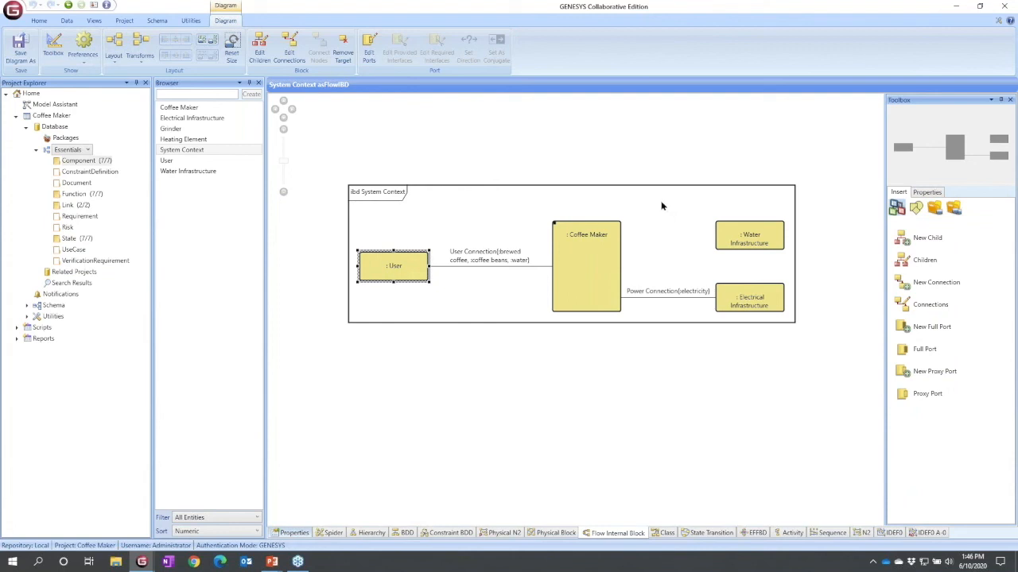
pyautogui.moveTo(657, 248)
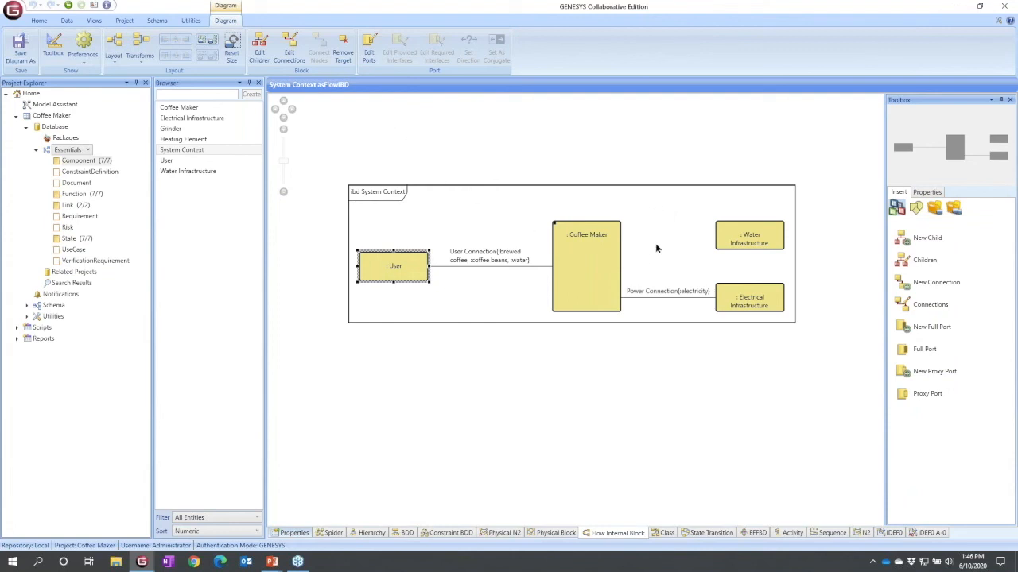
pyautogui.moveTo(588, 260)
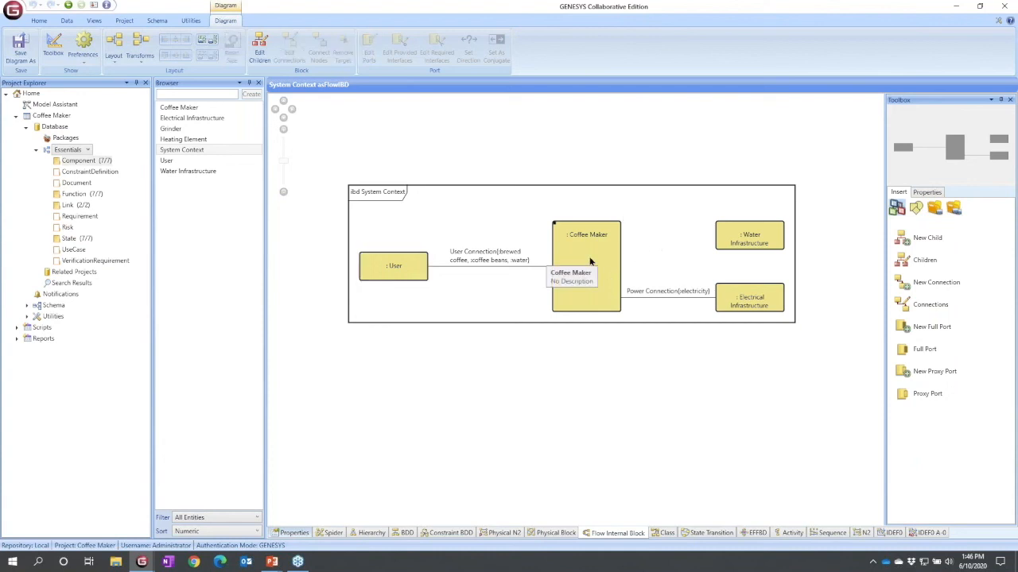
# Connect Coffee Maker and Water Infrastructure with a new link named Plumbing Connection
pyautogui.click(586, 265)
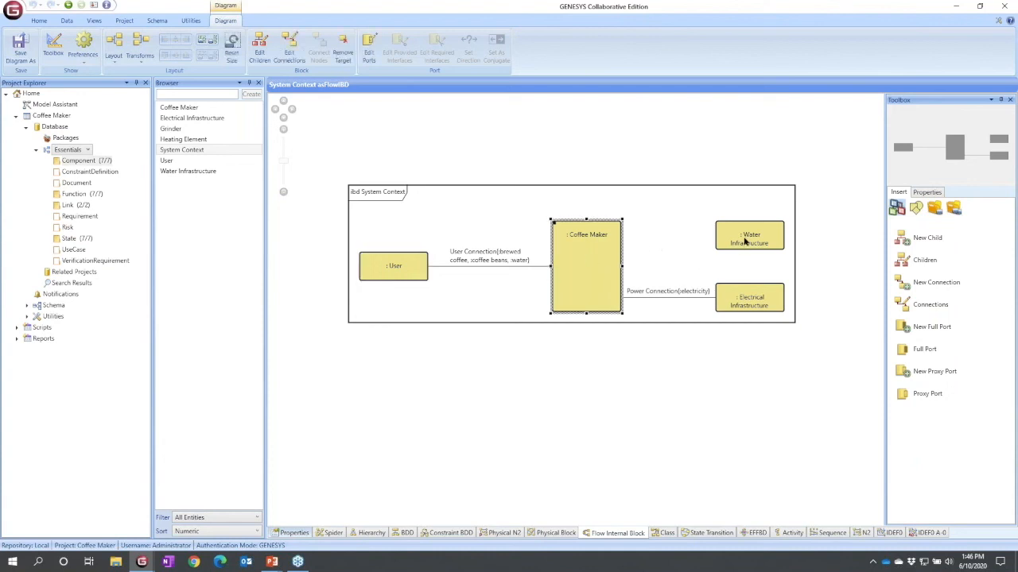
pyautogui.click(749, 236)
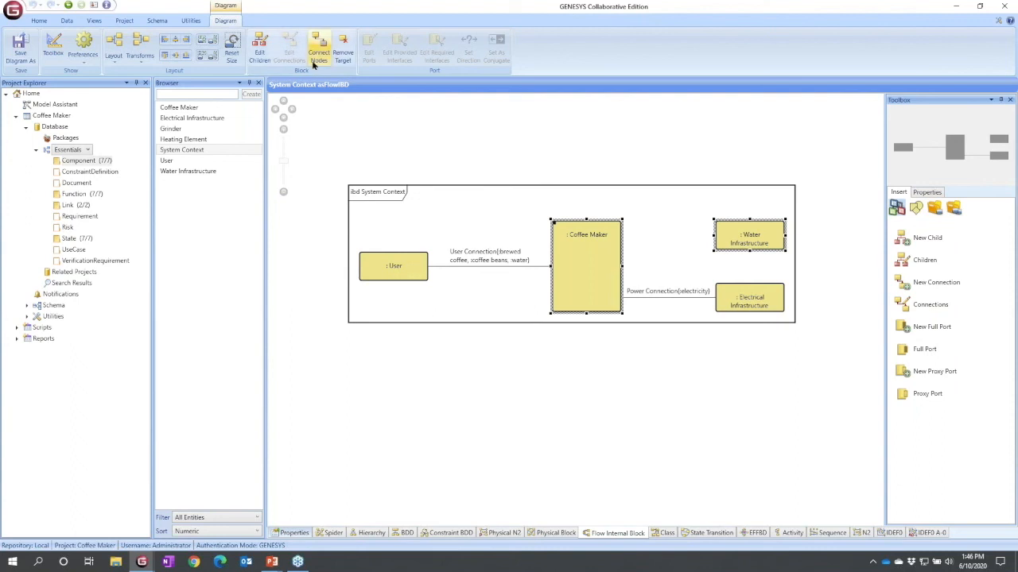
pyautogui.click(318, 47)
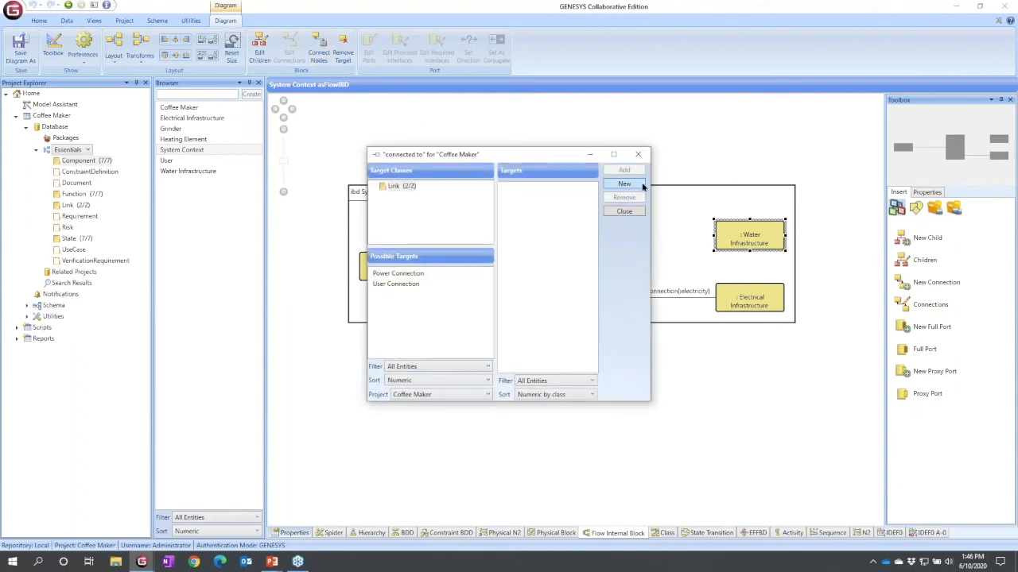
pyautogui.click(624, 184)
pyautogui.write('Plumbing Connectio')
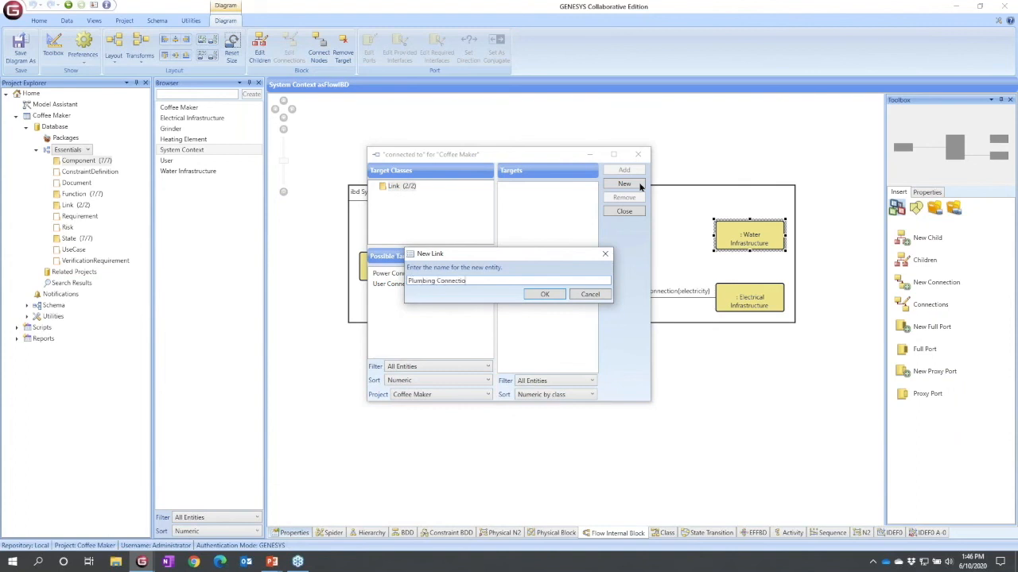
pyautogui.click(545, 294)
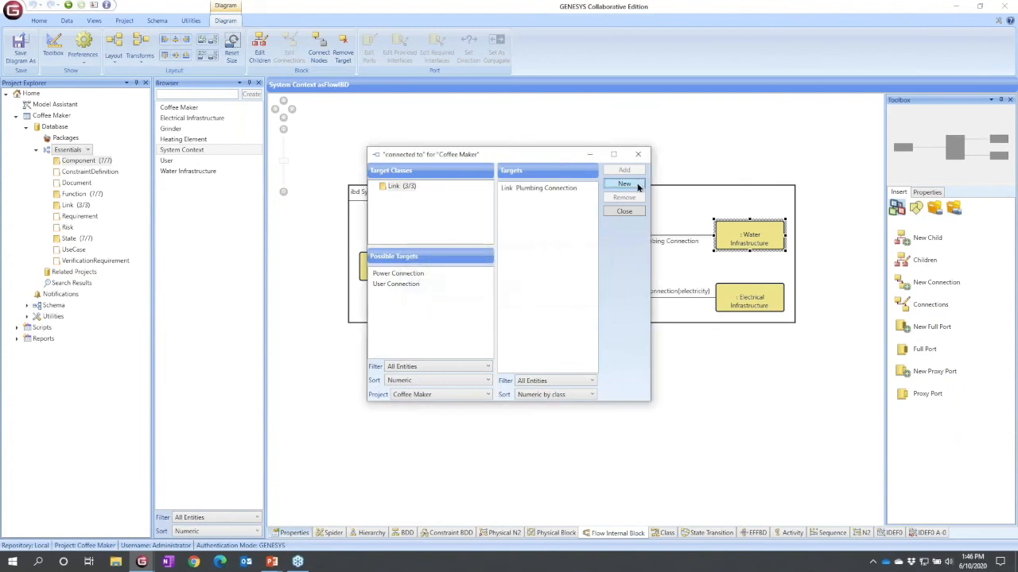
pyautogui.click(624, 211)
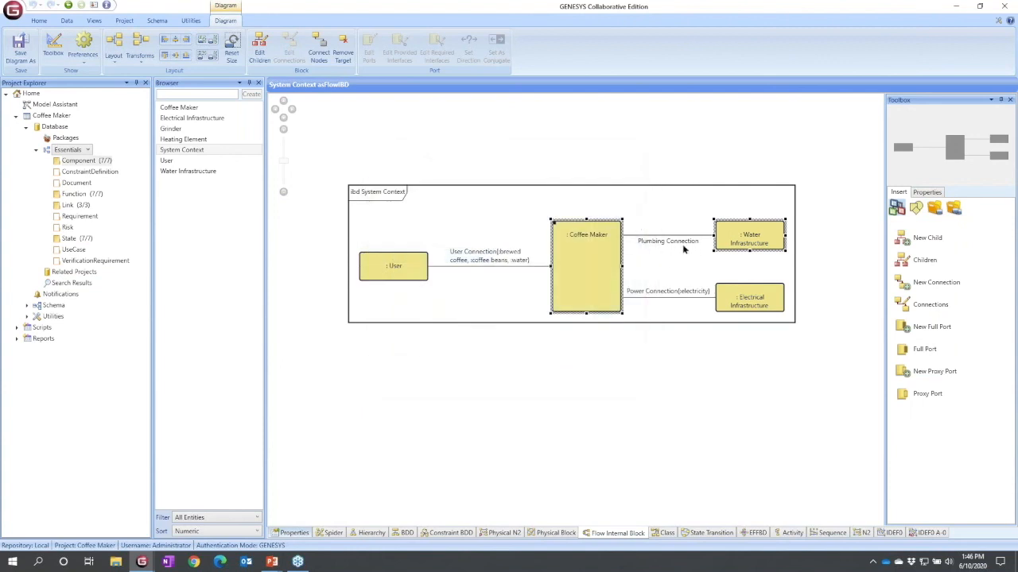
pyautogui.moveTo(680, 242)
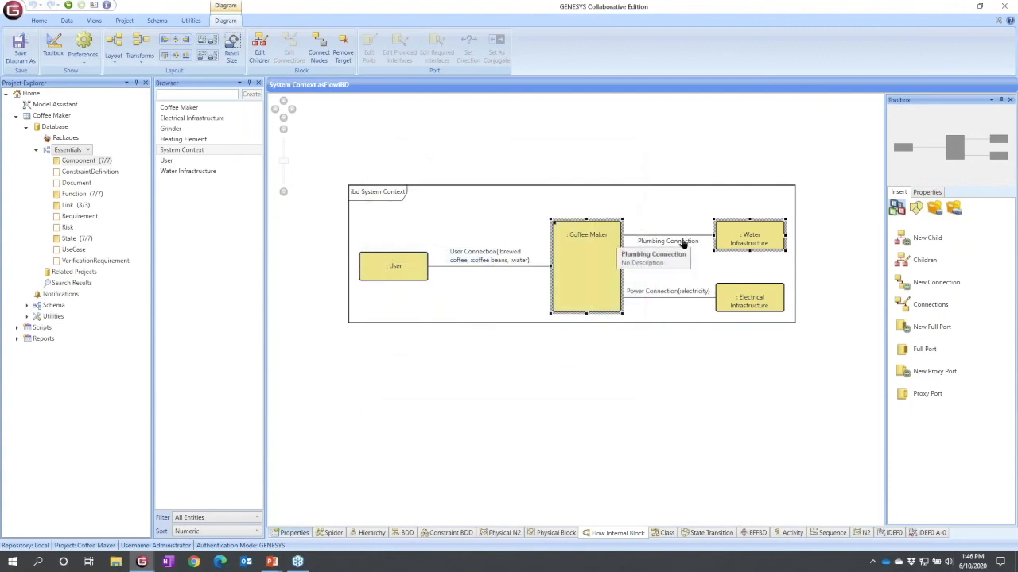
pyautogui.click(393, 266)
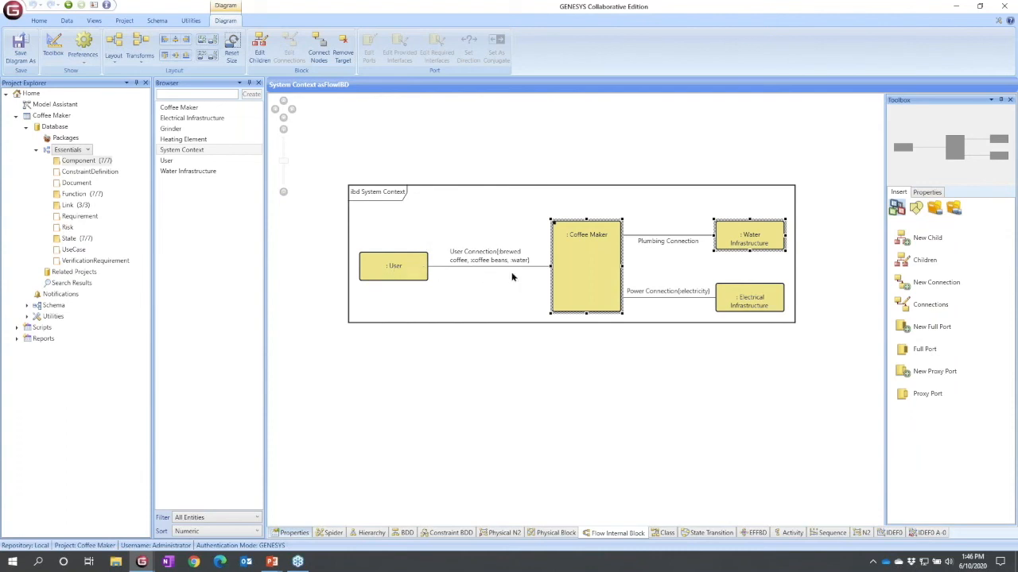
pyautogui.moveTo(483, 273)
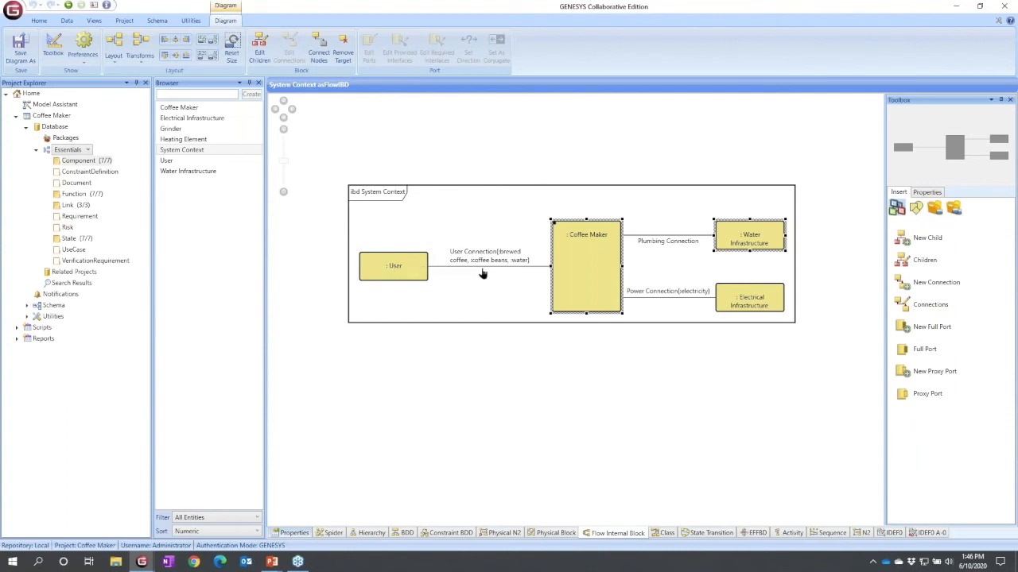
pyautogui.moveTo(481, 273)
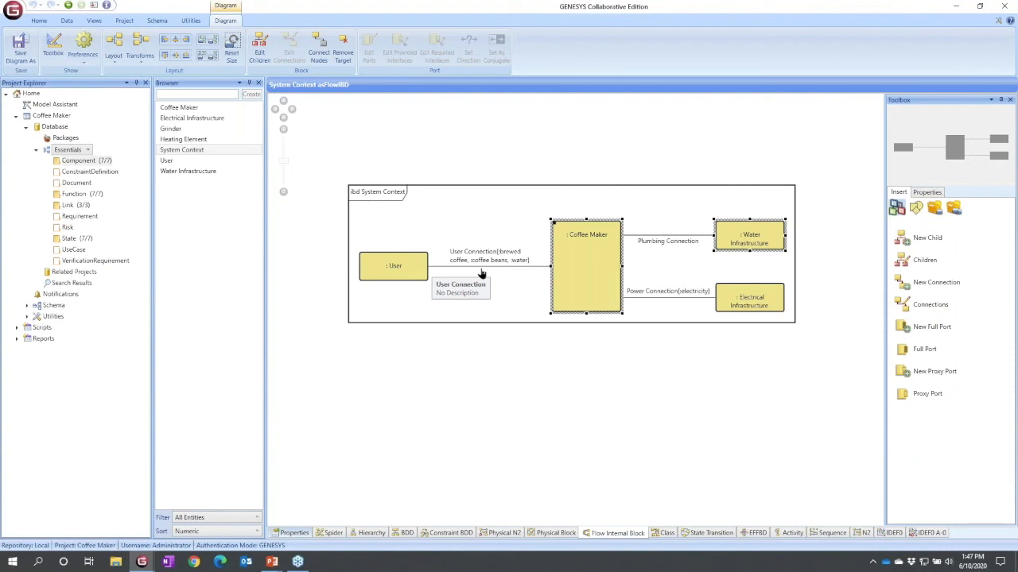
pyautogui.moveTo(475, 271)
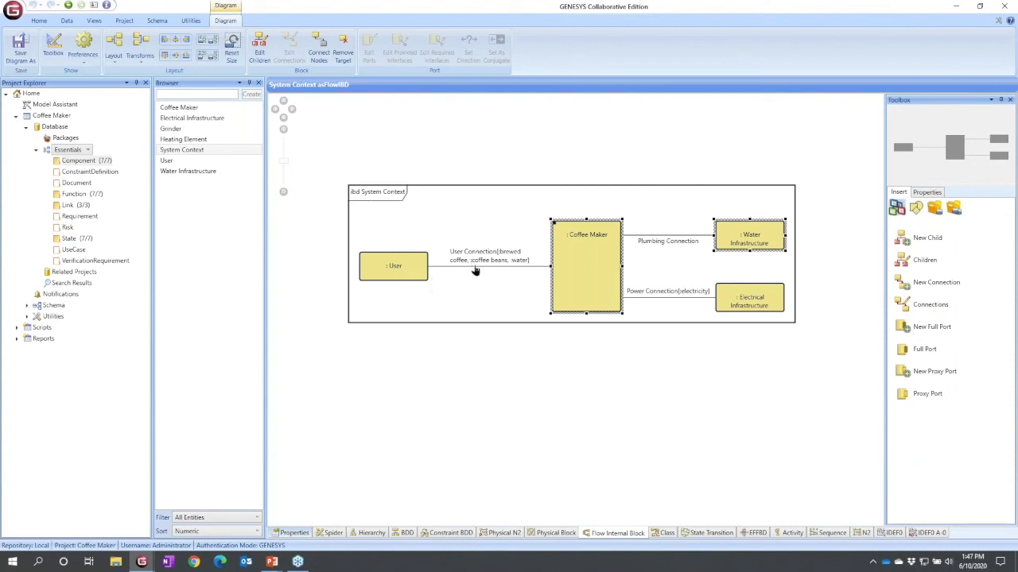
pyautogui.moveTo(475, 268)
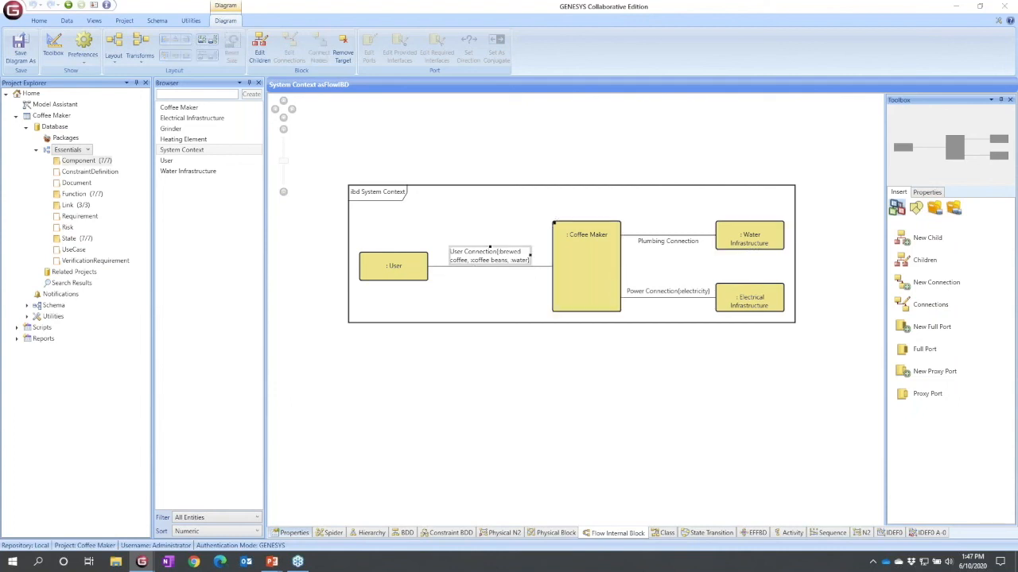
# Remove water from User Connection's transferred items and close its property sheet
pyautogui.doubleClick(489, 254)
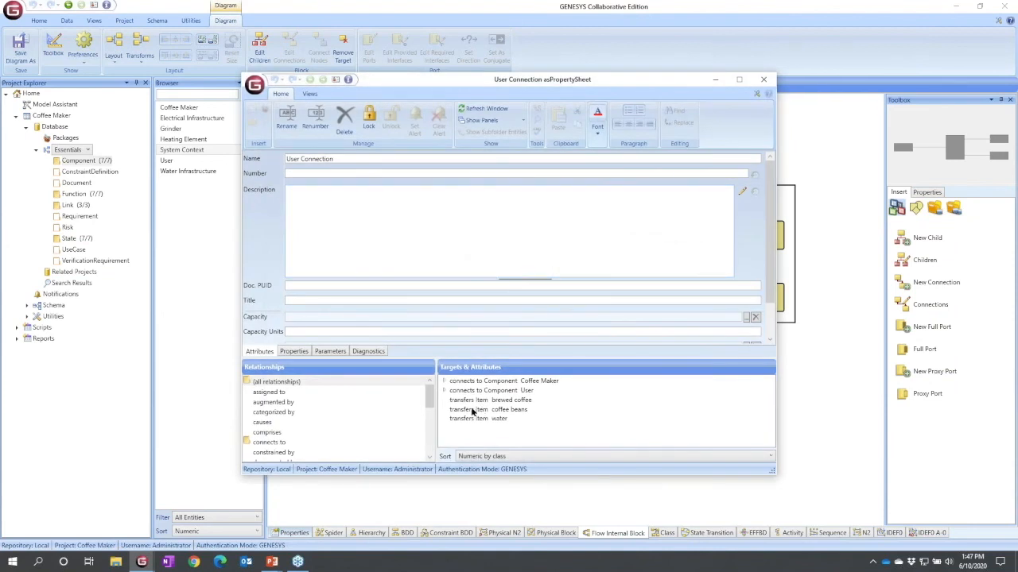
pyautogui.moveTo(503, 429)
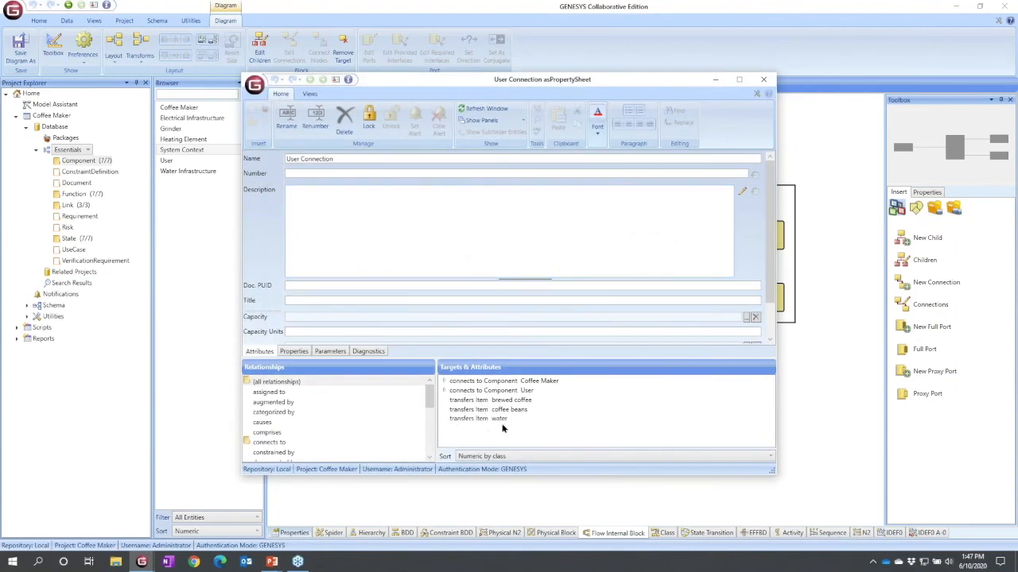
pyautogui.click(477, 419)
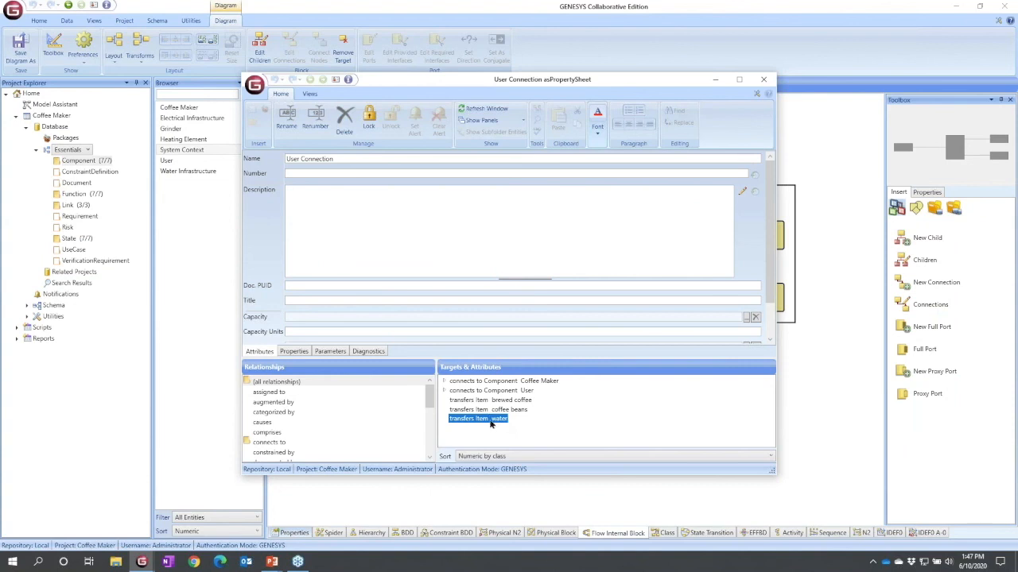
pyautogui.rightClick(478, 419)
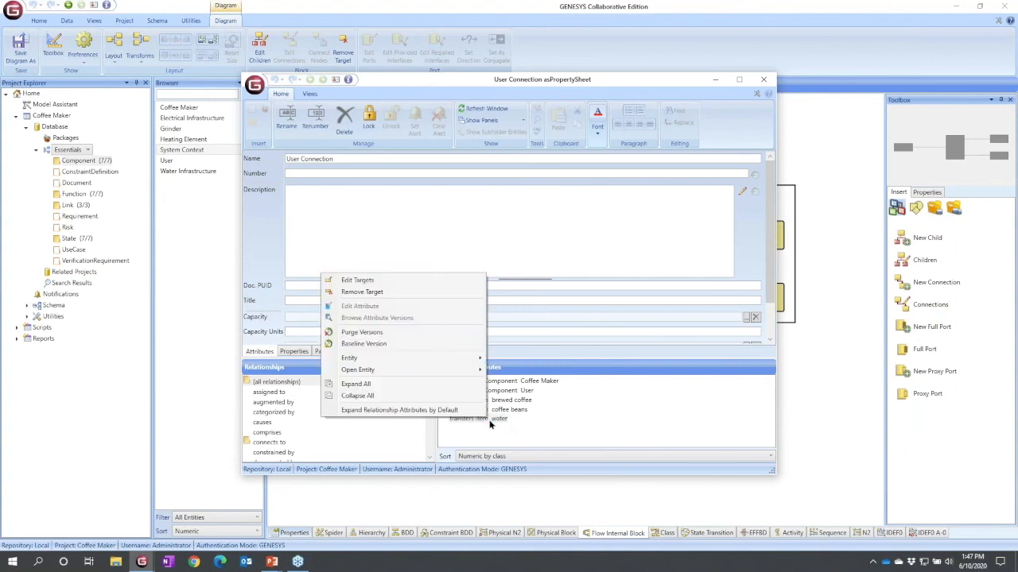
pyautogui.moveTo(385, 293)
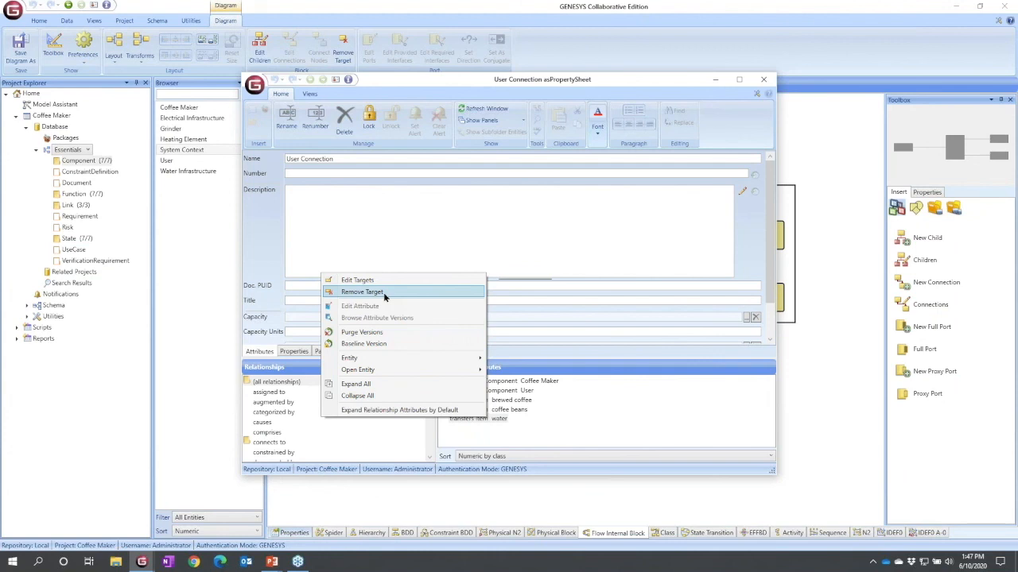
pyautogui.click(361, 291)
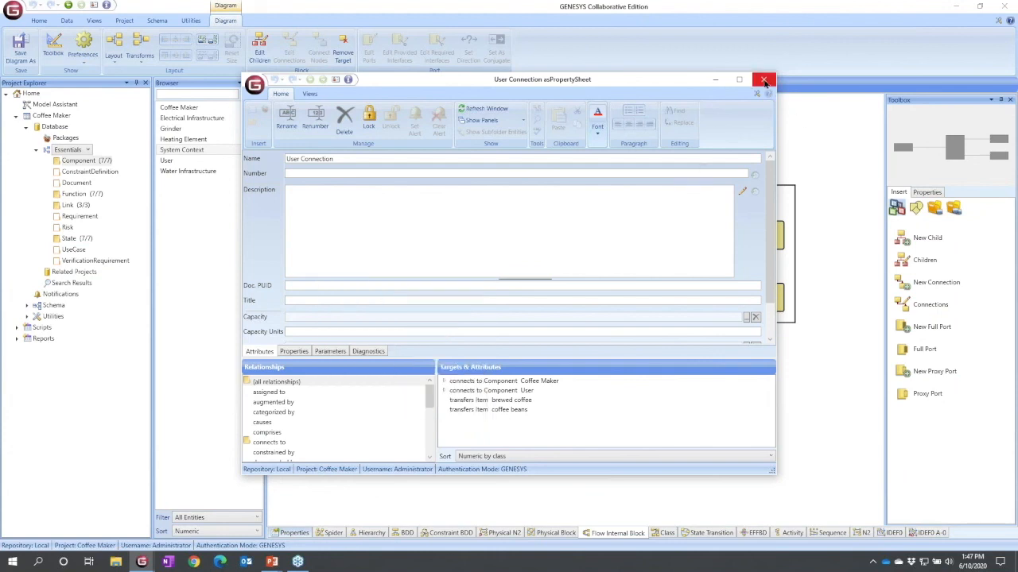
pyautogui.click(764, 80)
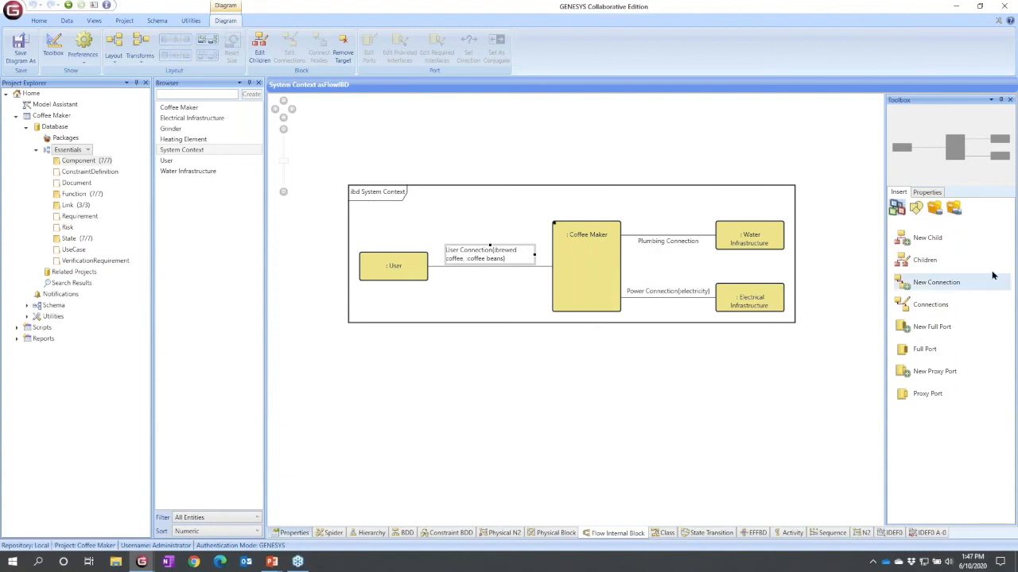
pyautogui.moveTo(954, 209)
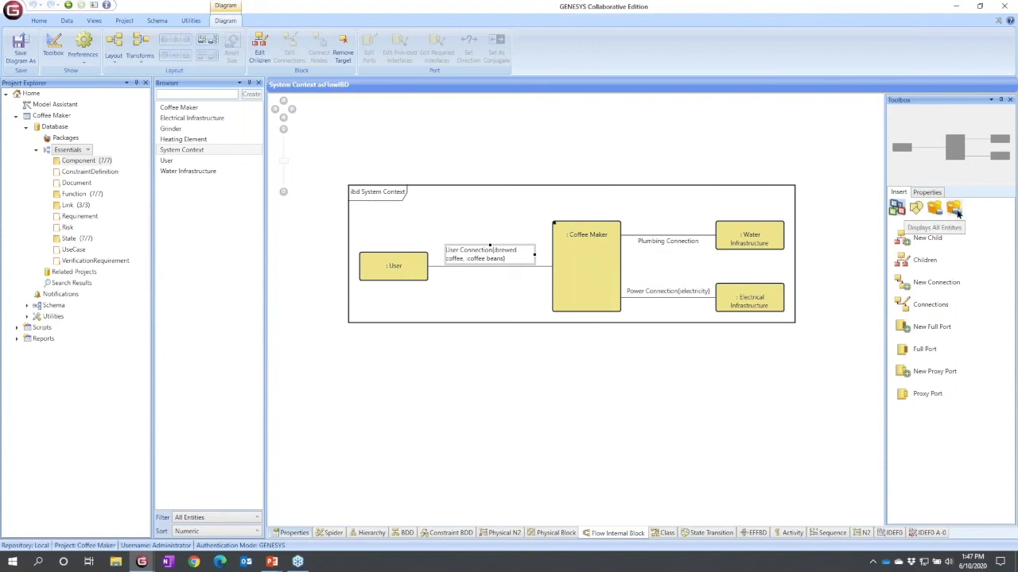
# List all entities and show the Item class entities, including water
pyautogui.click(954, 209)
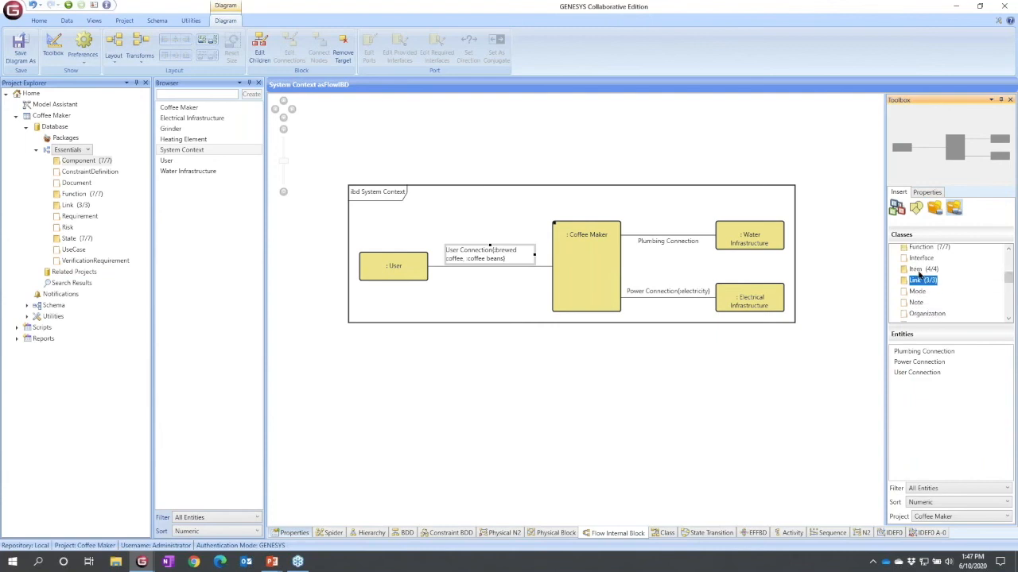
pyautogui.click(923, 269)
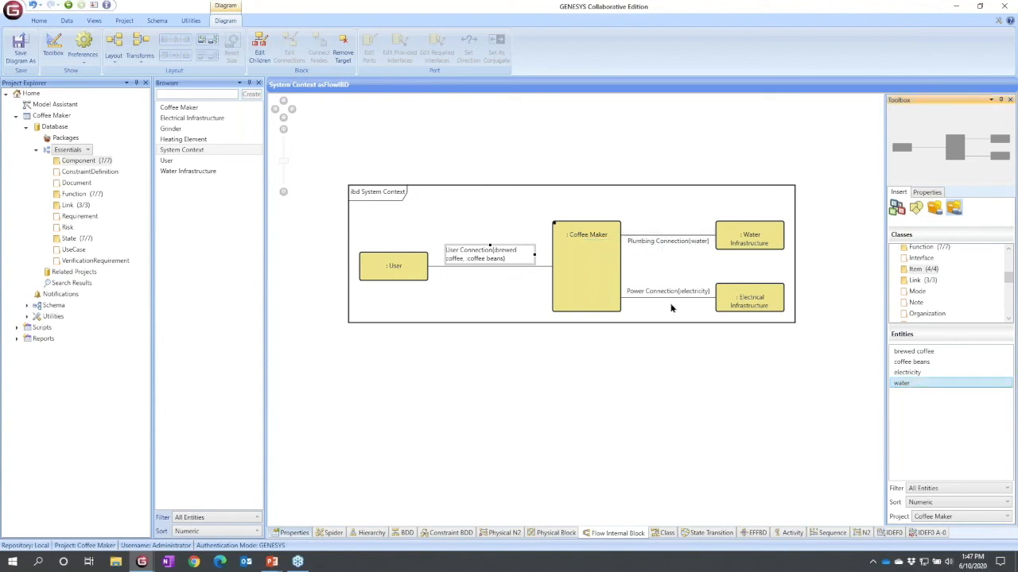
pyautogui.moveTo(517, 352)
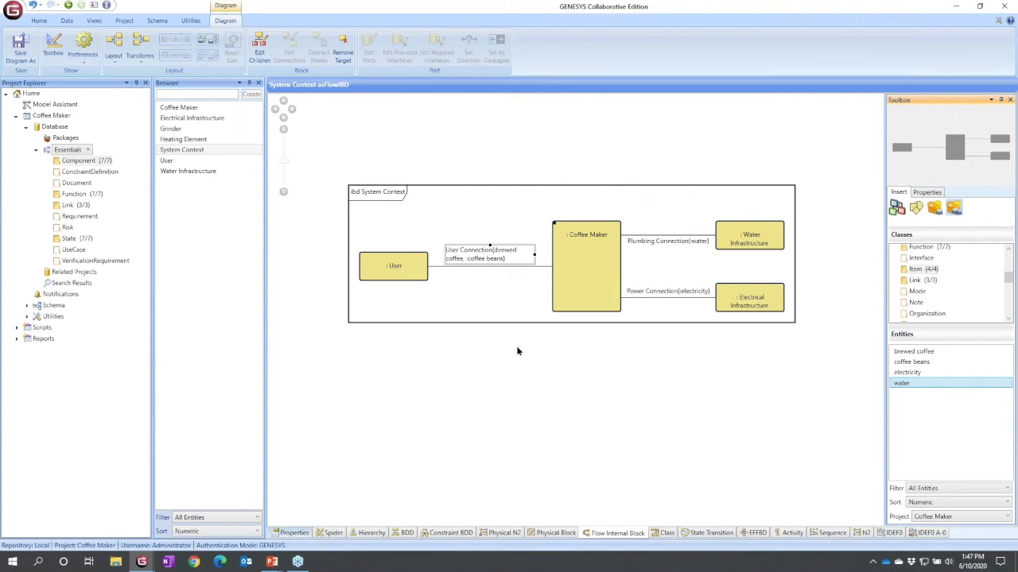
pyautogui.moveTo(507, 334)
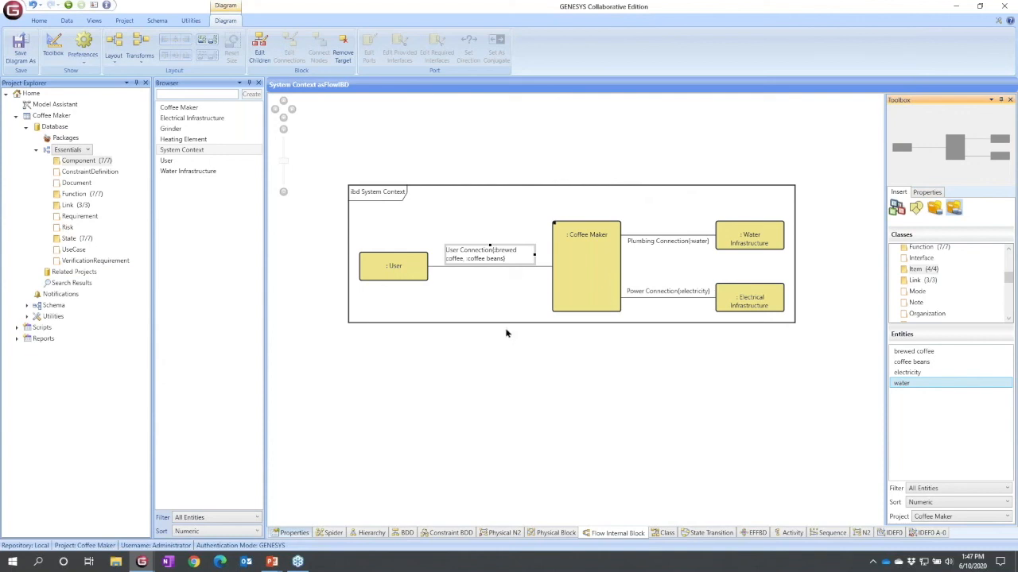
pyautogui.moveTo(481, 256)
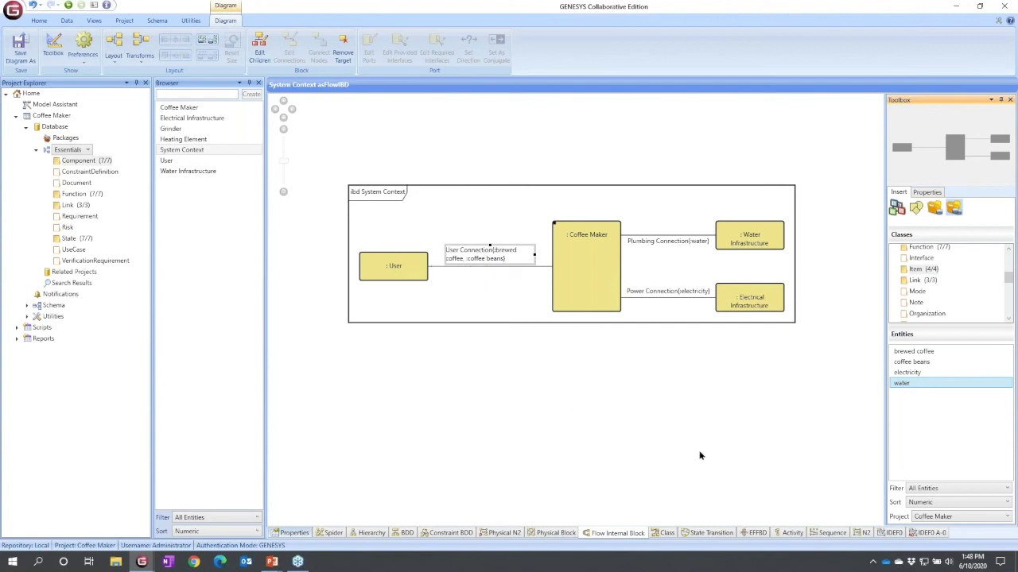
pyautogui.moveTo(621, 400)
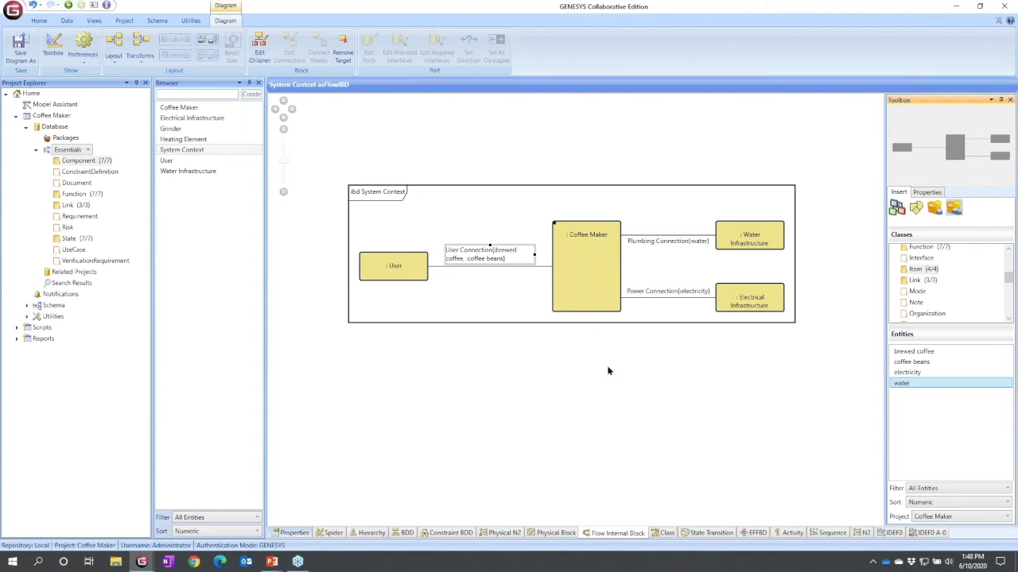
pyautogui.moveTo(576, 287)
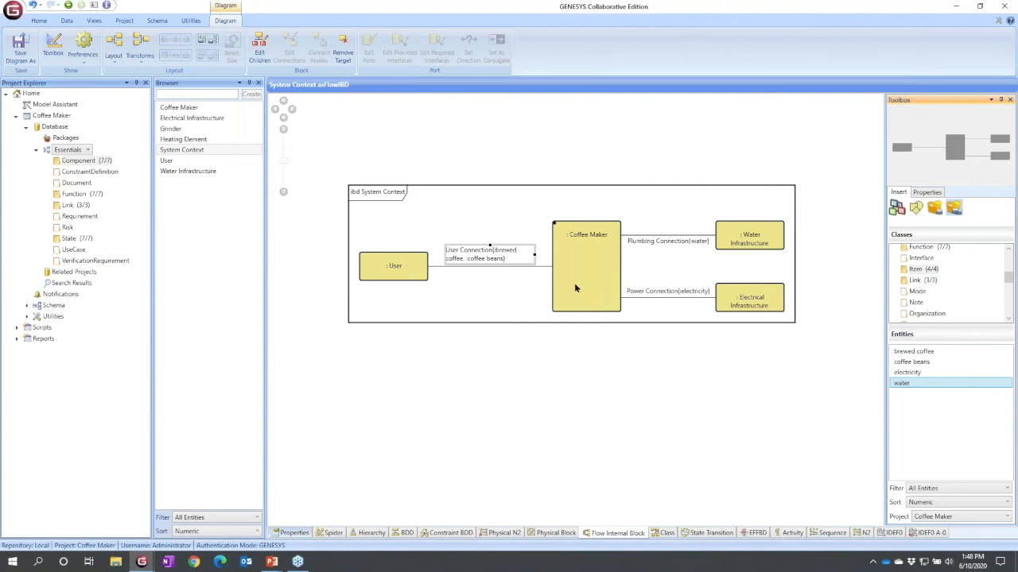
pyautogui.moveTo(588, 267)
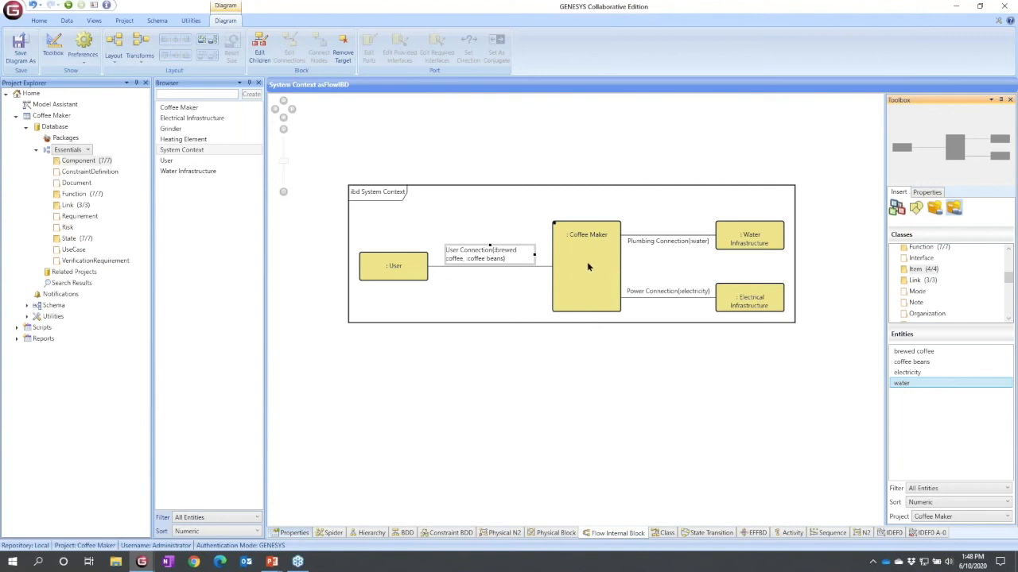